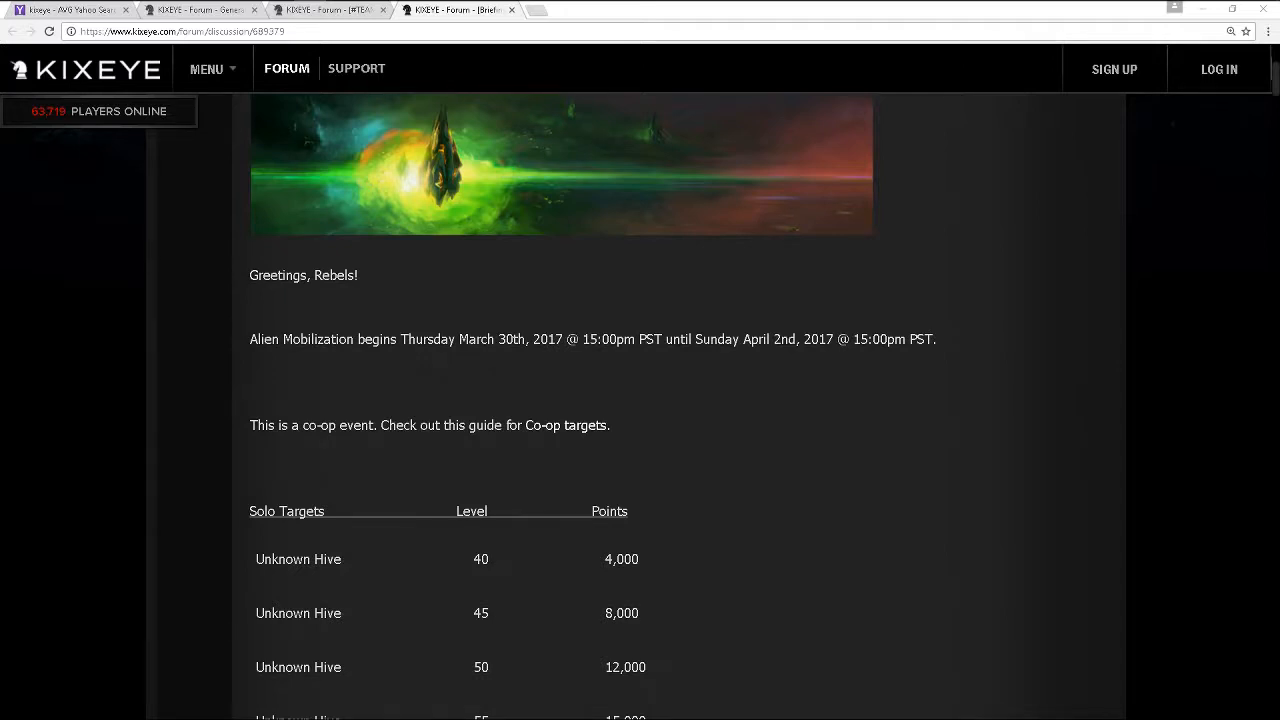
pyautogui.moveTo(972, 472)
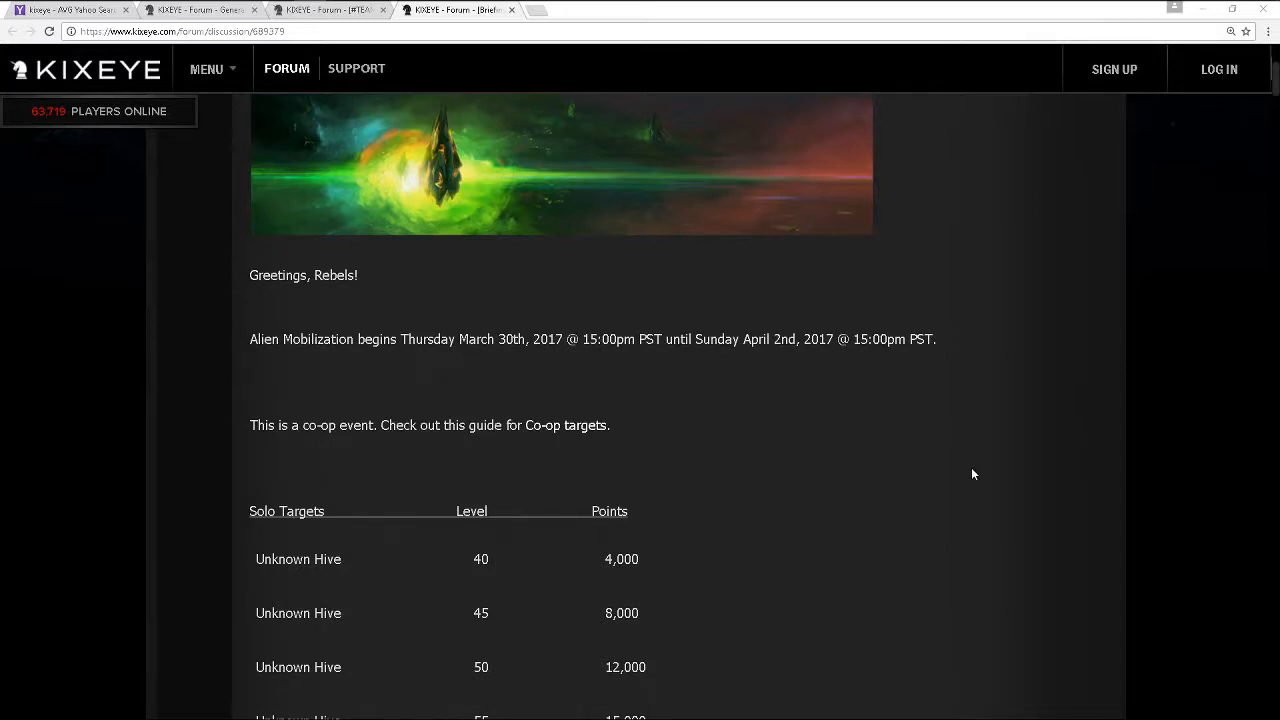
# Scroll the briefing past the banner and greeting to the Solo and Co-Op Targets tables
pyautogui.scroll(3)
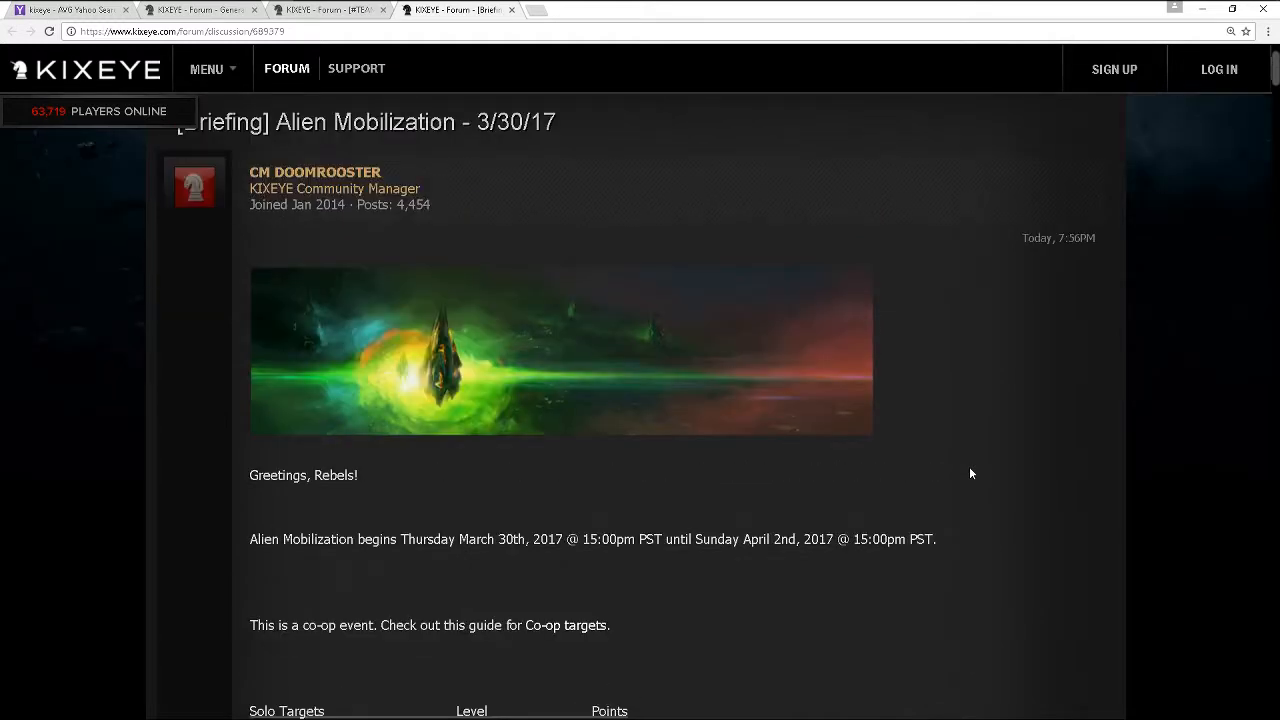
pyautogui.scroll(3)
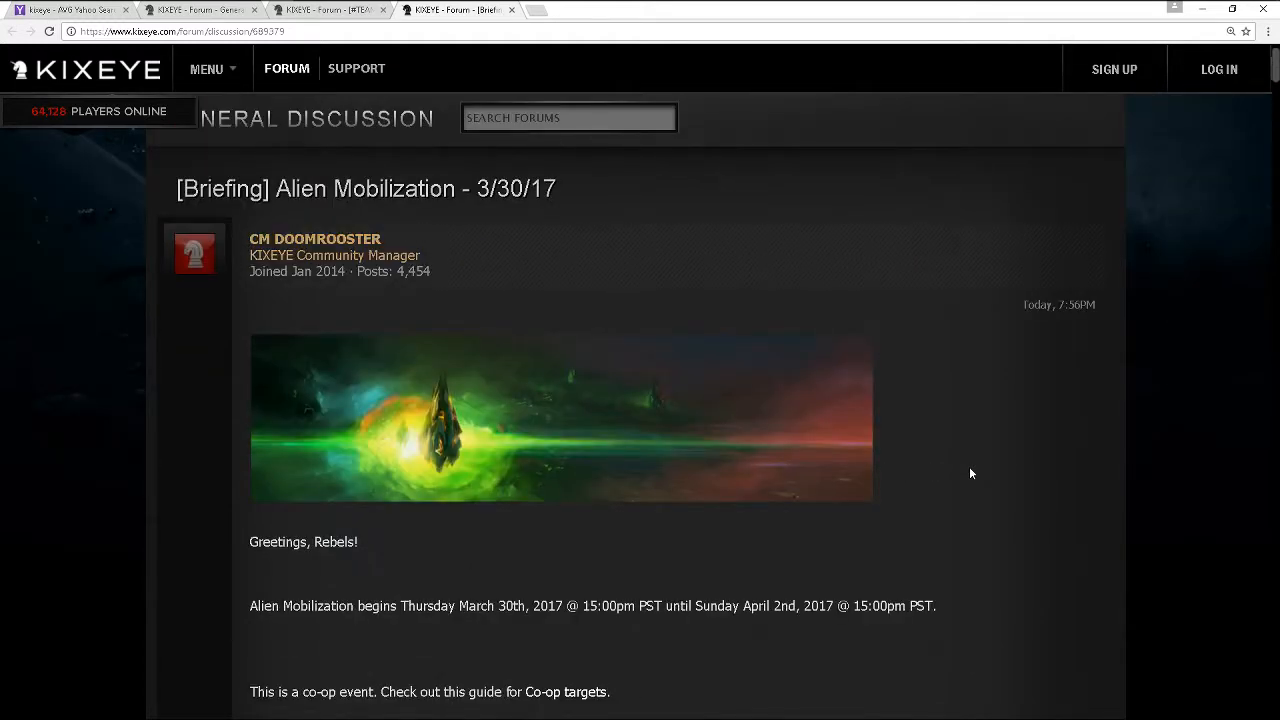
pyautogui.scroll(-3)
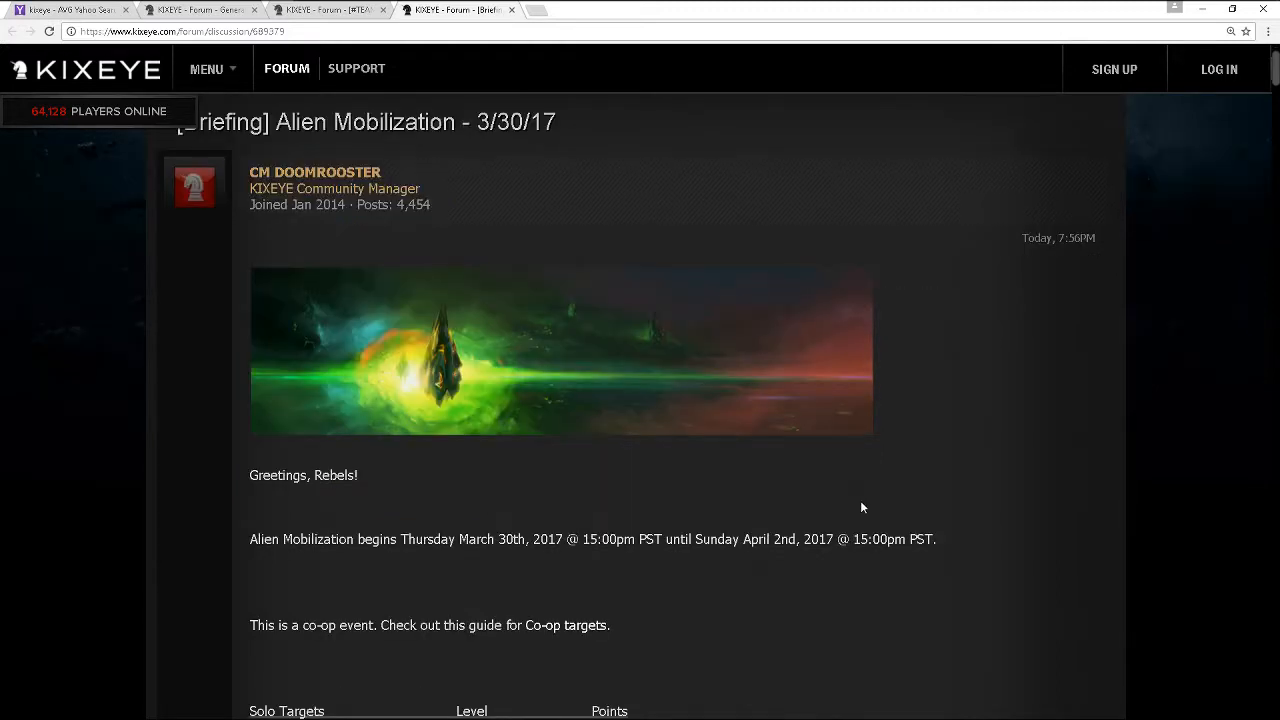
pyautogui.scroll(-3)
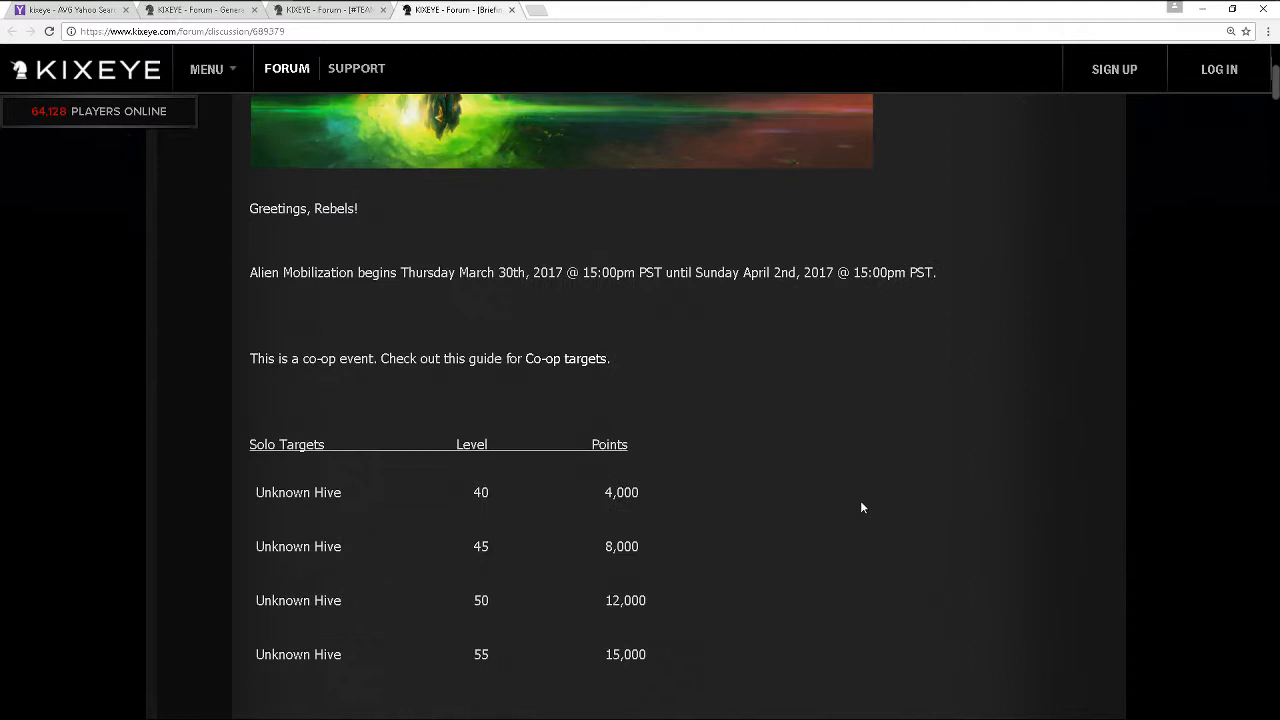
pyautogui.scroll(-3)
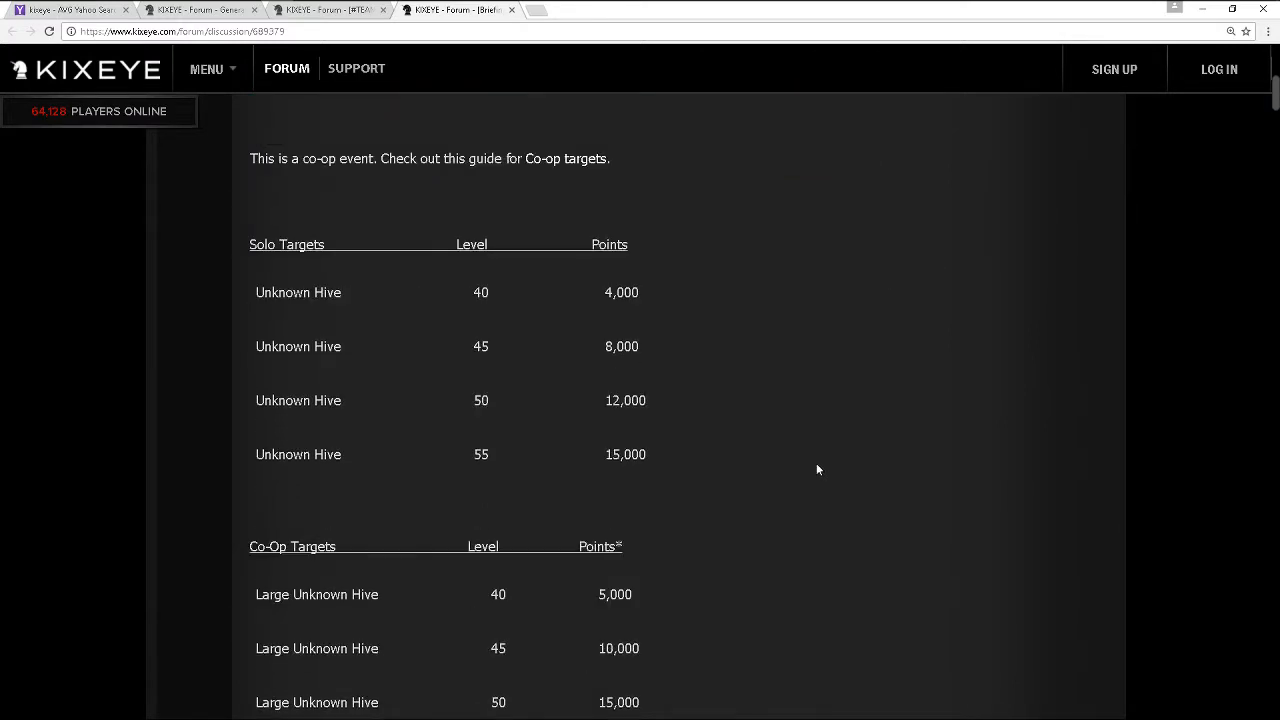
pyautogui.moveTo(586, 322)
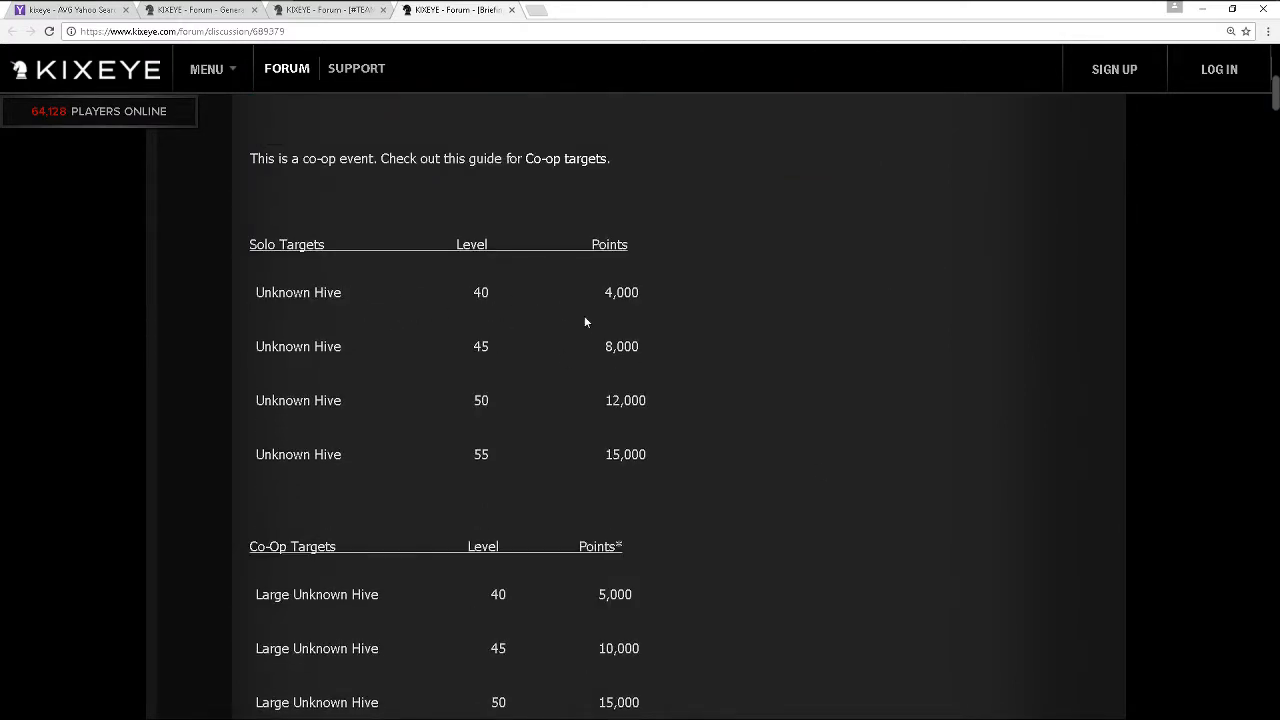
pyautogui.moveTo(710, 404)
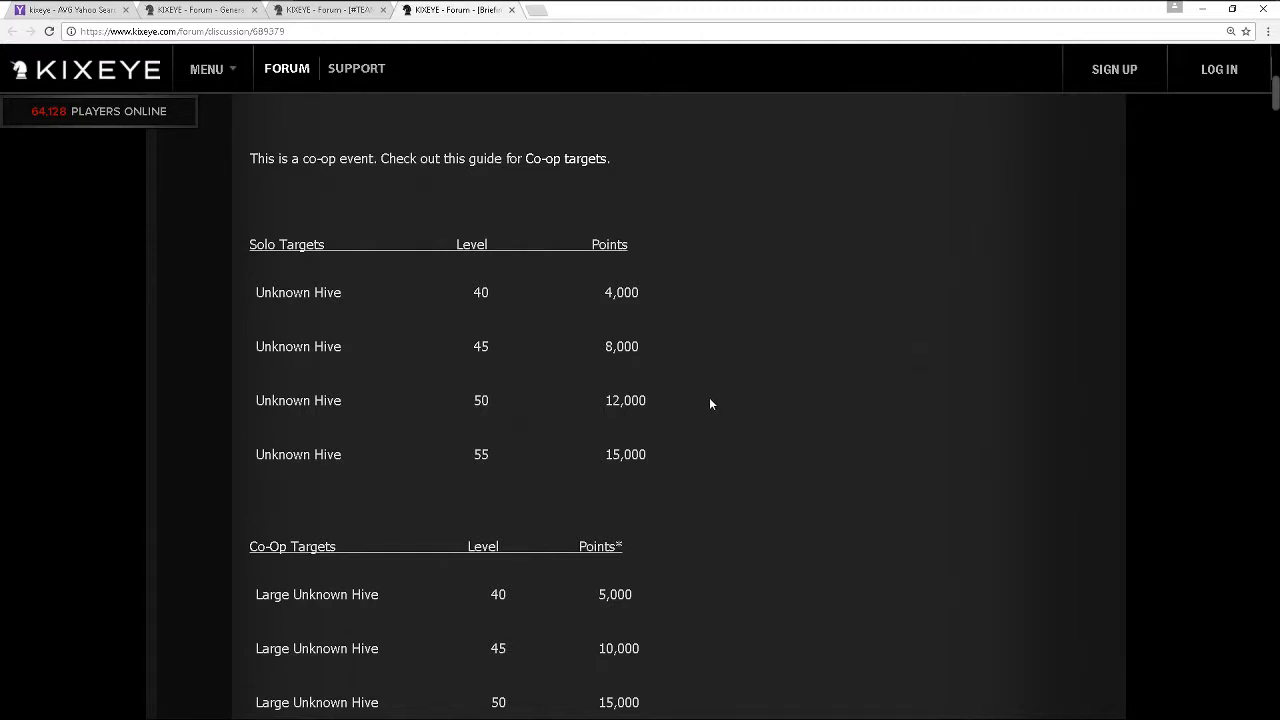
pyautogui.moveTo(320, 272)
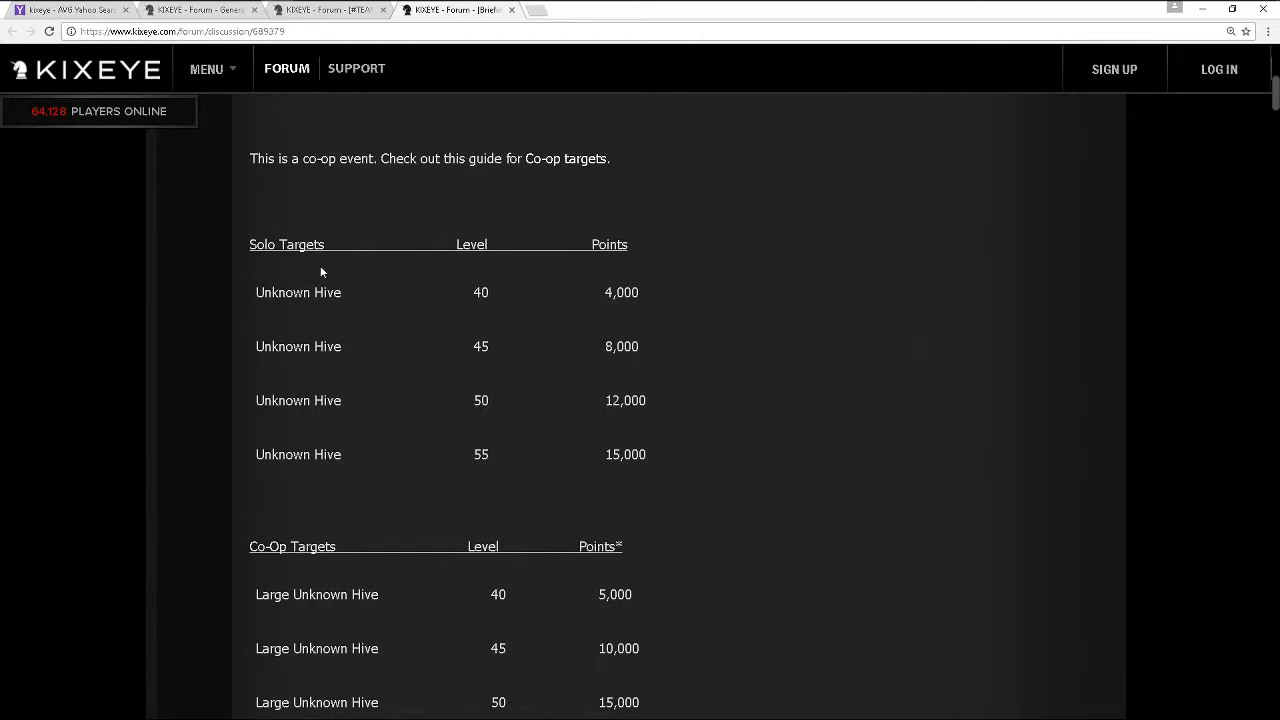
pyautogui.moveTo(684, 312)
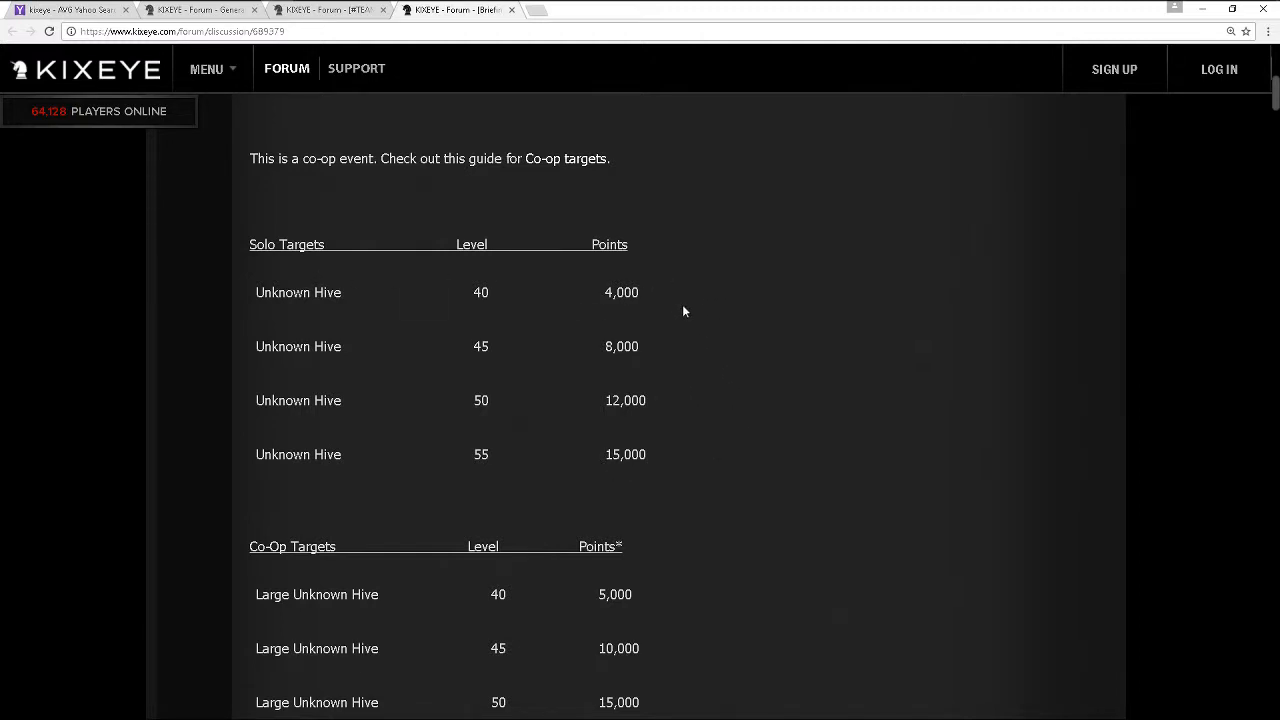
pyautogui.scroll(-3)
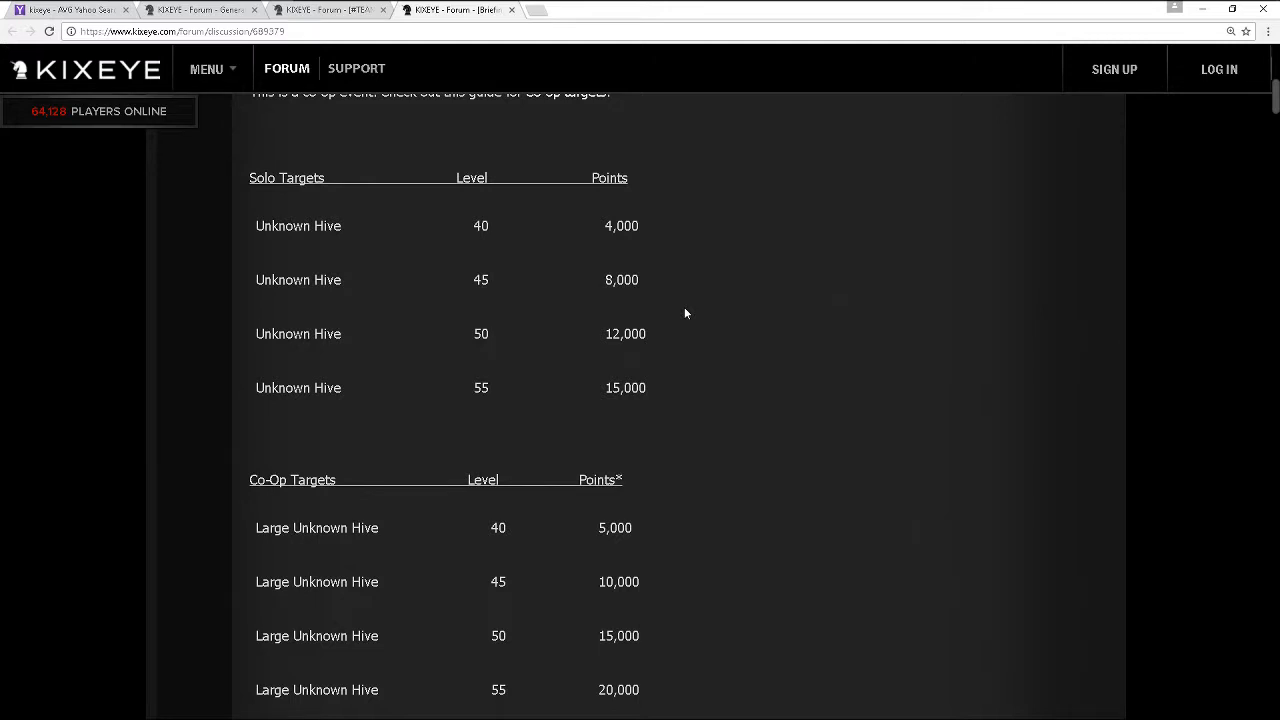
pyautogui.moveTo(644, 236)
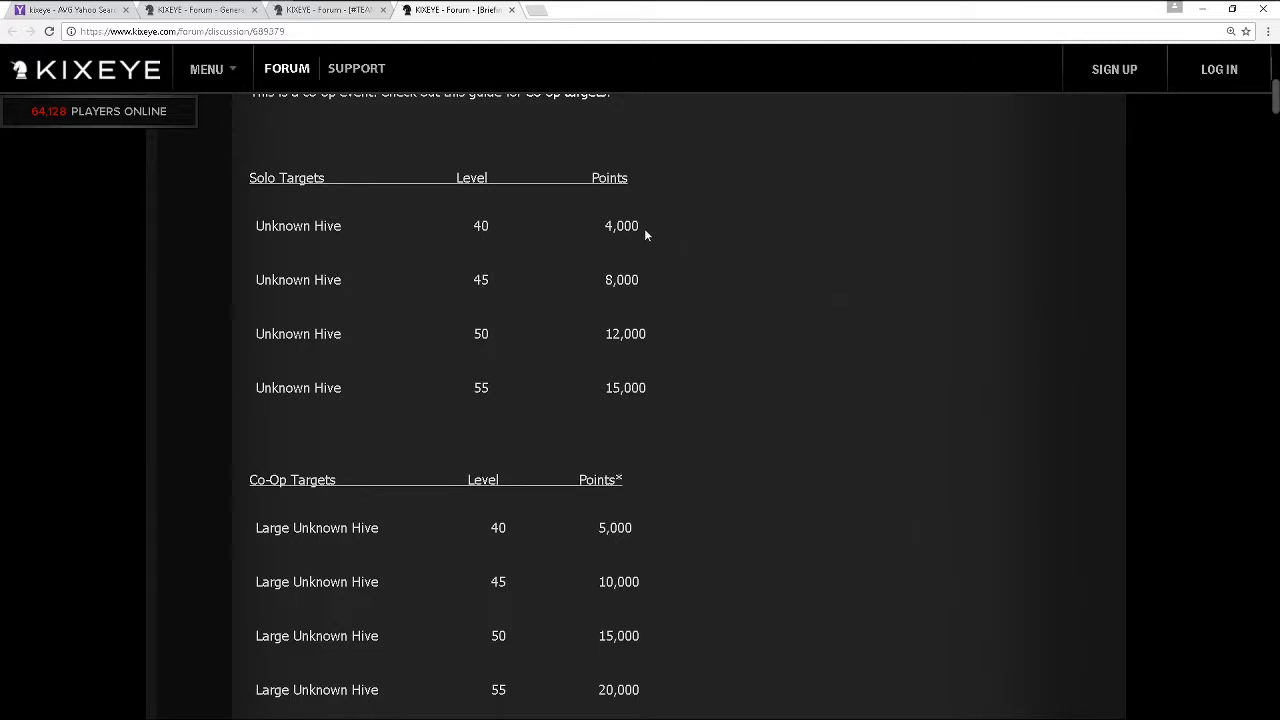
pyautogui.moveTo(646, 240)
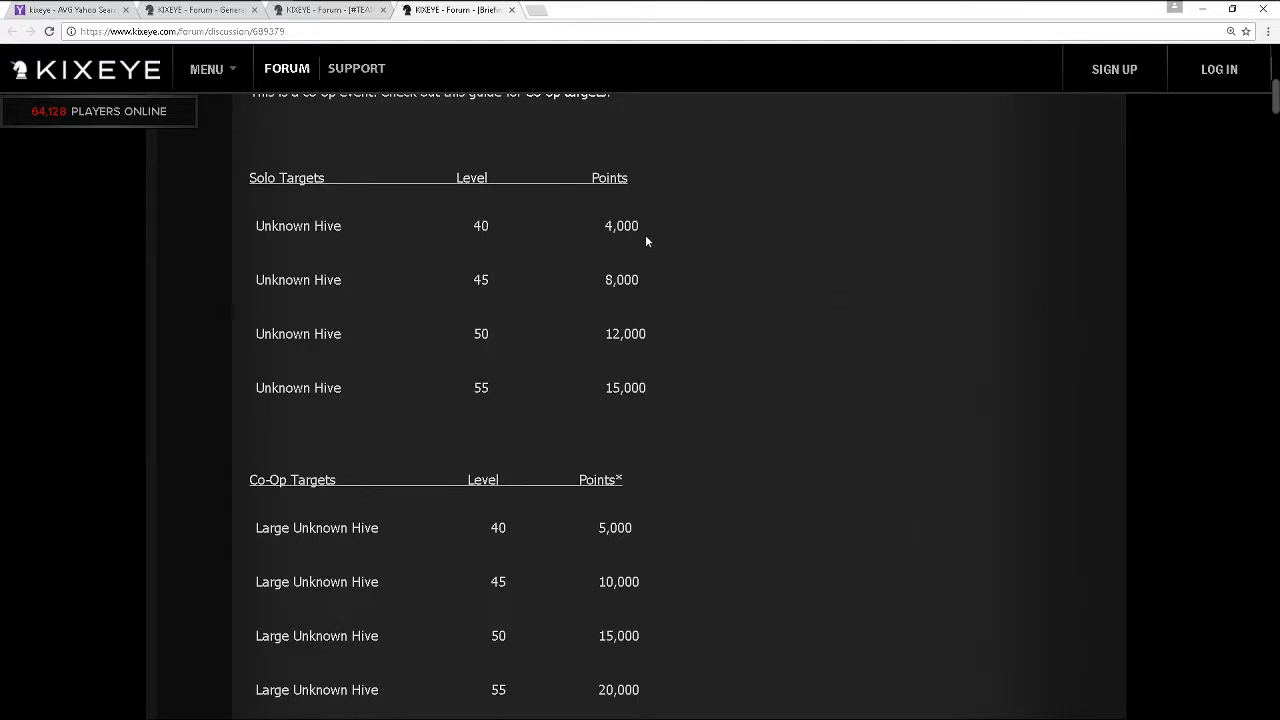
pyautogui.moveTo(668, 240)
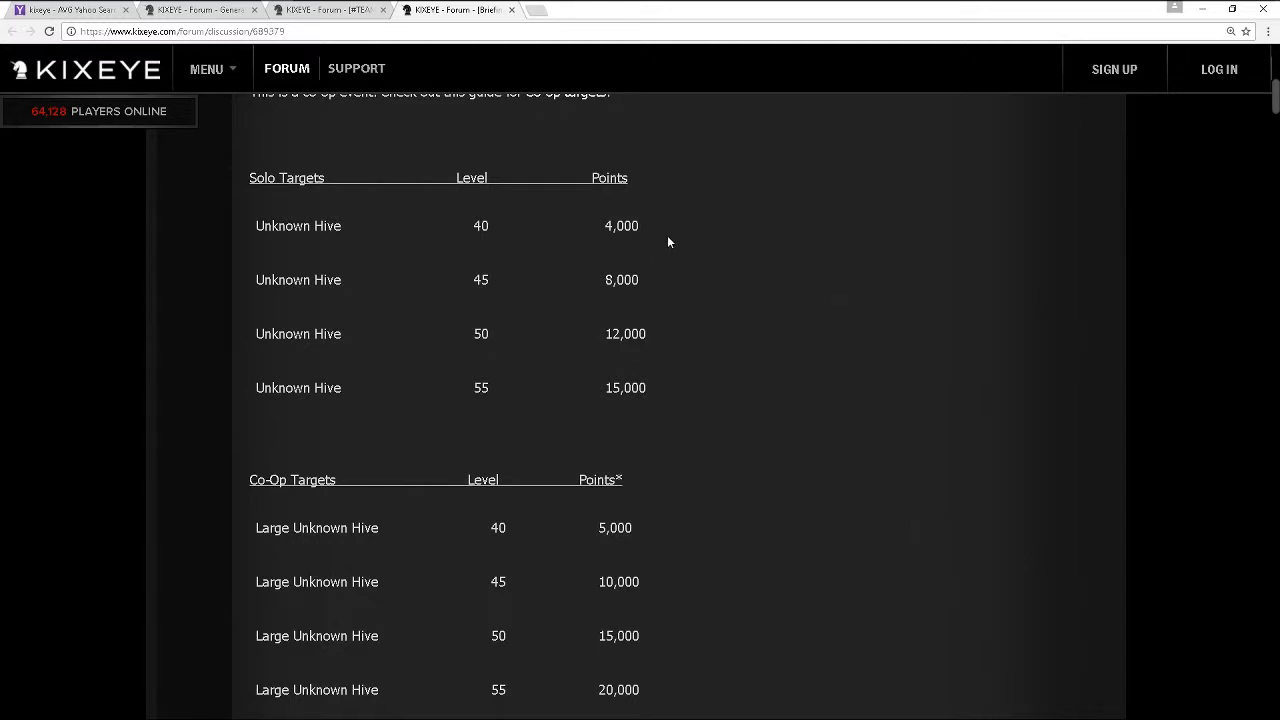
pyautogui.moveTo(724, 268)
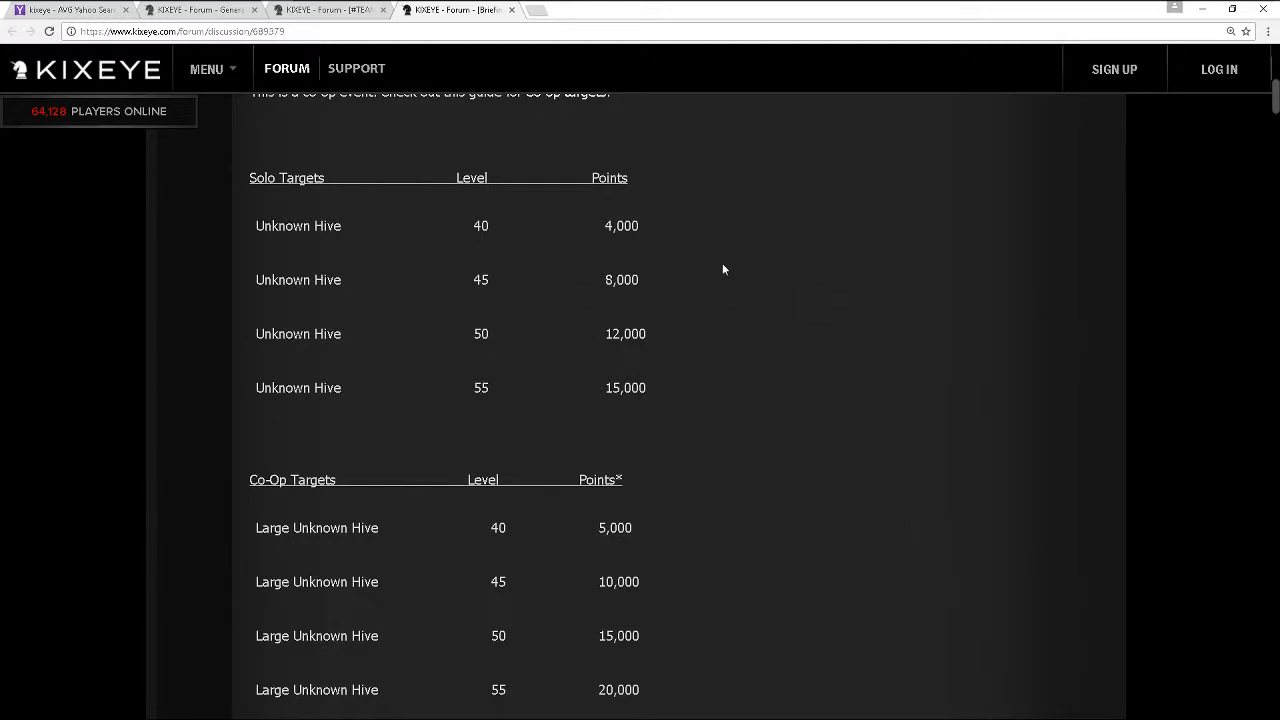
# Scroll past the co-op note to the Reaper Targets table for levels 60–78
pyautogui.scroll(-3)
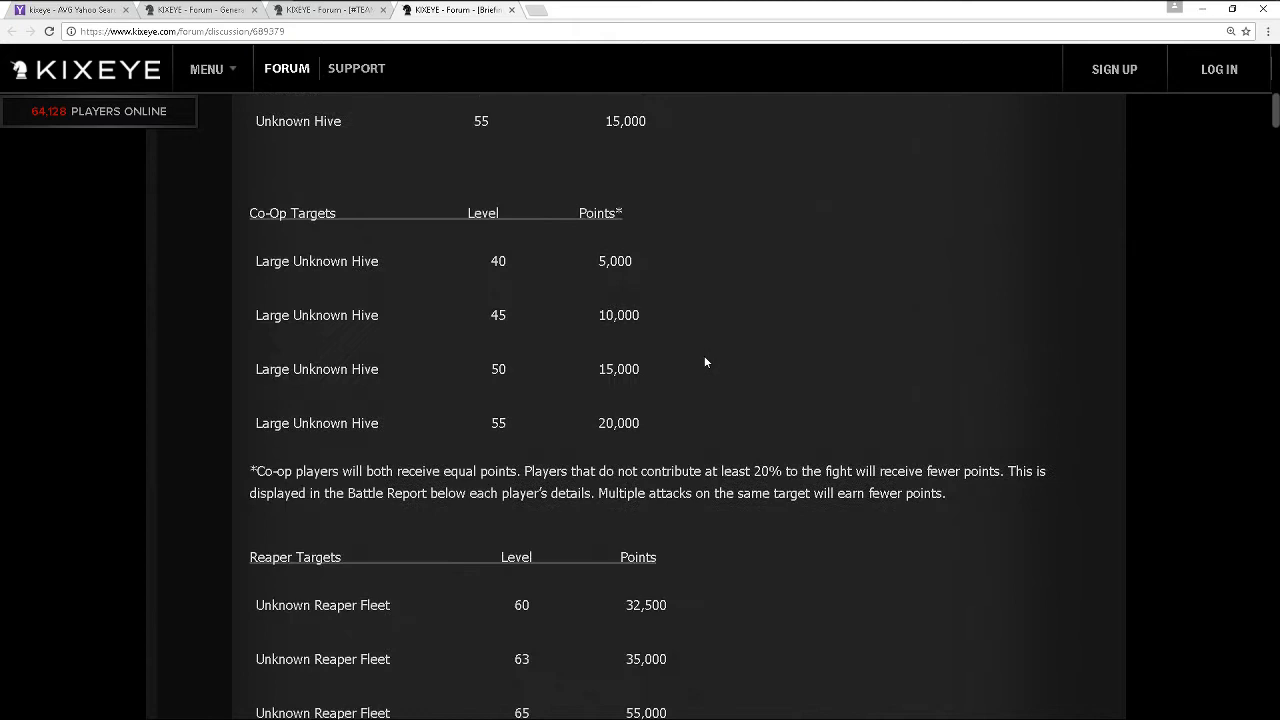
pyautogui.moveTo(670, 418)
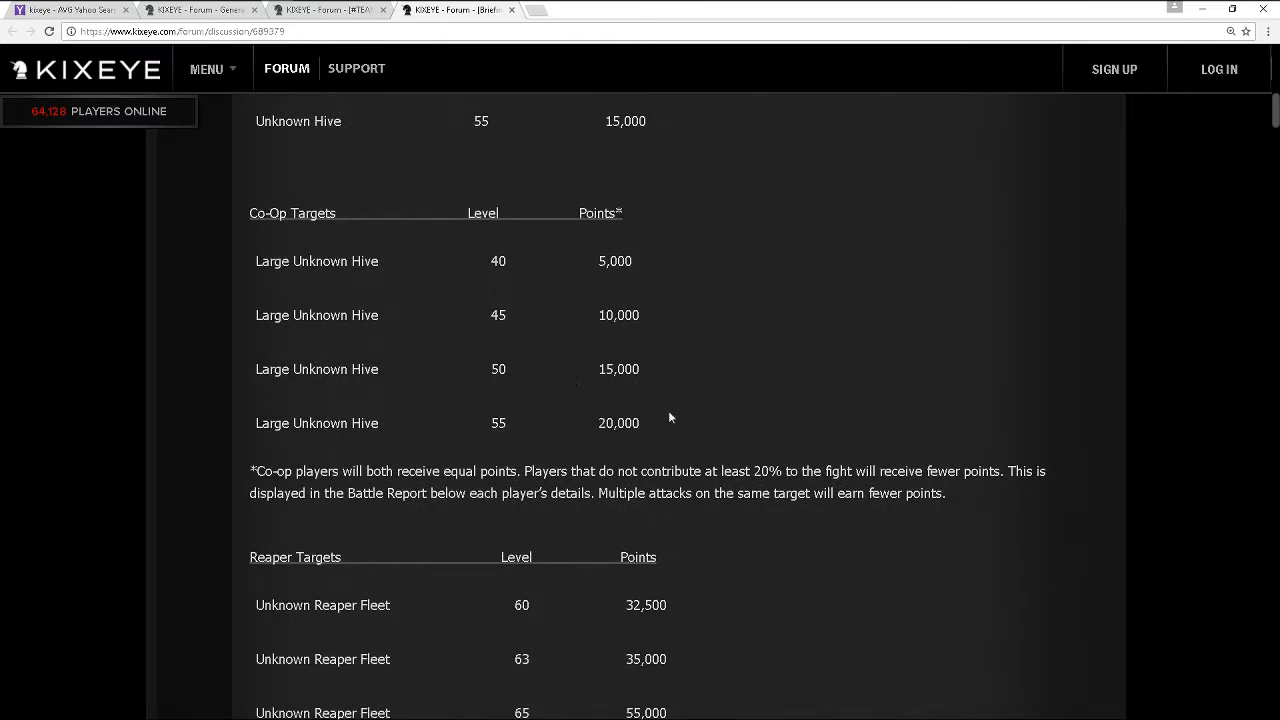
pyautogui.moveTo(720, 328)
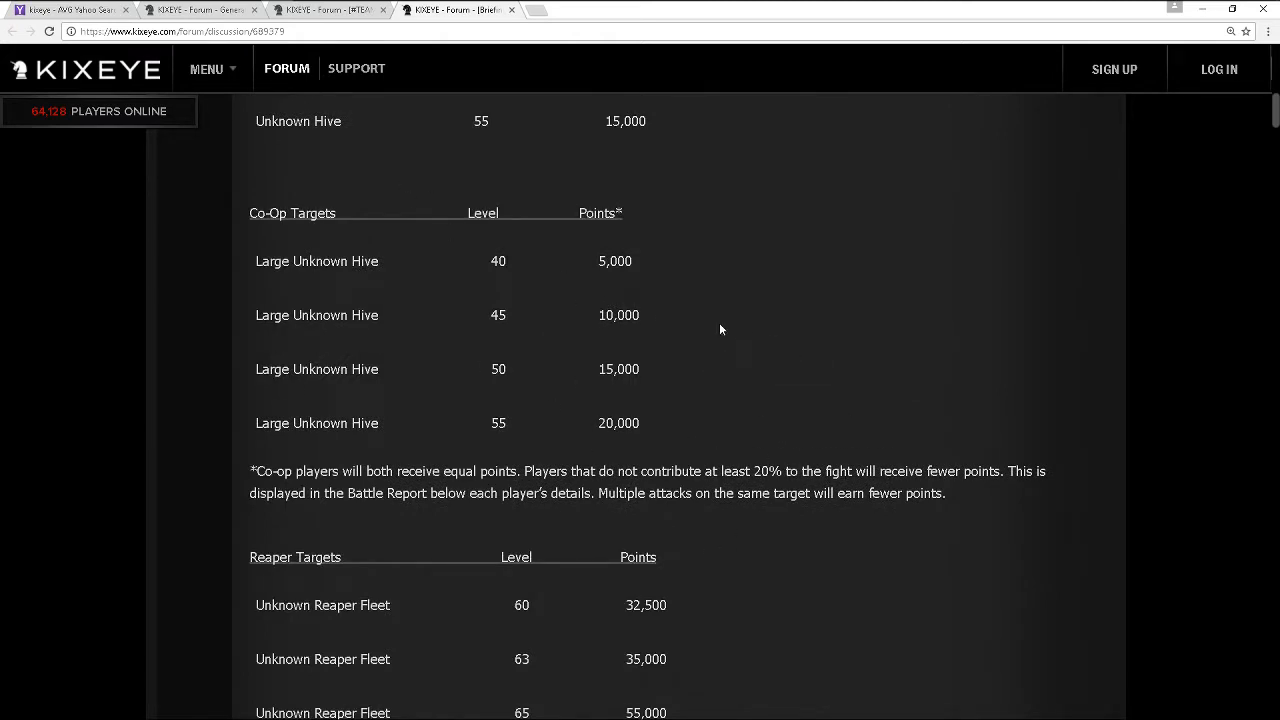
pyautogui.scroll(-3)
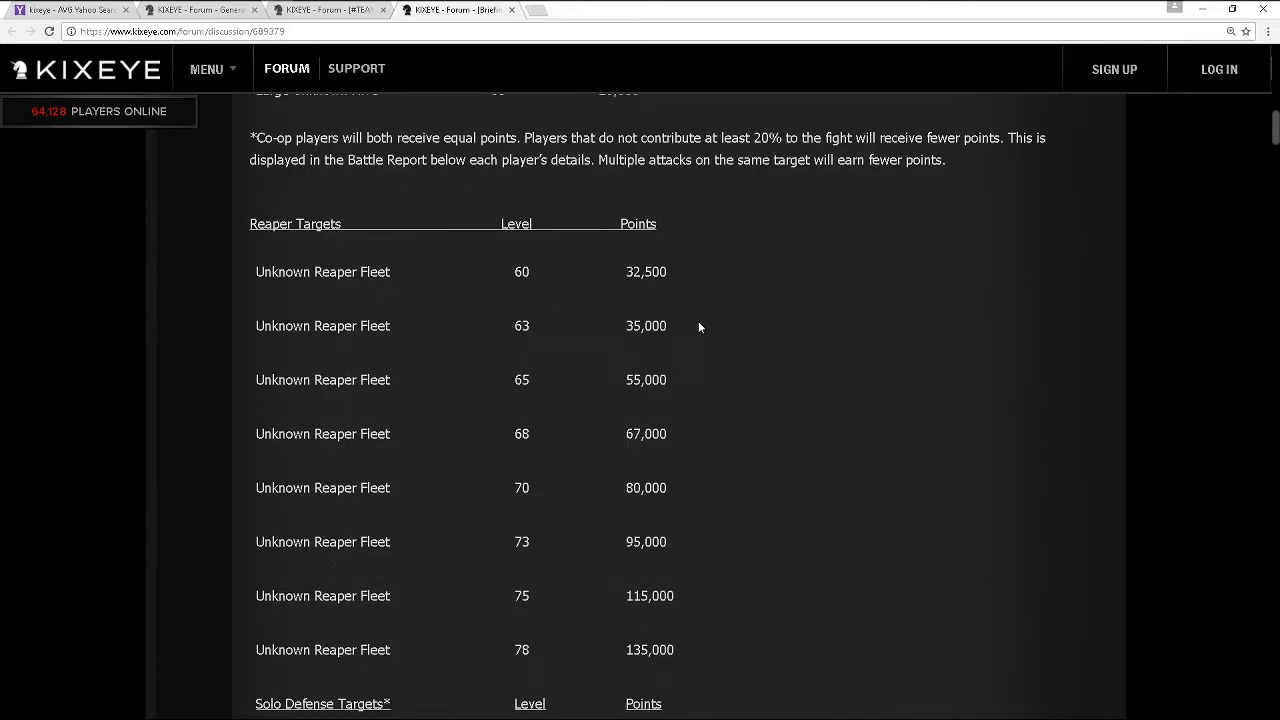
pyautogui.scroll(-3)
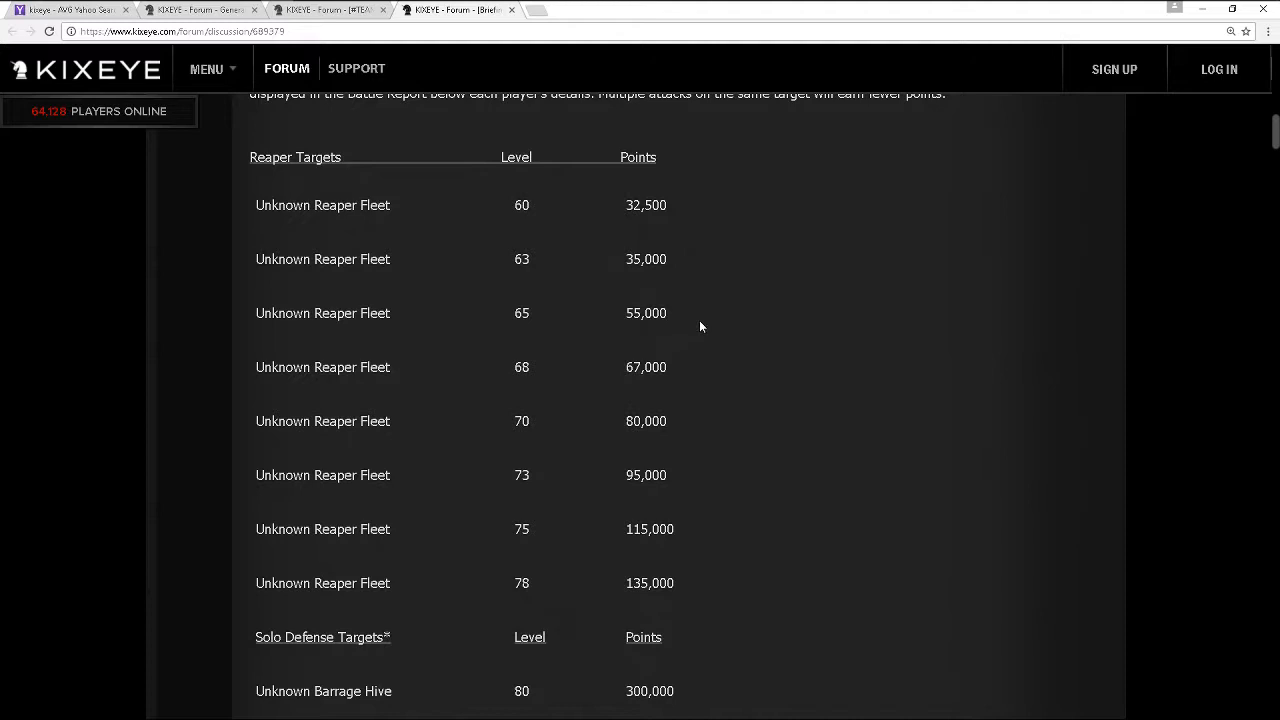
pyautogui.scroll(-3)
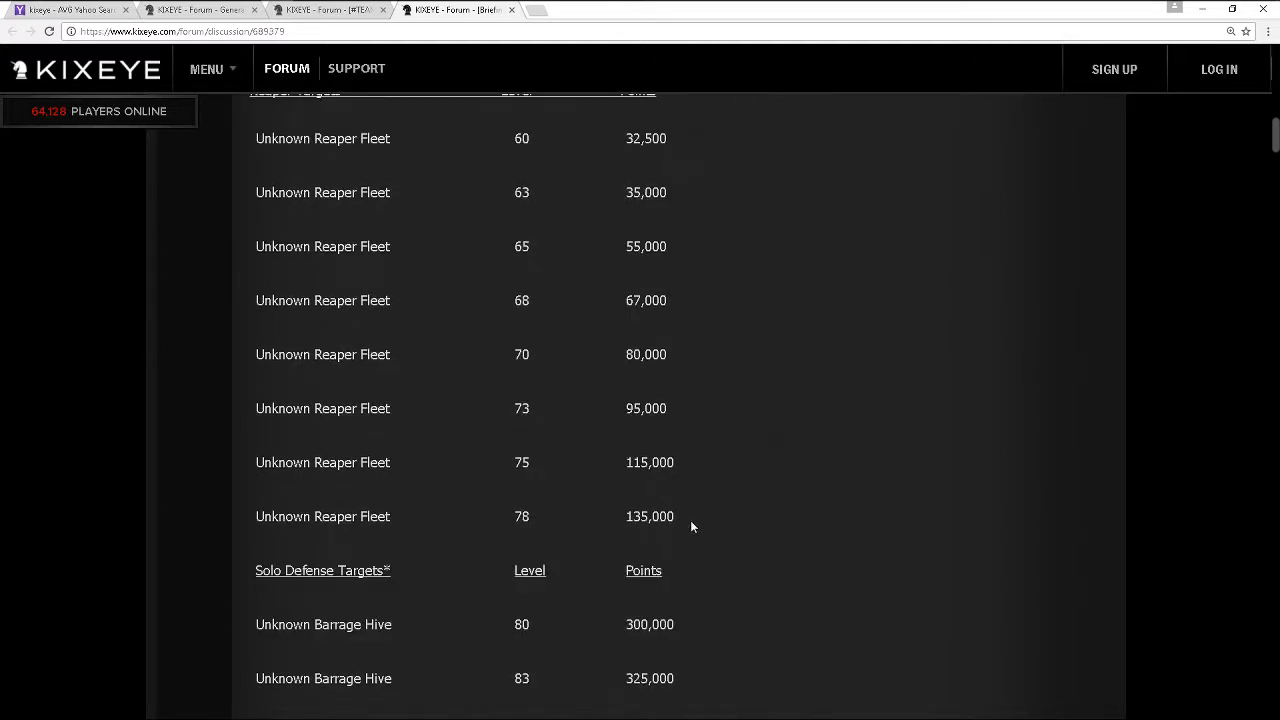
pyautogui.moveTo(688, 508)
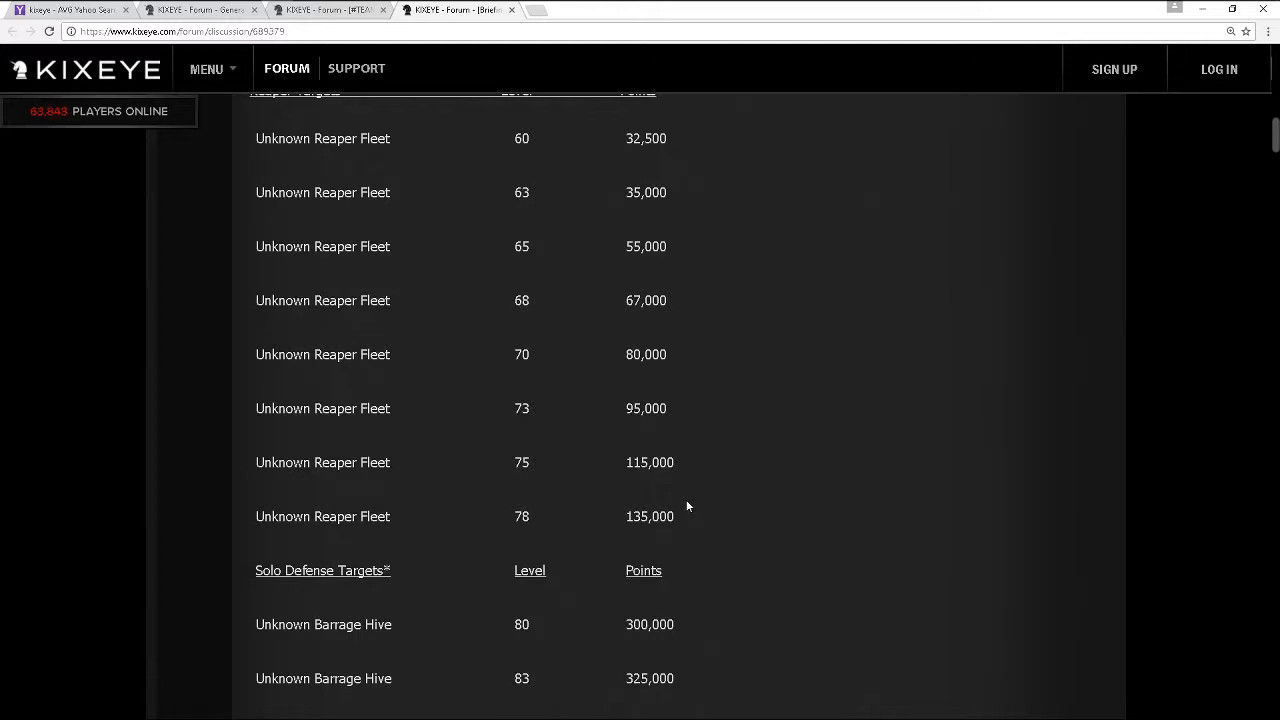
pyautogui.scroll(3)
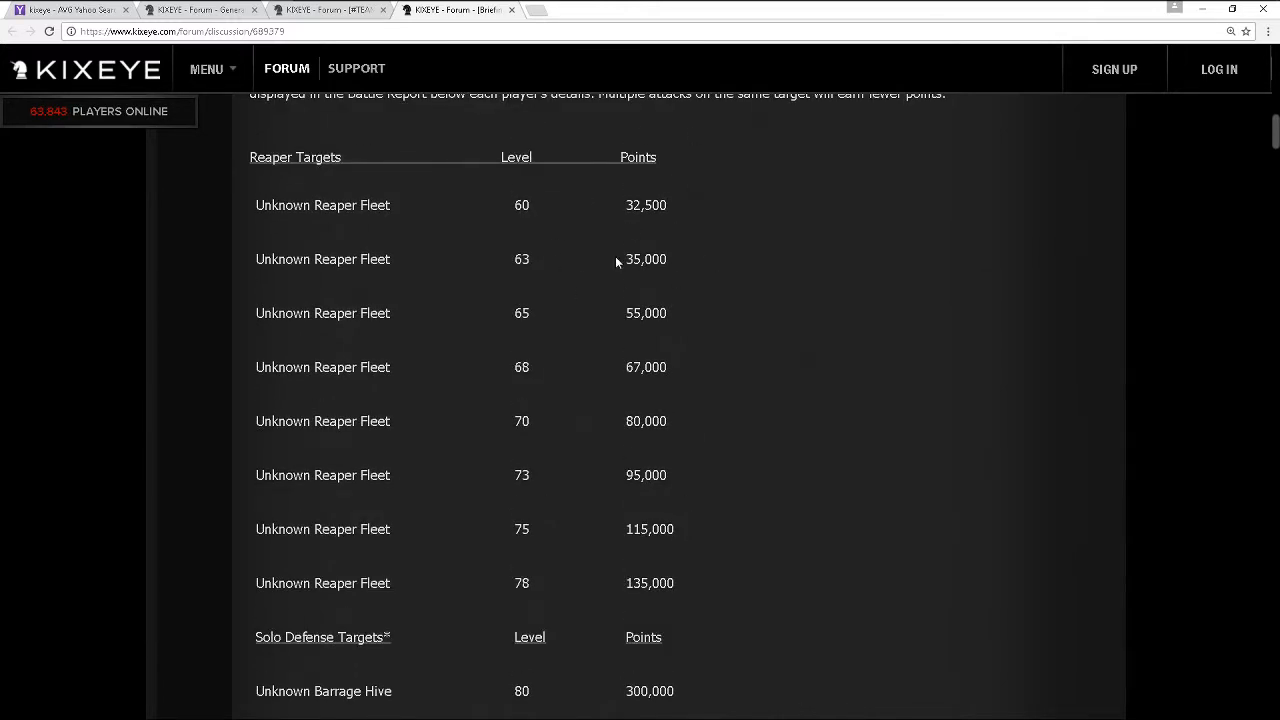
pyautogui.moveTo(724, 318)
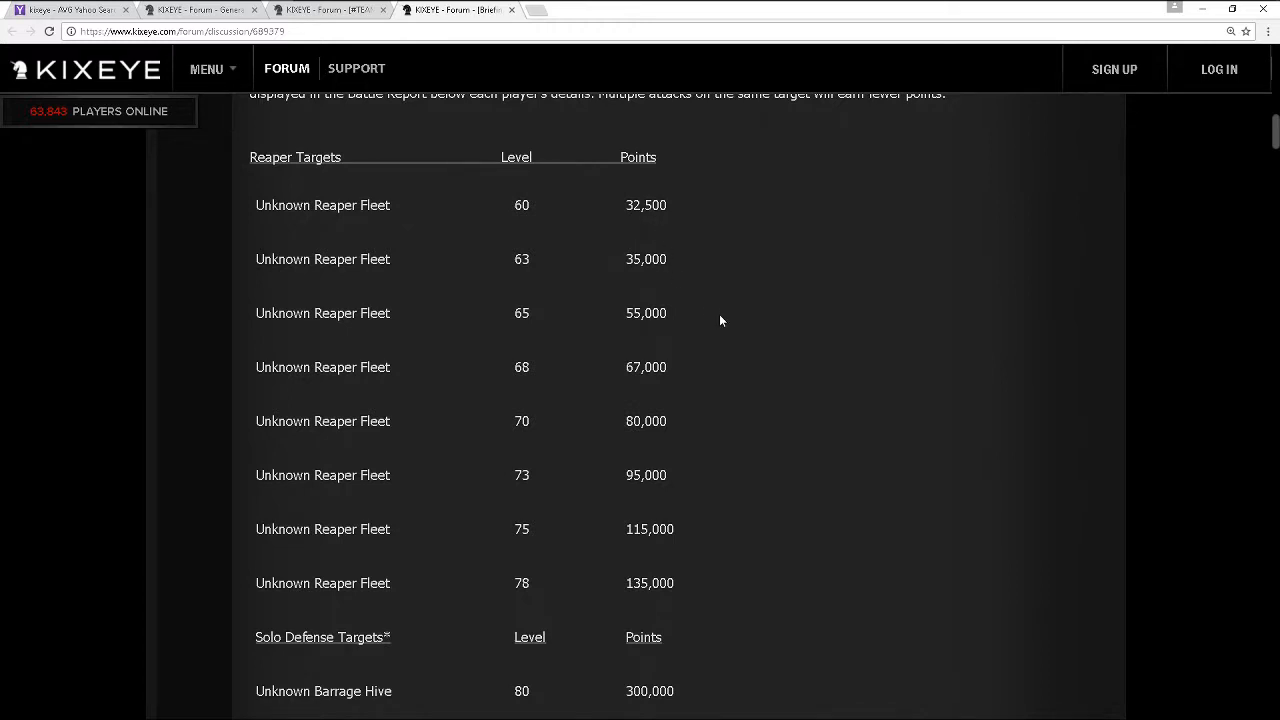
pyautogui.scroll(-3)
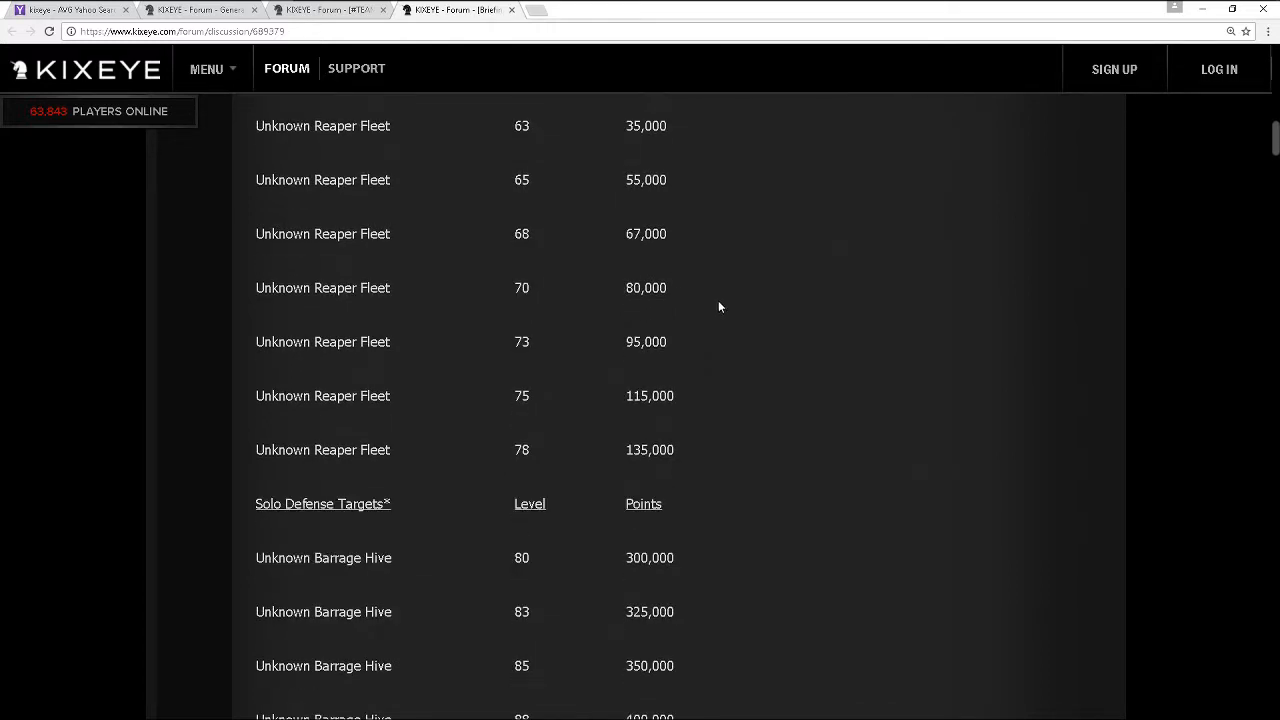
pyautogui.scroll(3)
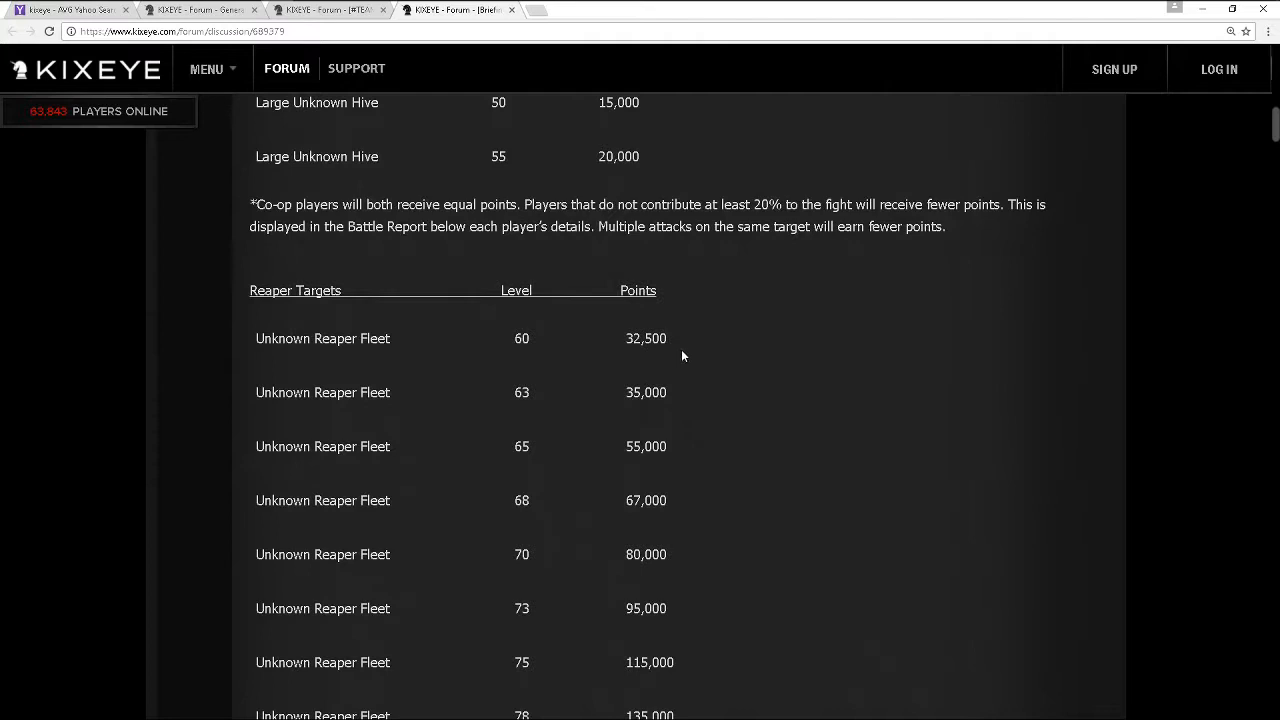
pyautogui.moveTo(544, 374)
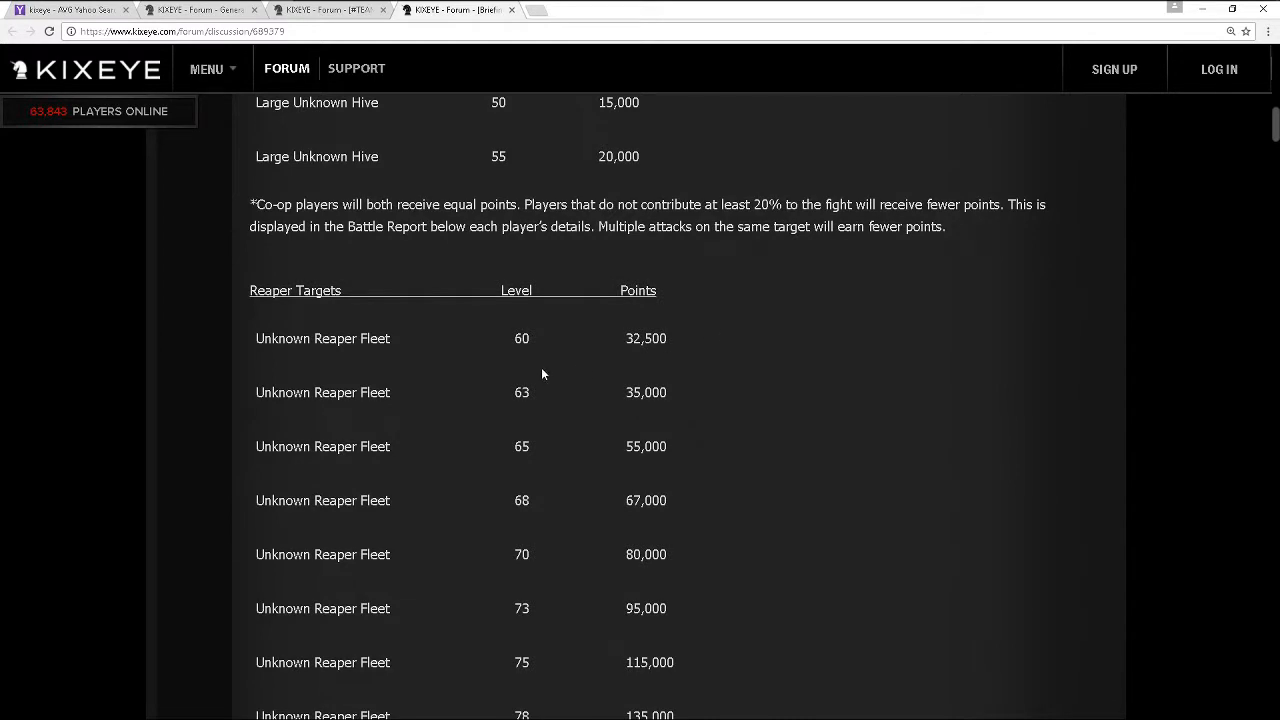
pyautogui.scroll(-3)
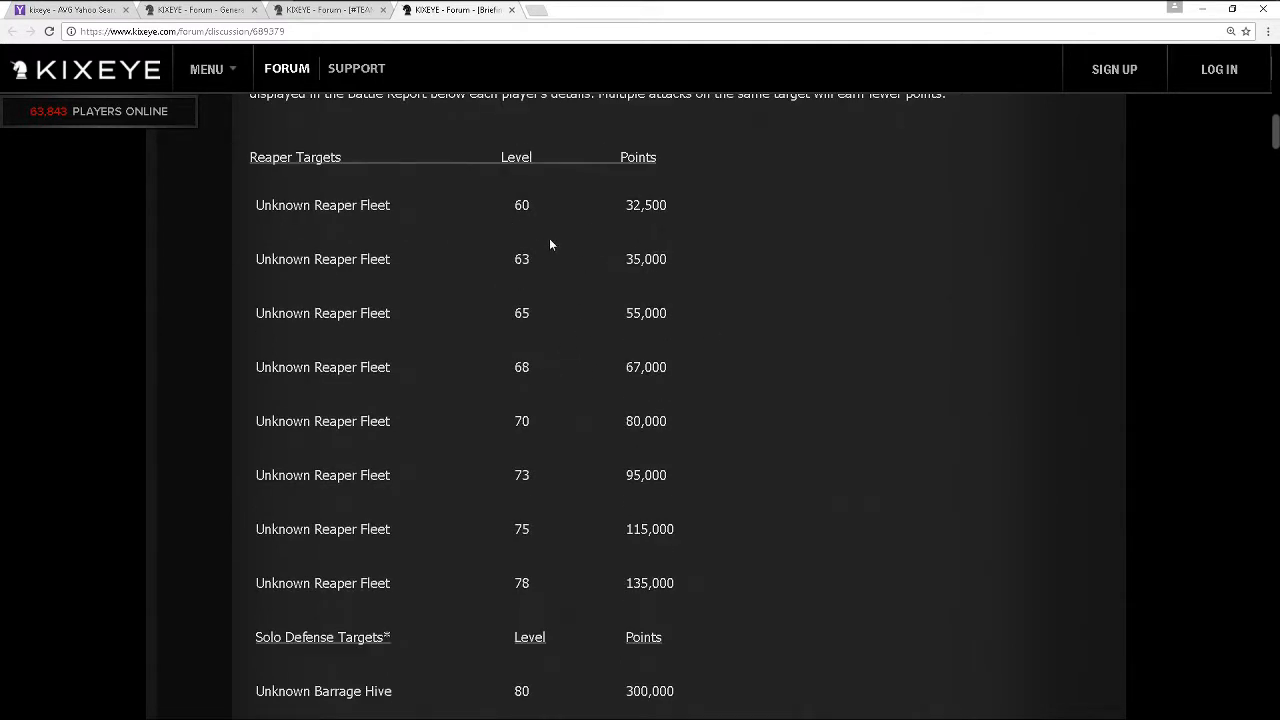
pyautogui.scroll(-3)
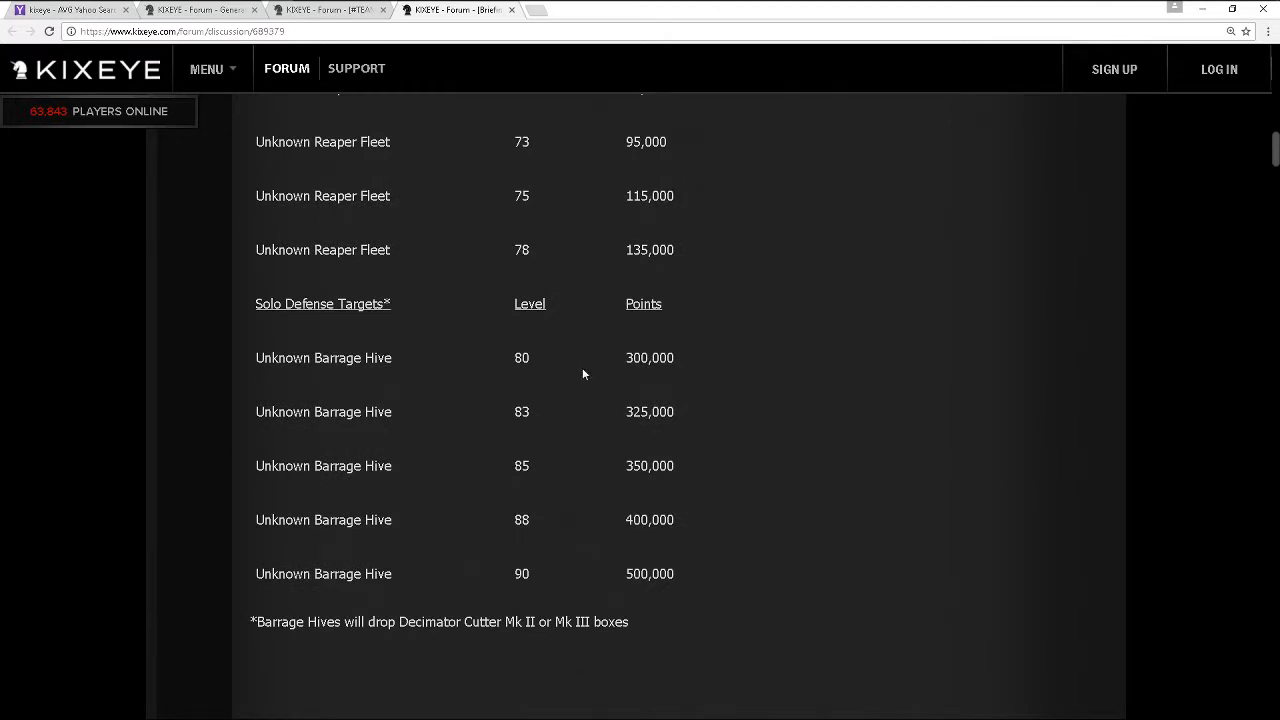
pyautogui.moveTo(656, 390)
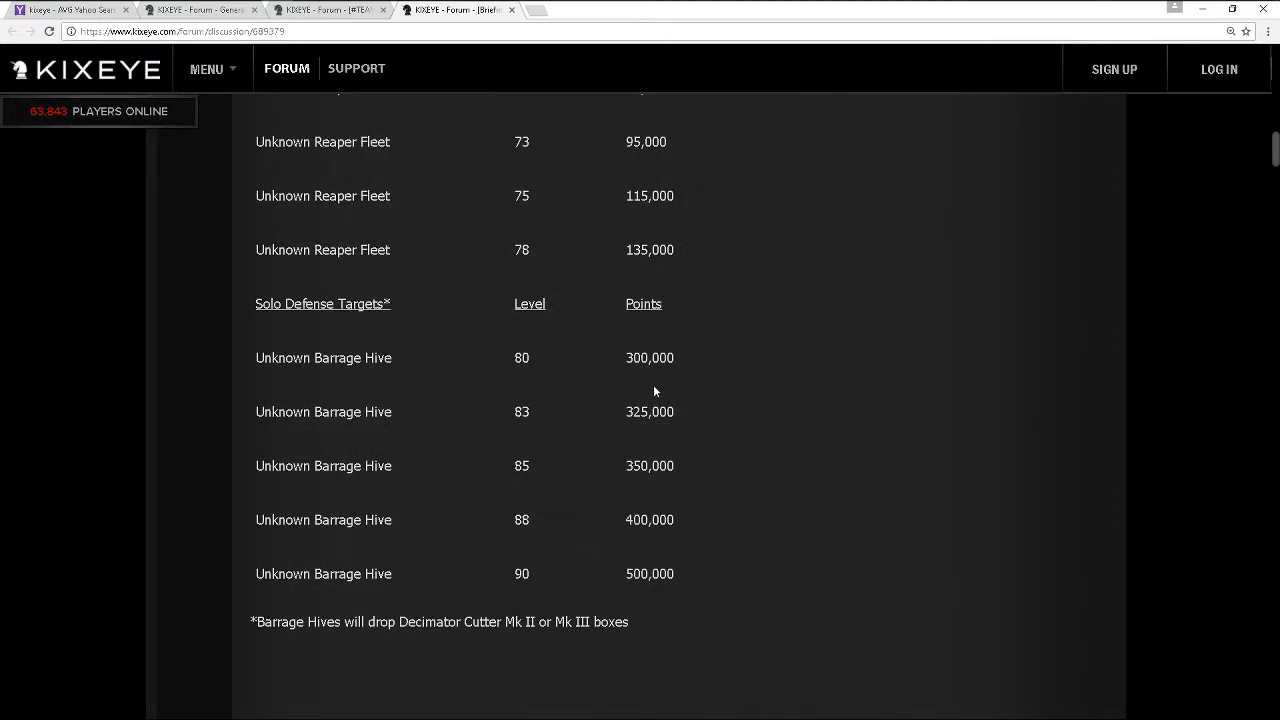
pyautogui.scroll(-3)
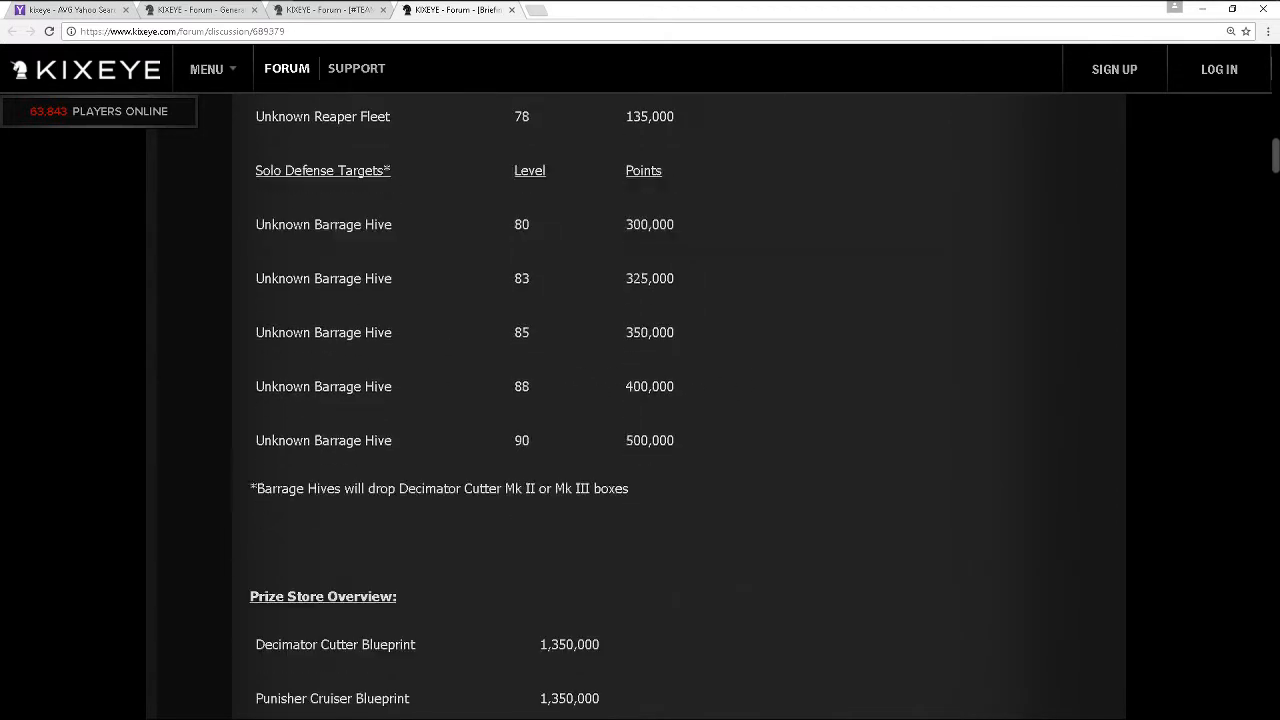
pyautogui.scroll(3)
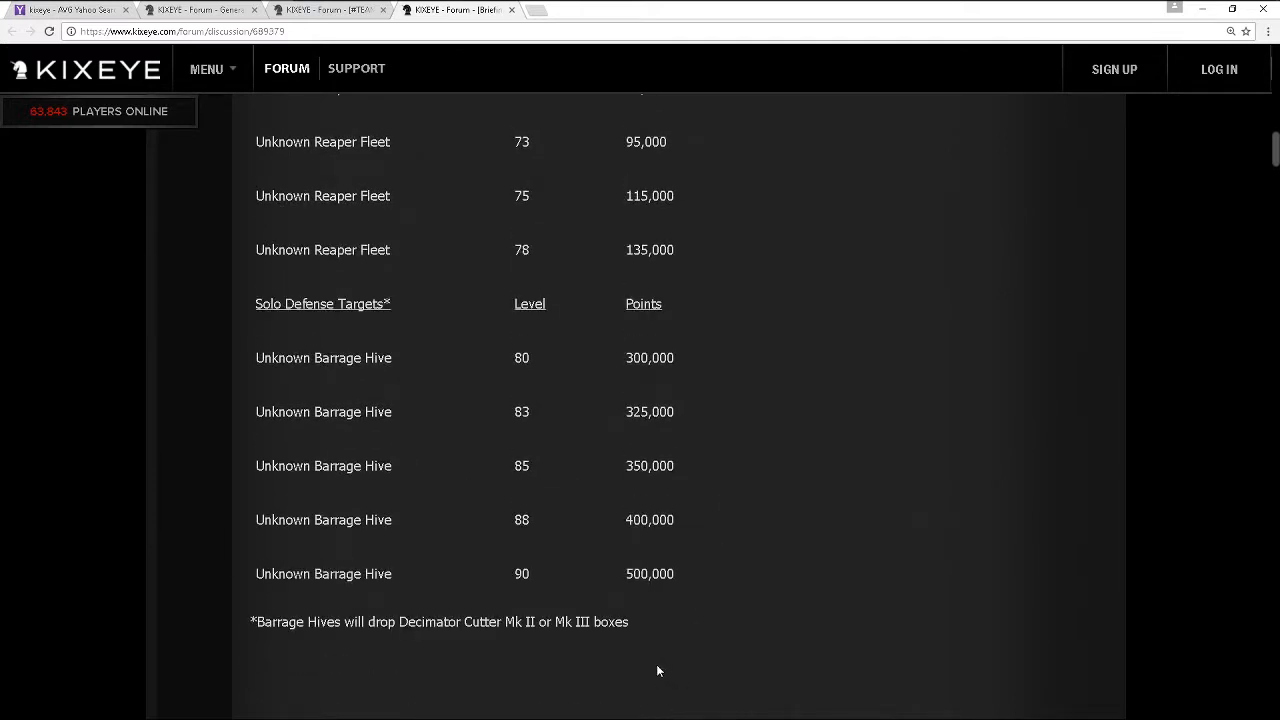
# Scroll into the Prize Store Overview and clear the stray text highlight on the list
pyautogui.scroll(-3)
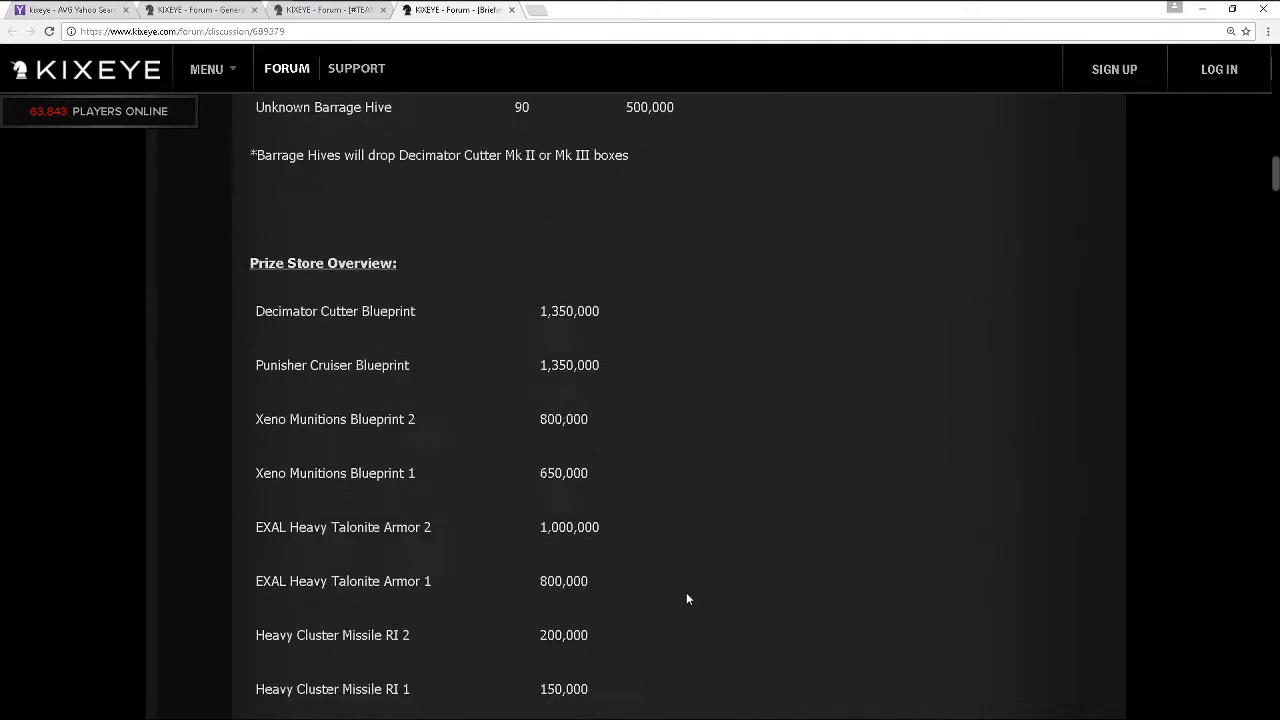
pyautogui.scroll(-3)
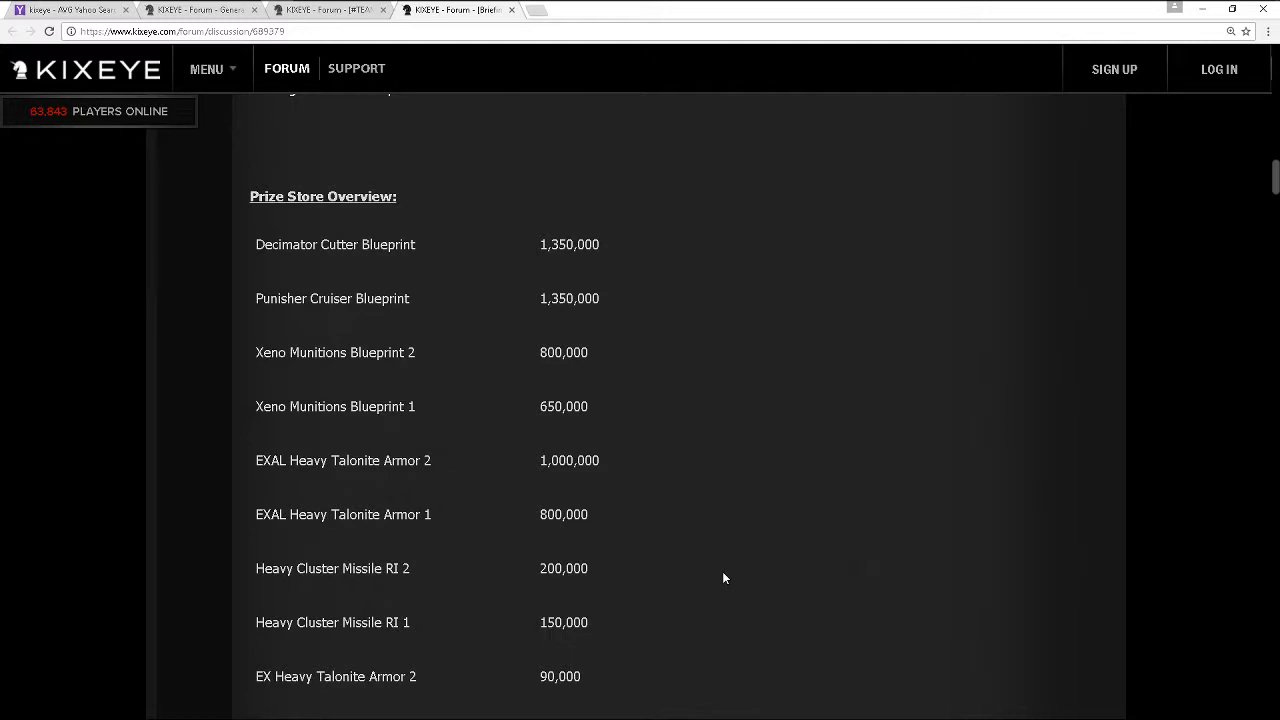
pyautogui.moveTo(600, 456)
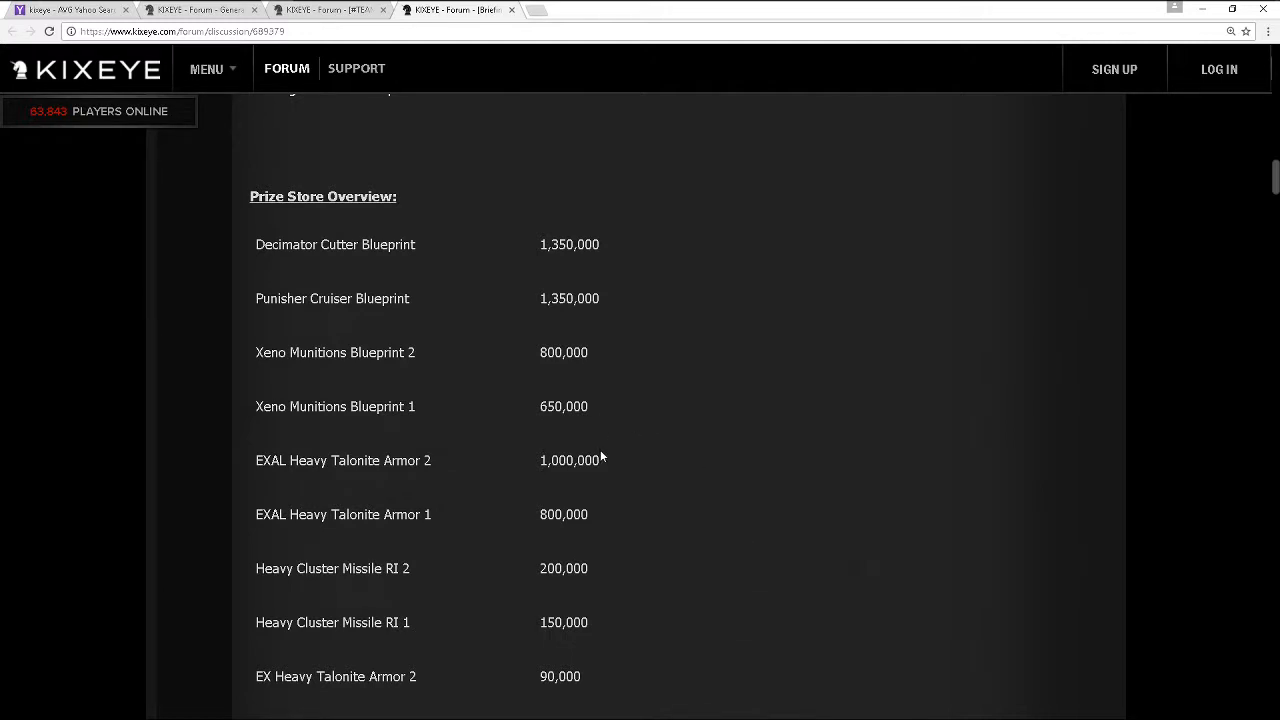
pyautogui.moveTo(608, 458)
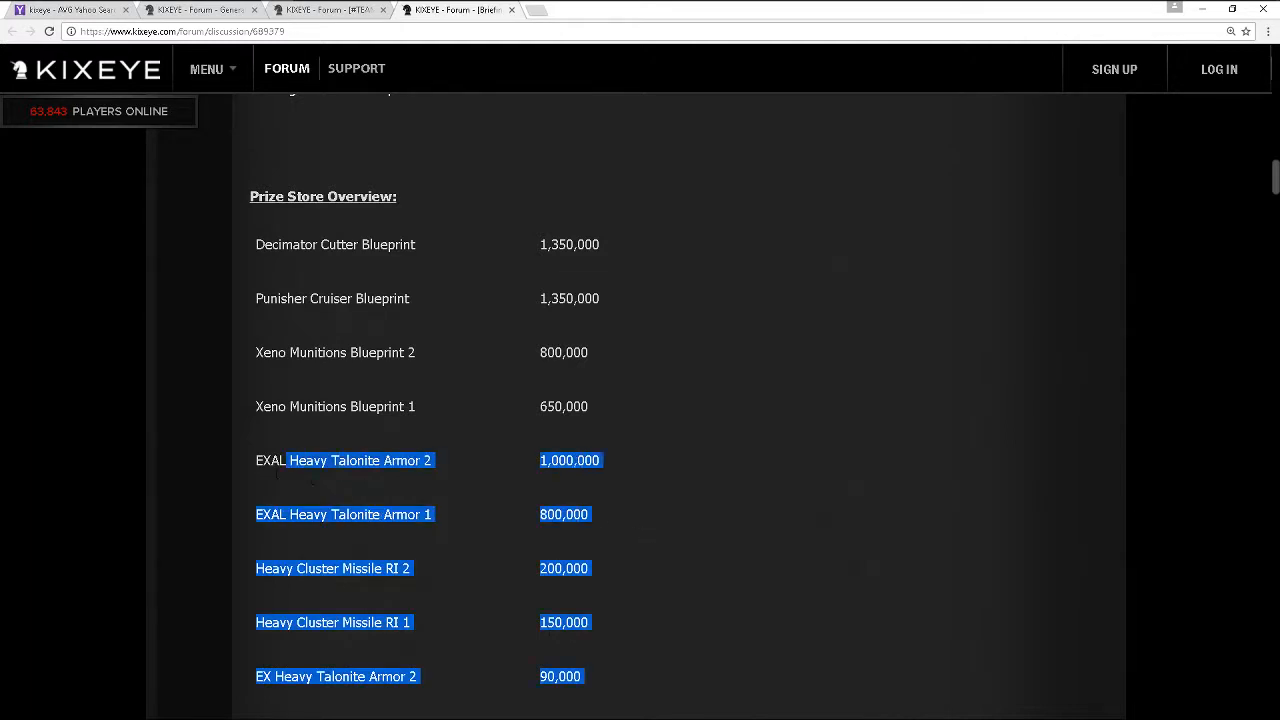
pyautogui.click(548, 488)
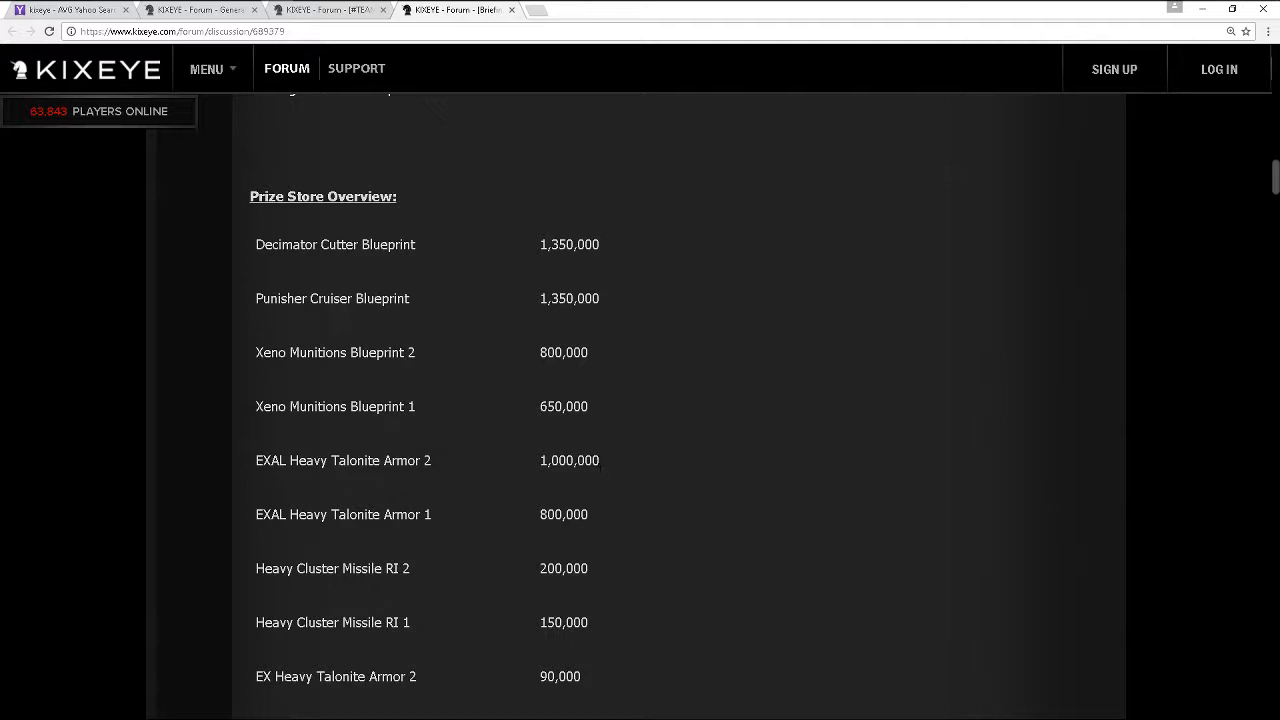
pyautogui.scroll(-3)
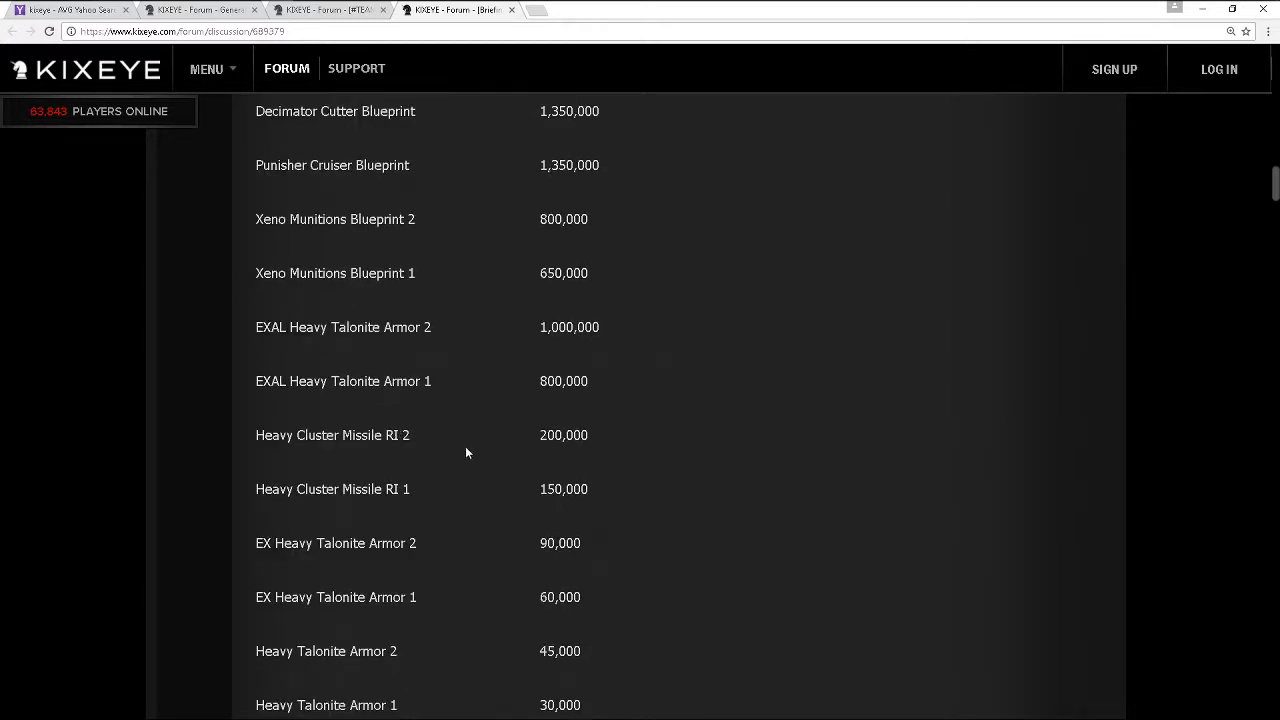
pyautogui.moveTo(520, 480)
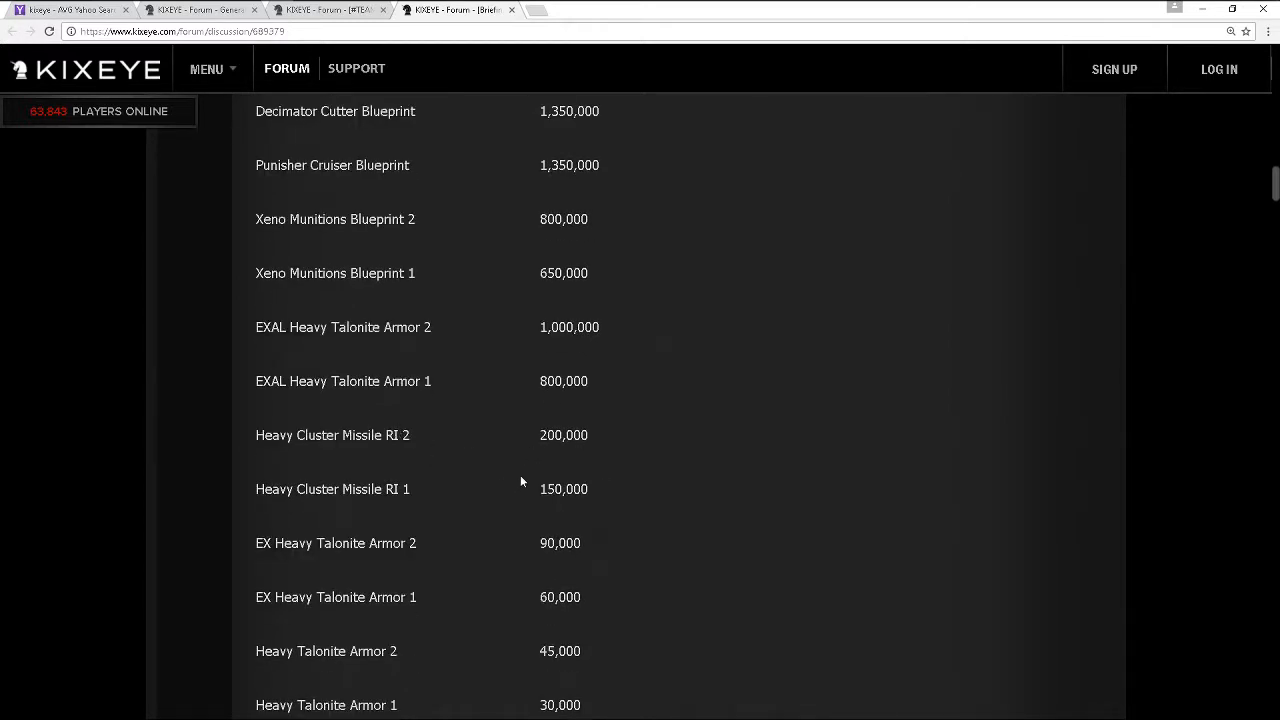
pyautogui.moveTo(470, 596)
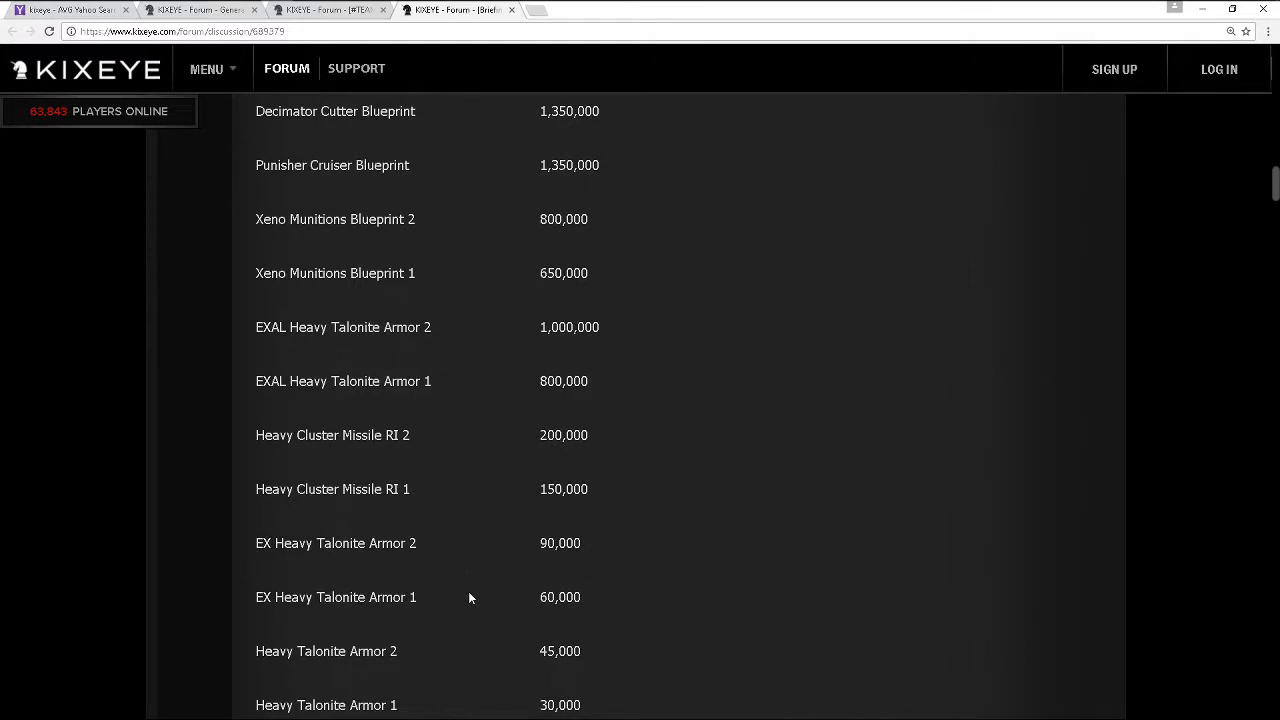
pyautogui.scroll(-3)
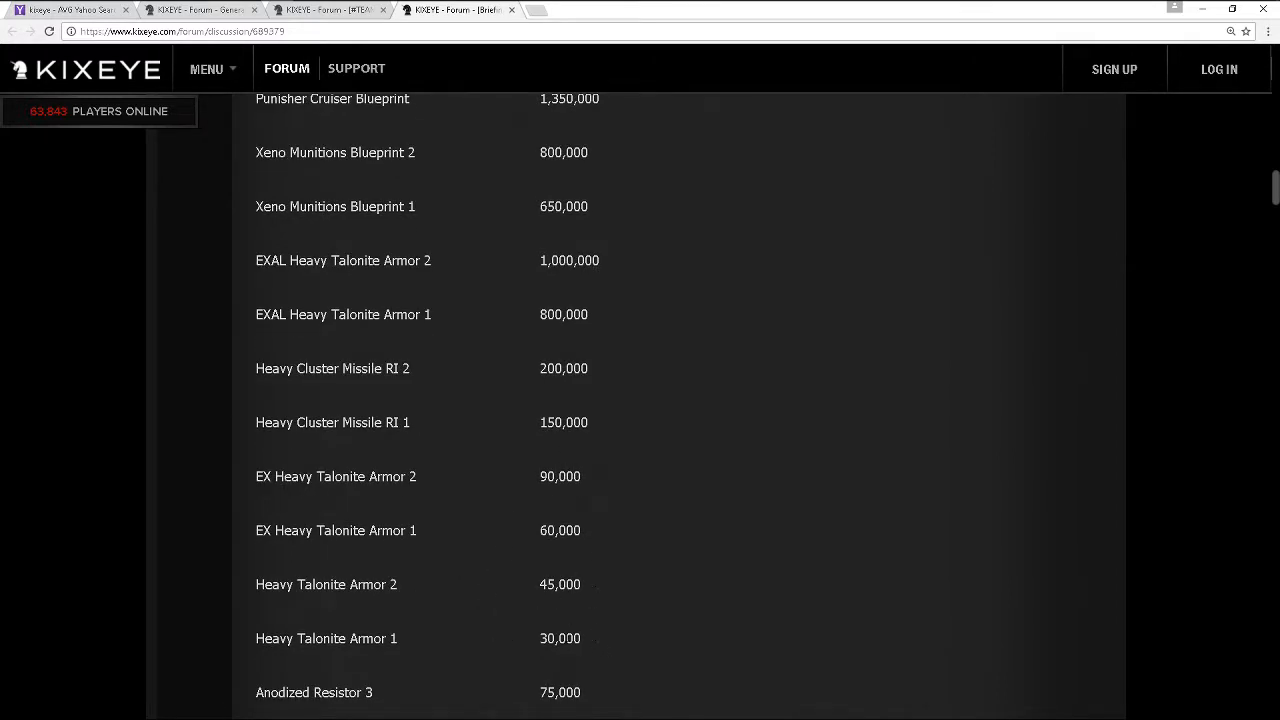
# Scroll down the prize costs to the pattern boxes, T5 cores and Heretic Cruiser rows
pyautogui.scroll(-3)
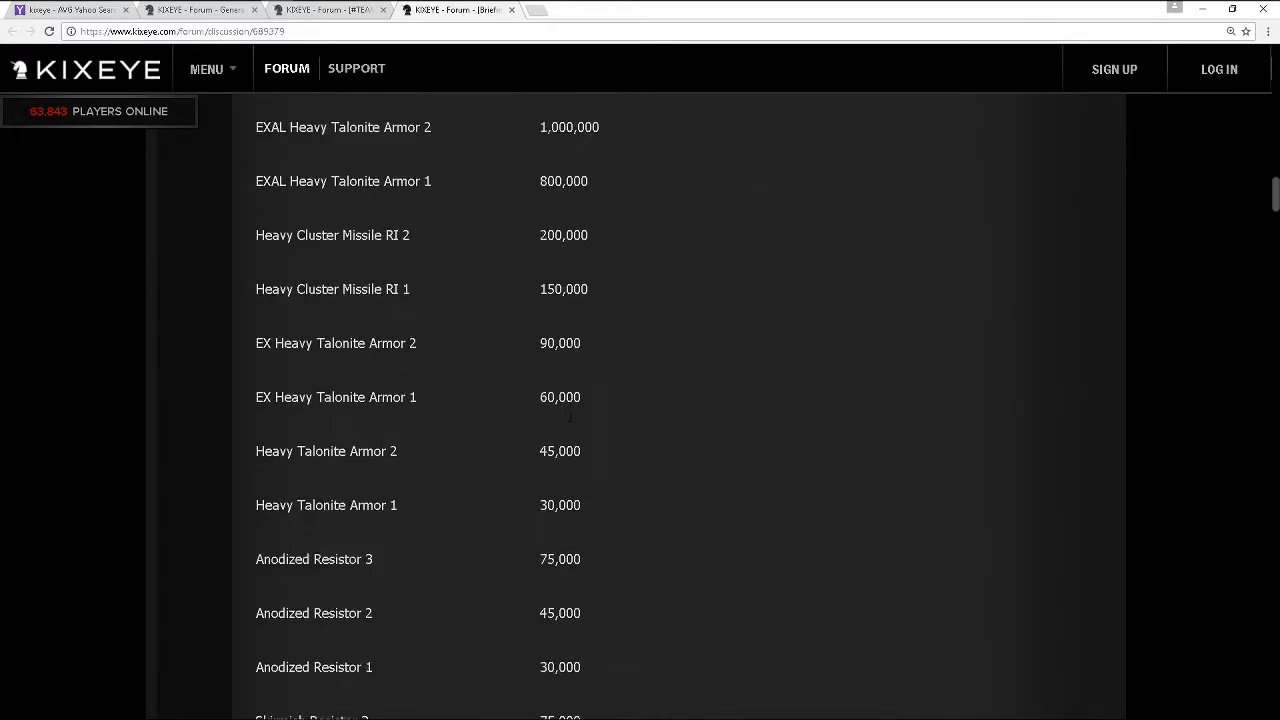
pyautogui.scroll(-3)
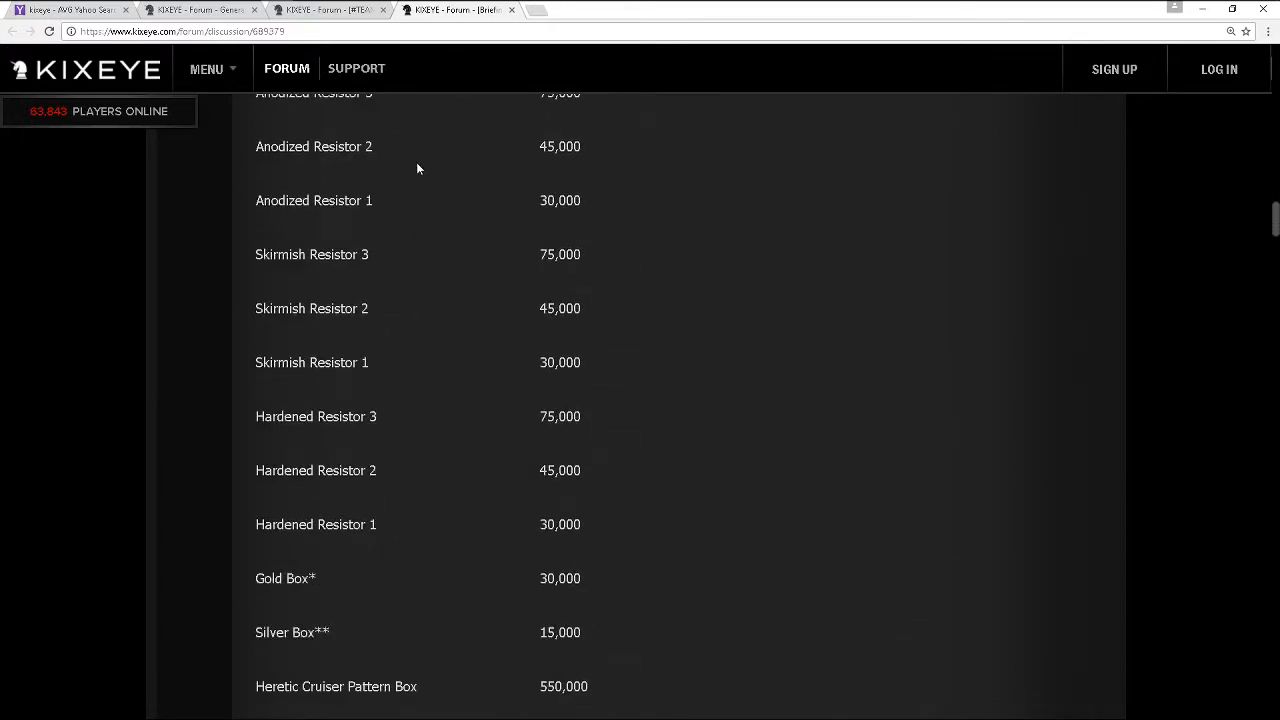
pyautogui.moveTo(544, 288)
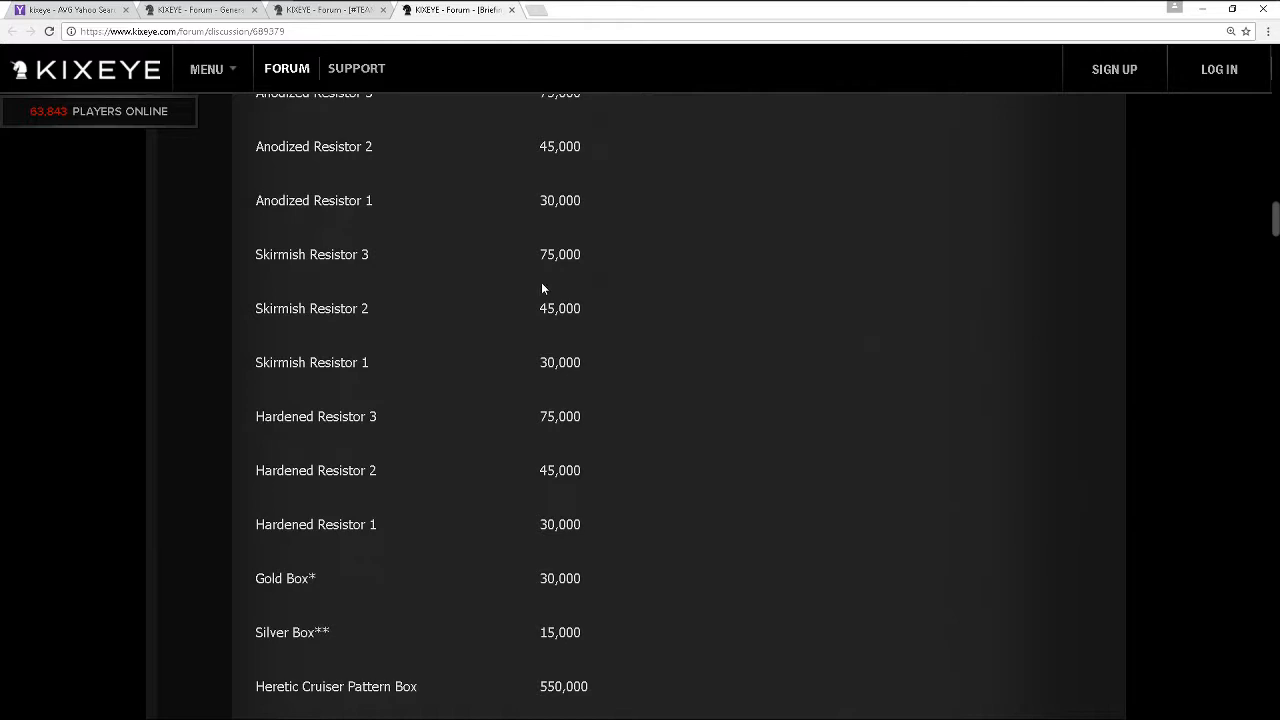
pyautogui.scroll(-3)
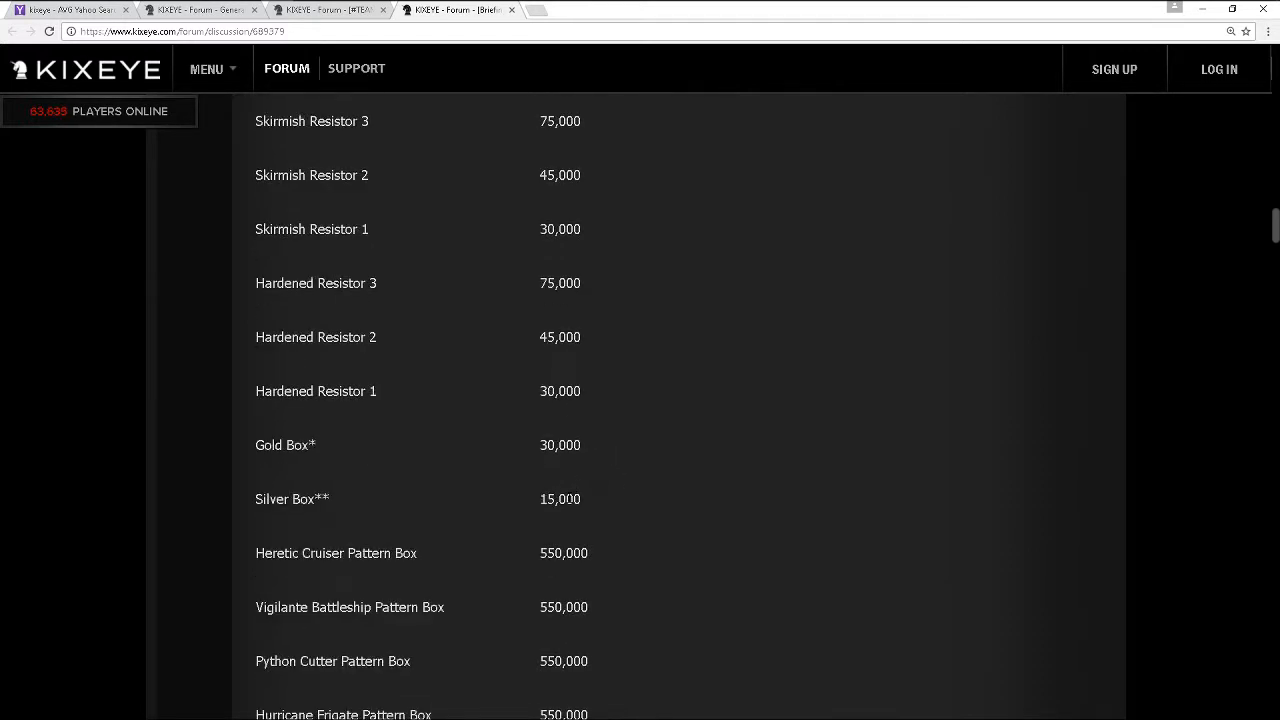
pyautogui.moveTo(576, 482)
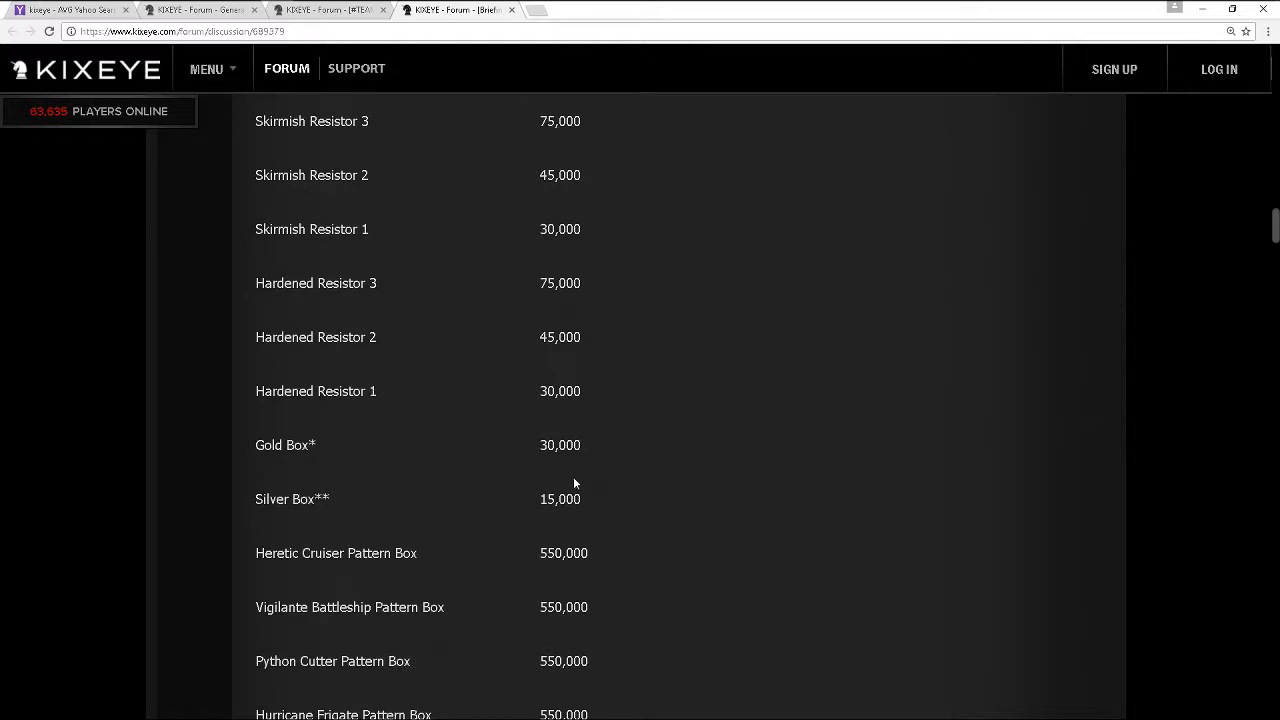
pyautogui.moveTo(588, 438)
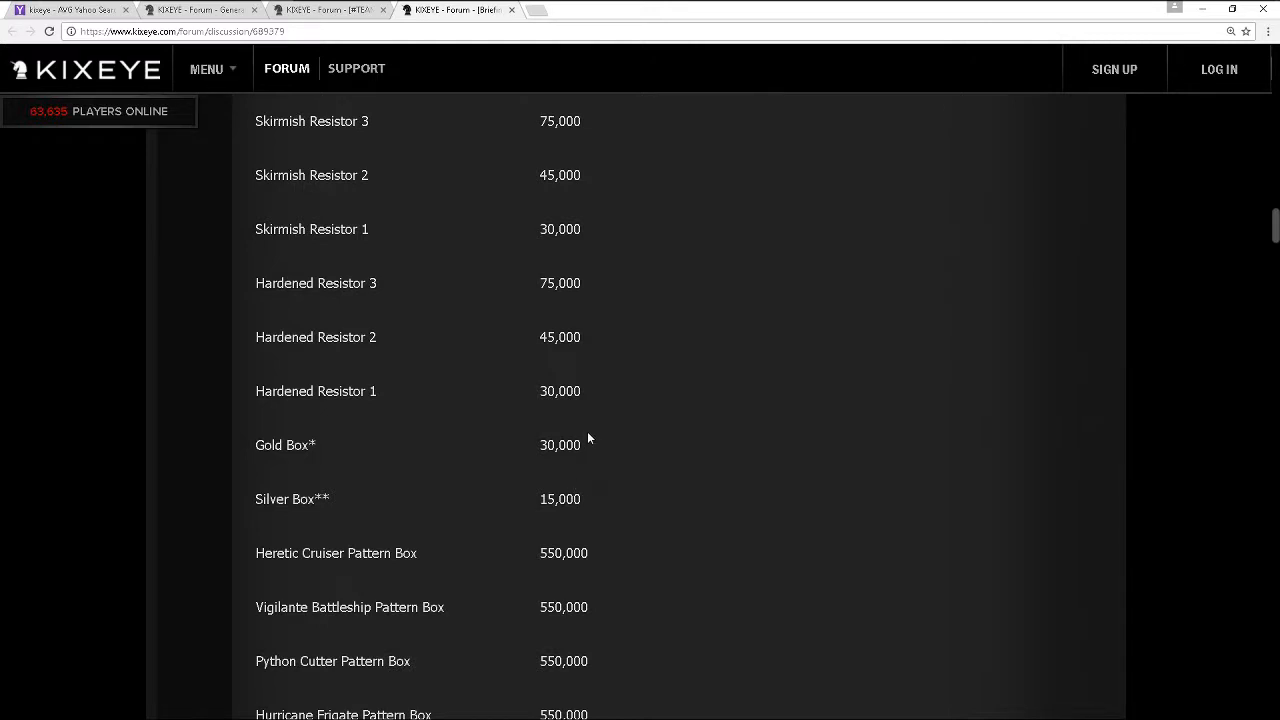
pyautogui.scroll(-3)
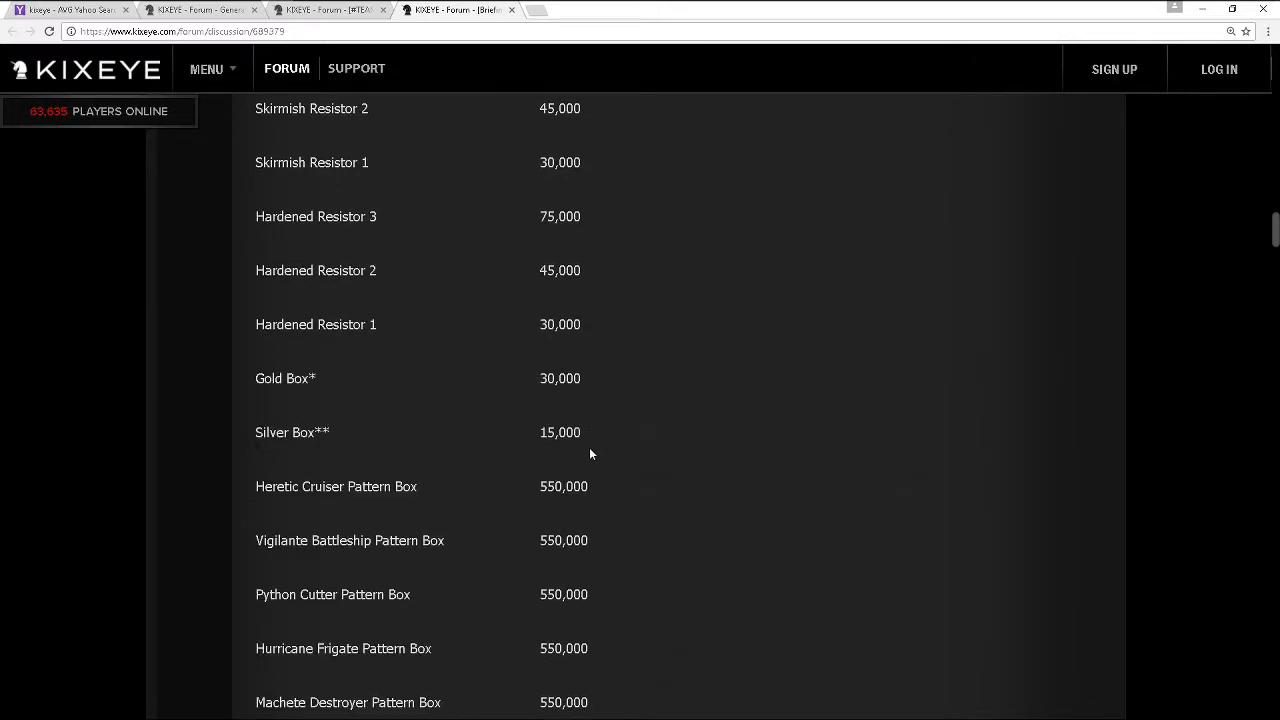
pyautogui.scroll(-3)
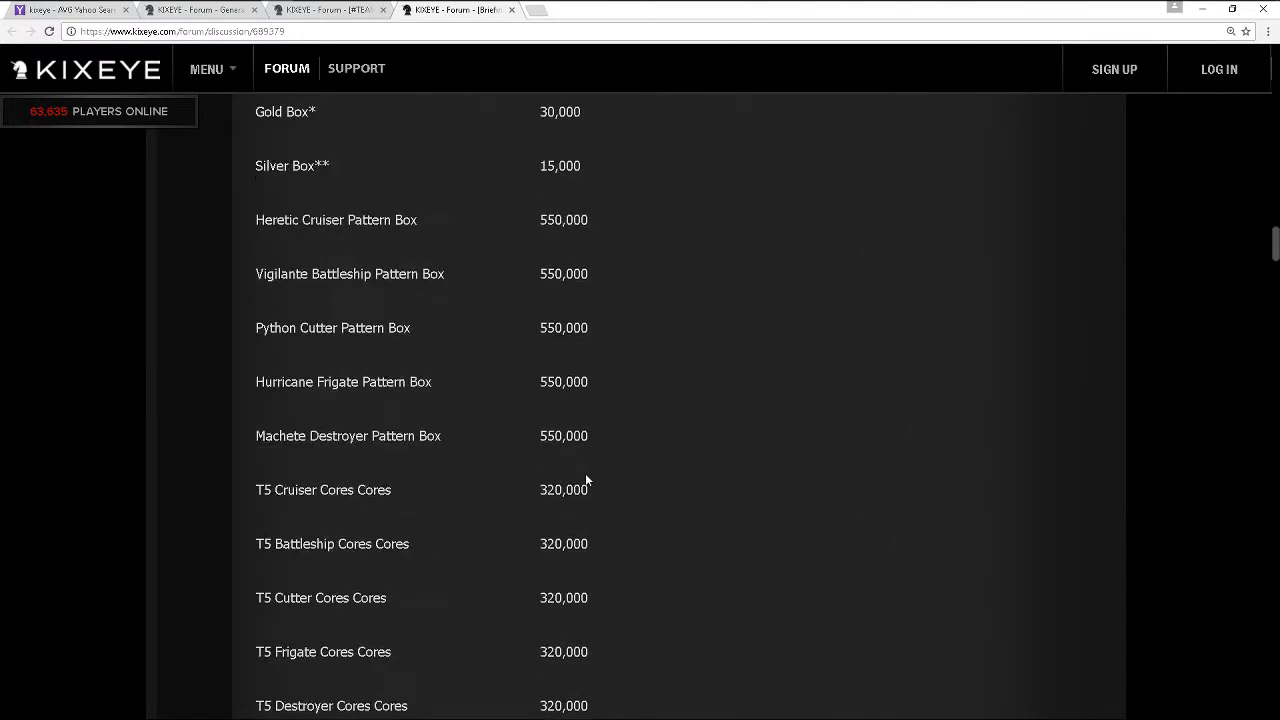
pyautogui.scroll(-3)
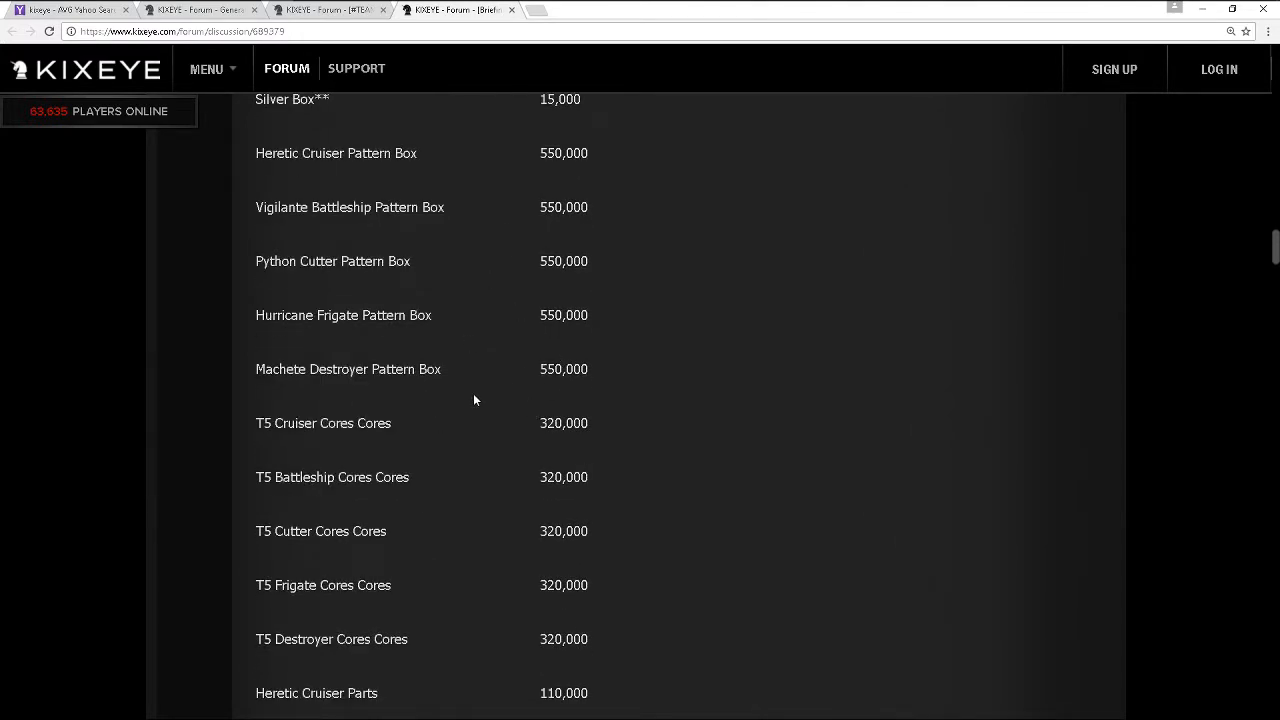
# Scroll so the gold box drop list sits above the silver box list ending with Vsec Valkyrie Carrier
pyautogui.scroll(-3)
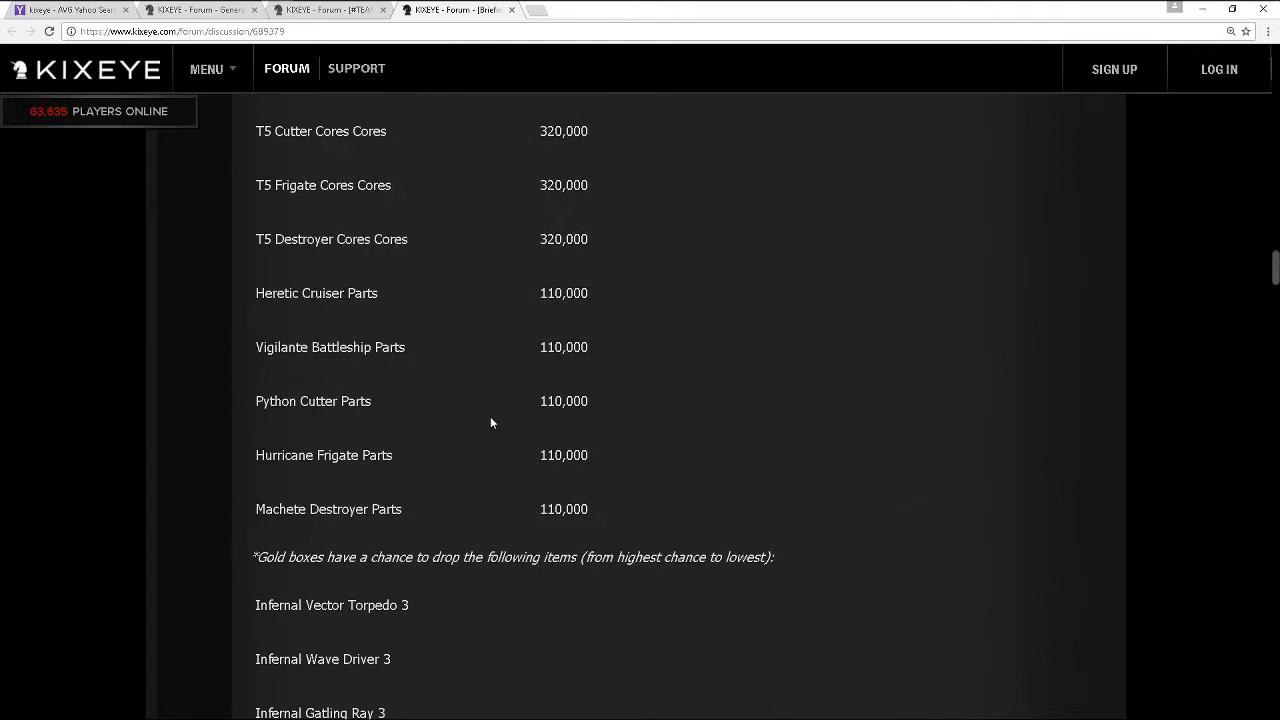
pyautogui.scroll(-3)
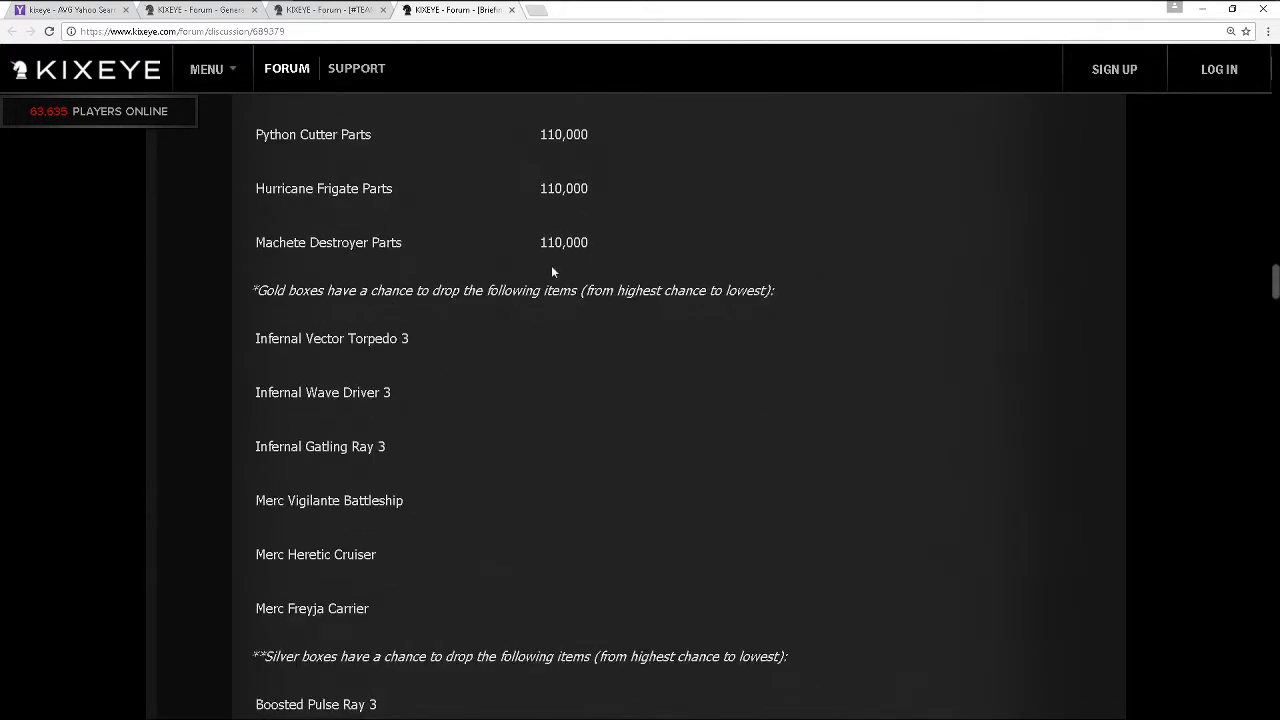
pyautogui.moveTo(372, 336)
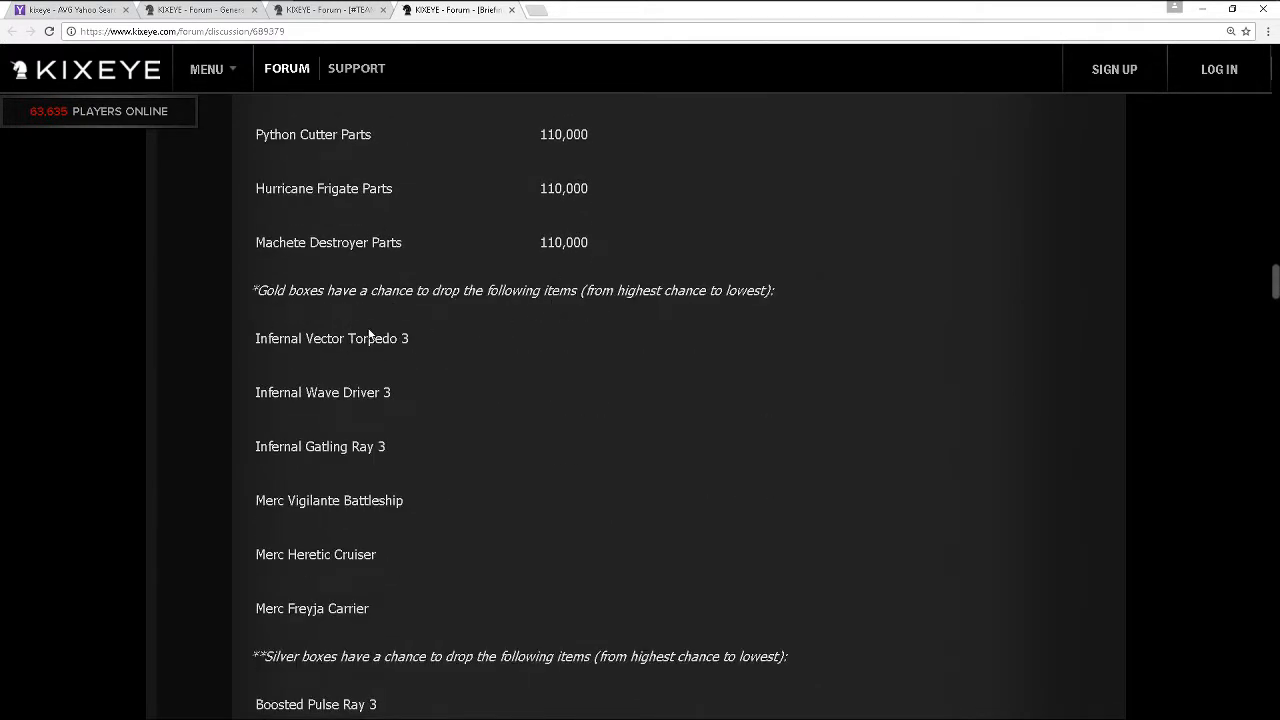
pyautogui.moveTo(350, 414)
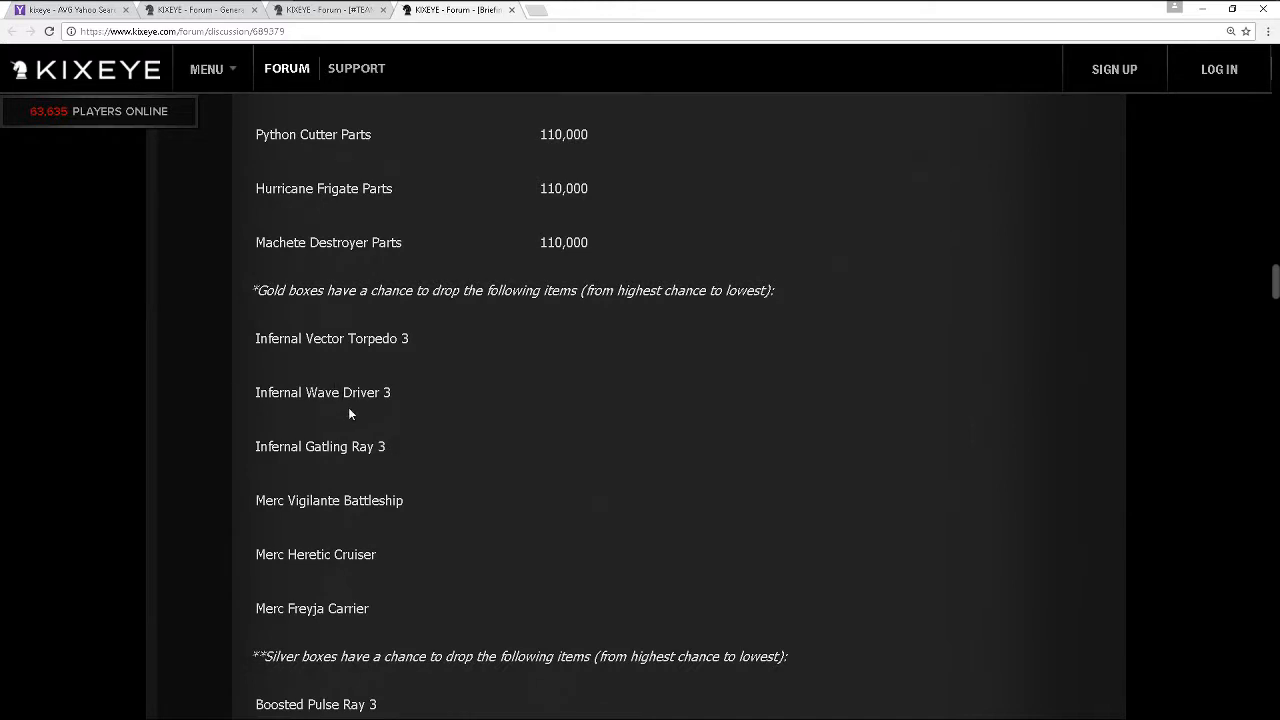
pyautogui.moveTo(396, 432)
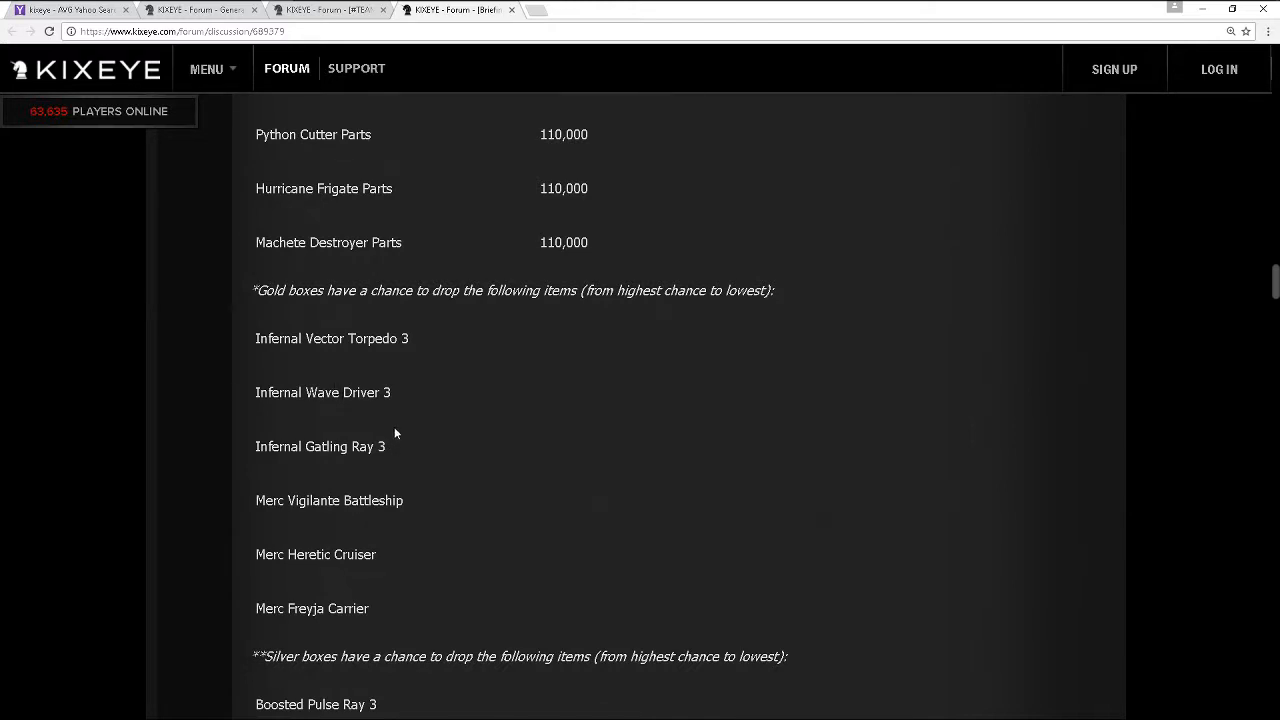
pyautogui.scroll(-3)
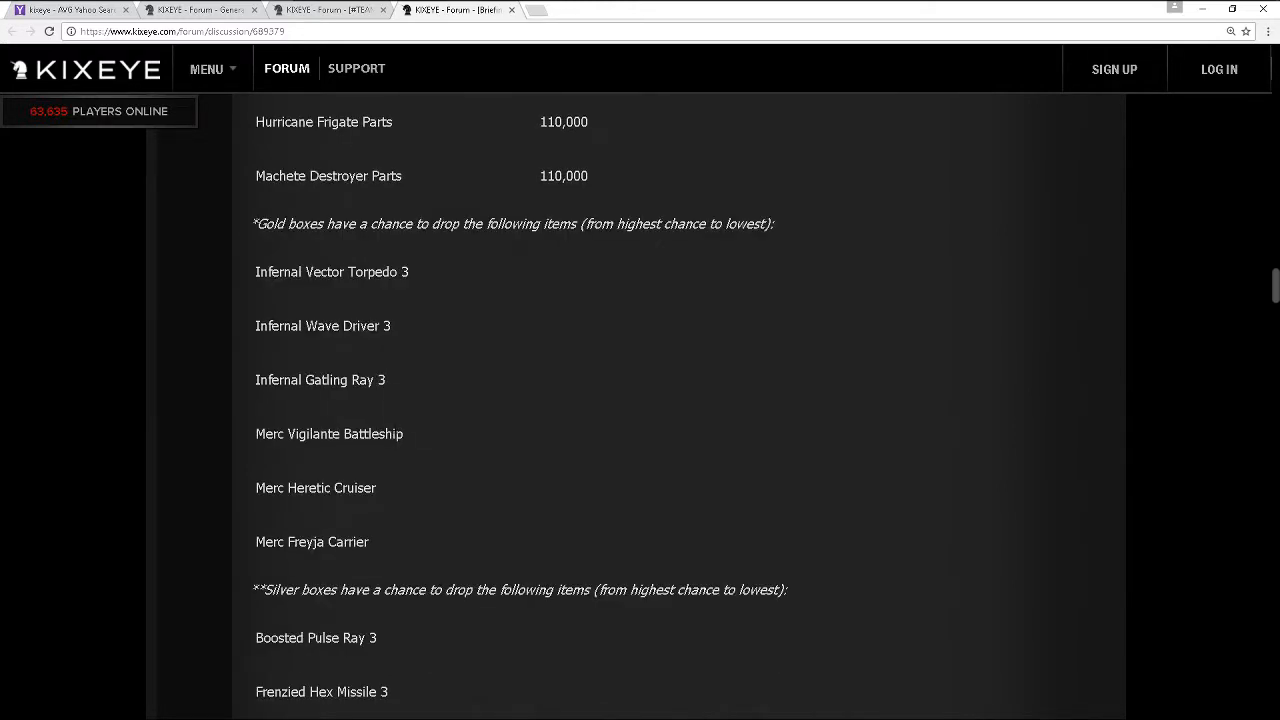
pyautogui.moveTo(404, 540)
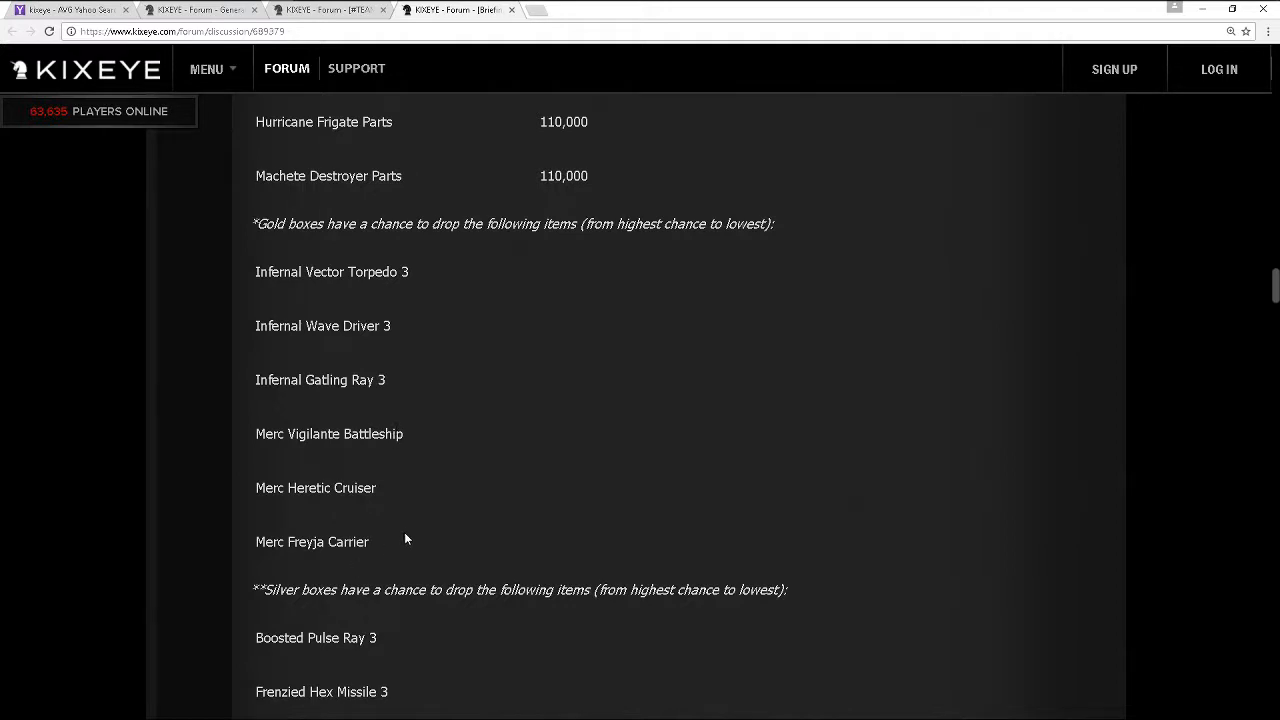
pyautogui.scroll(-3)
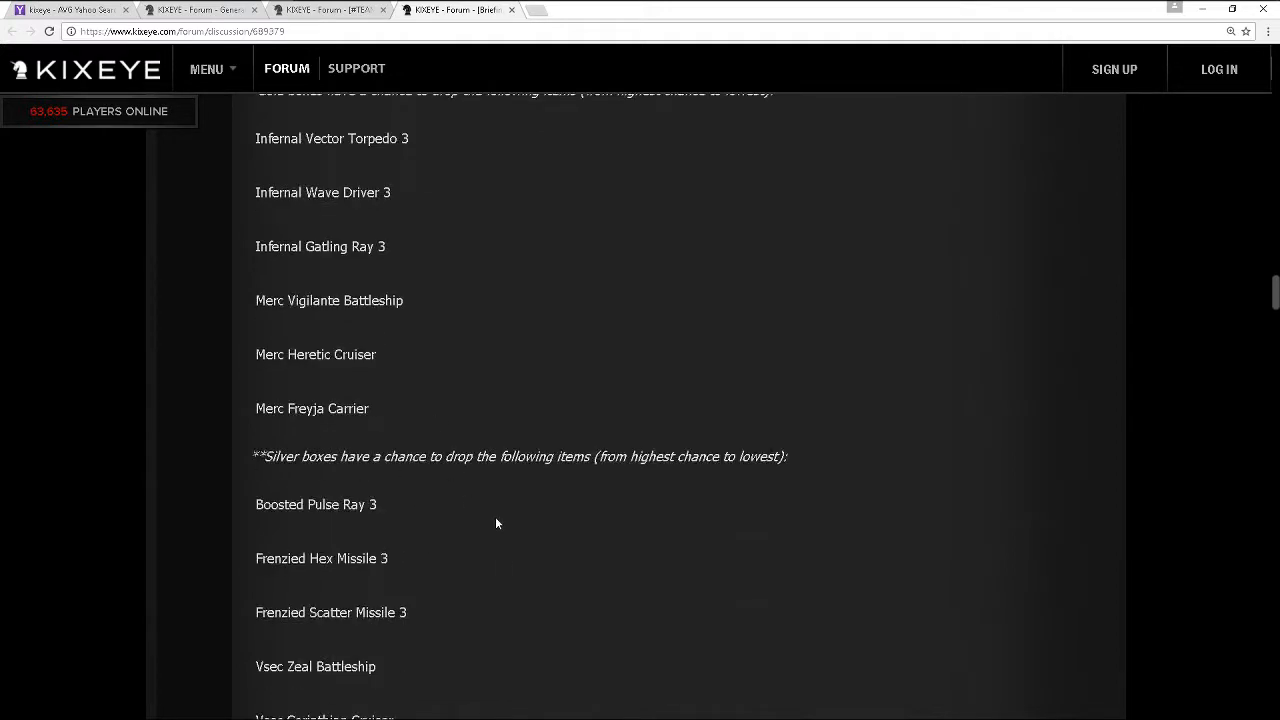
pyautogui.scroll(-3)
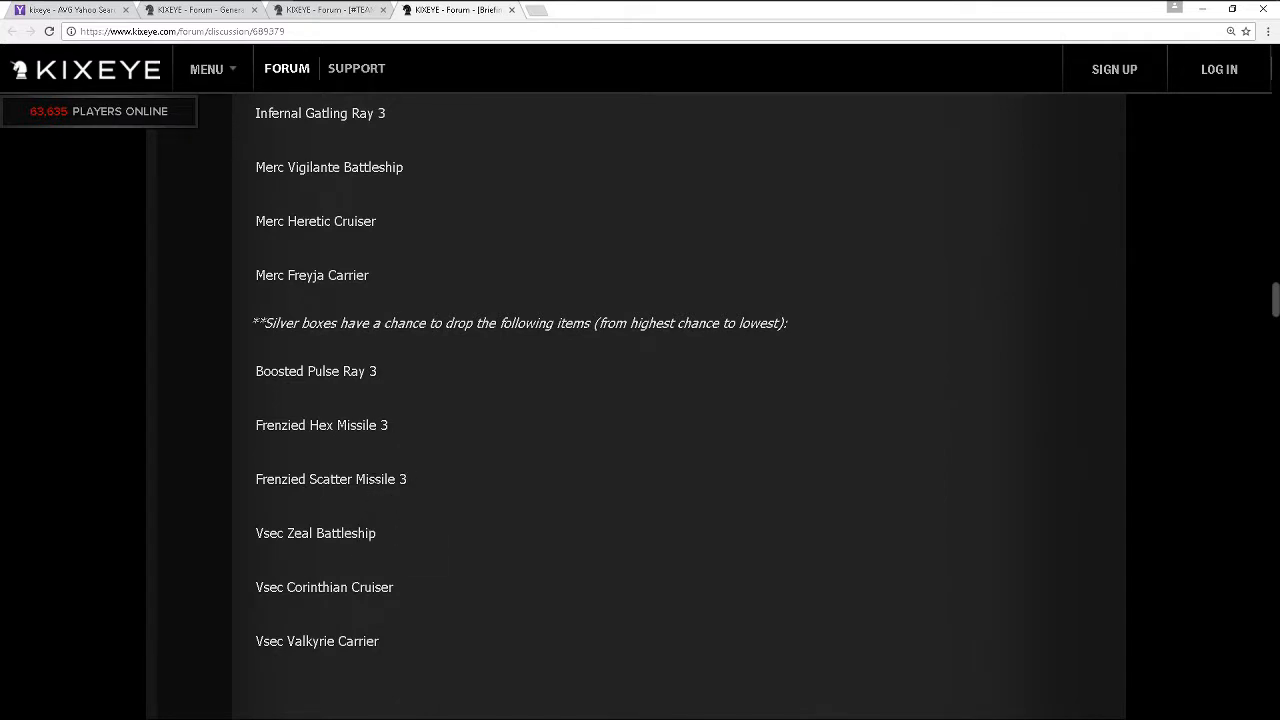
pyautogui.scroll(-3)
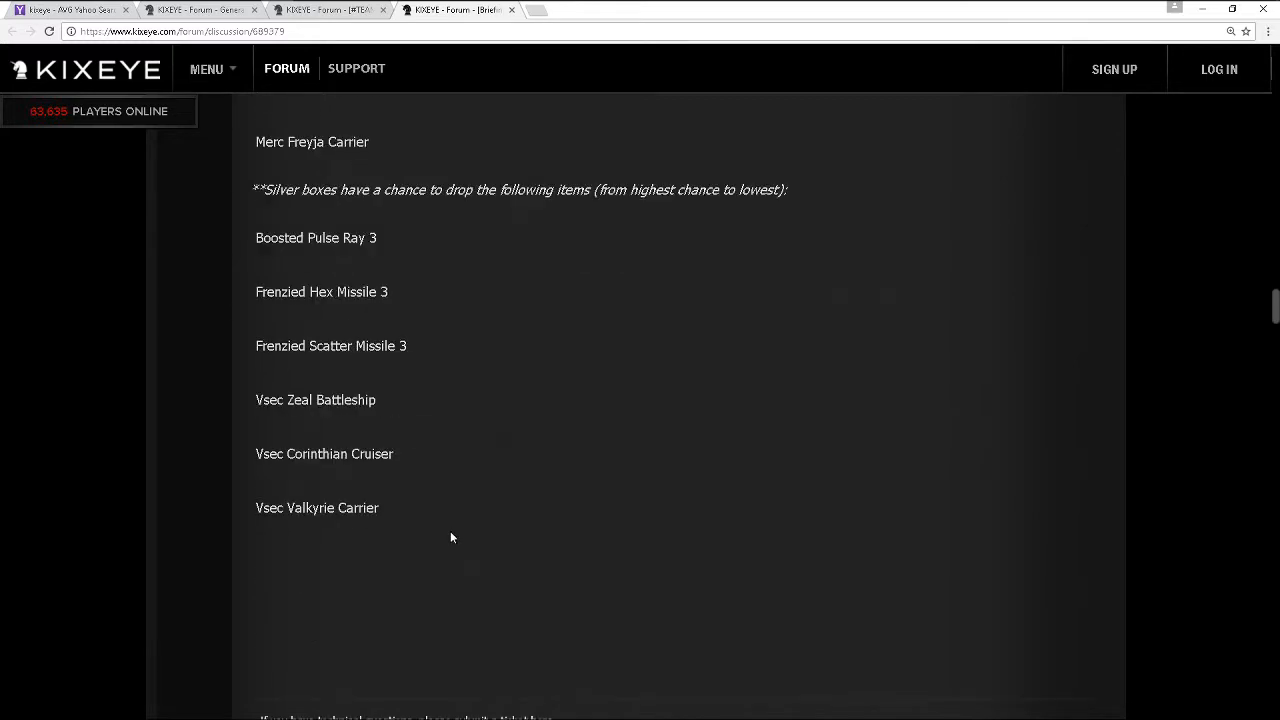
pyautogui.moveTo(472, 486)
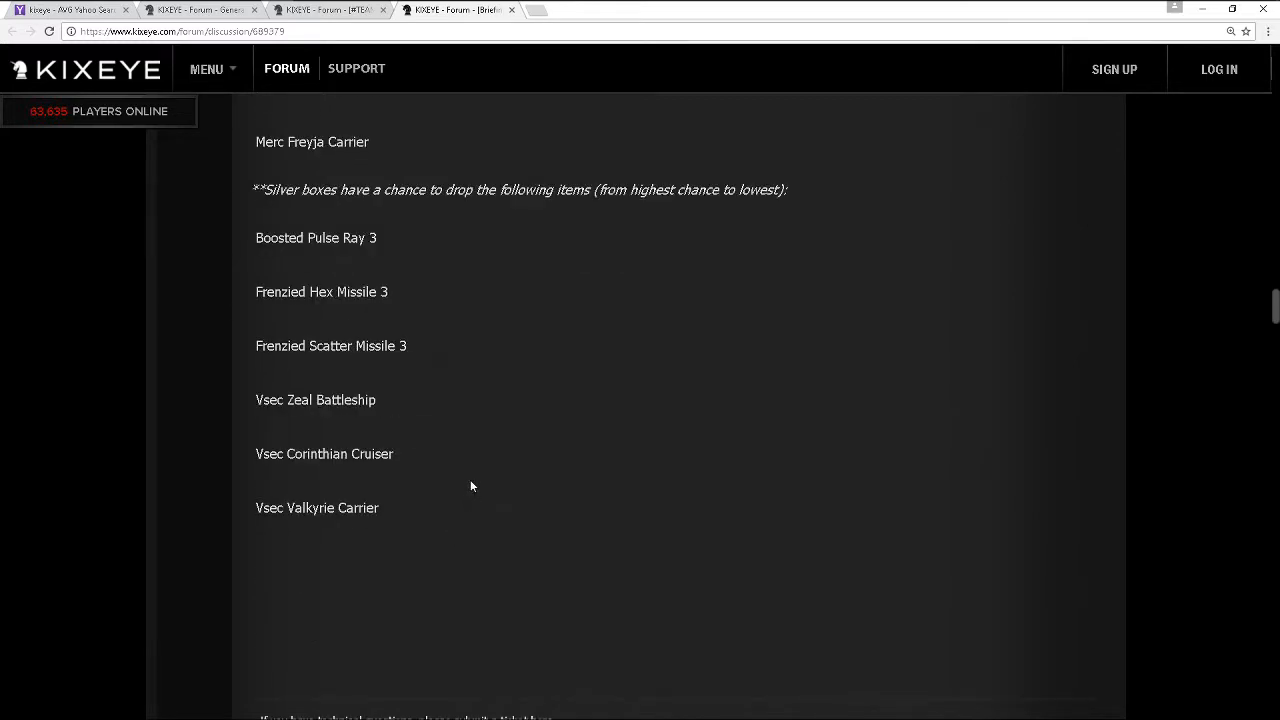
pyautogui.scroll(3)
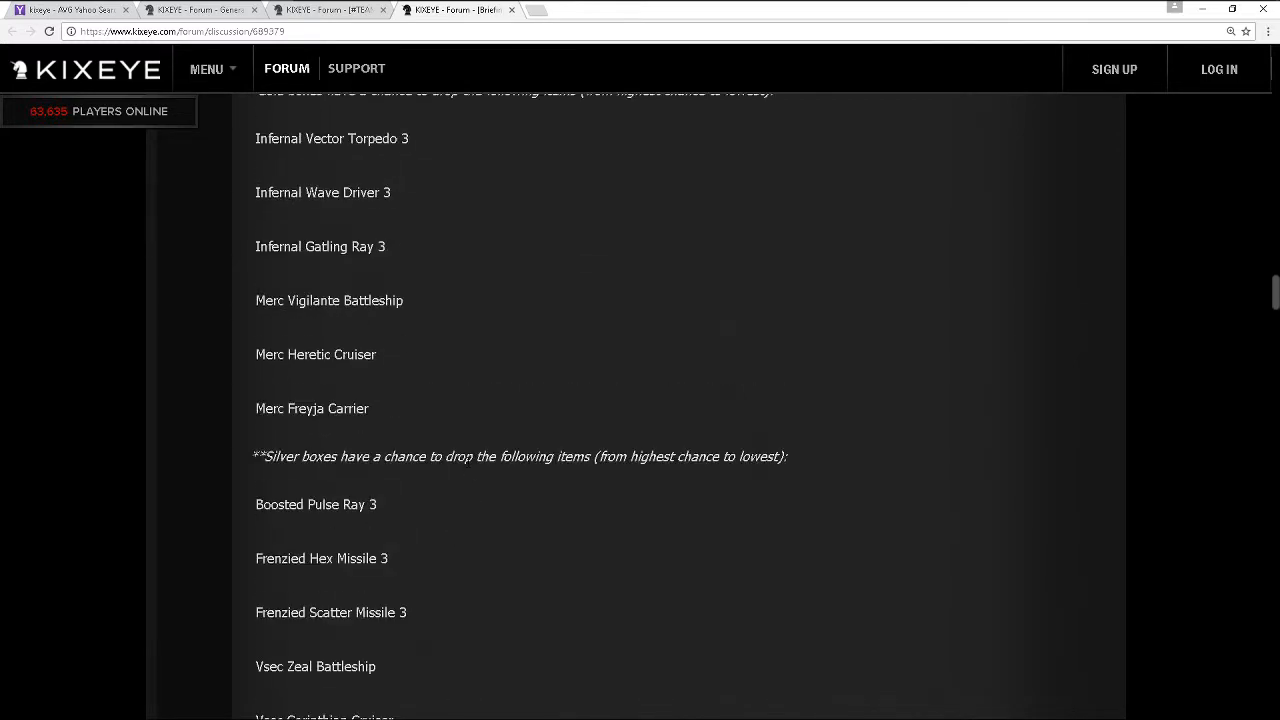
pyautogui.moveTo(422, 404)
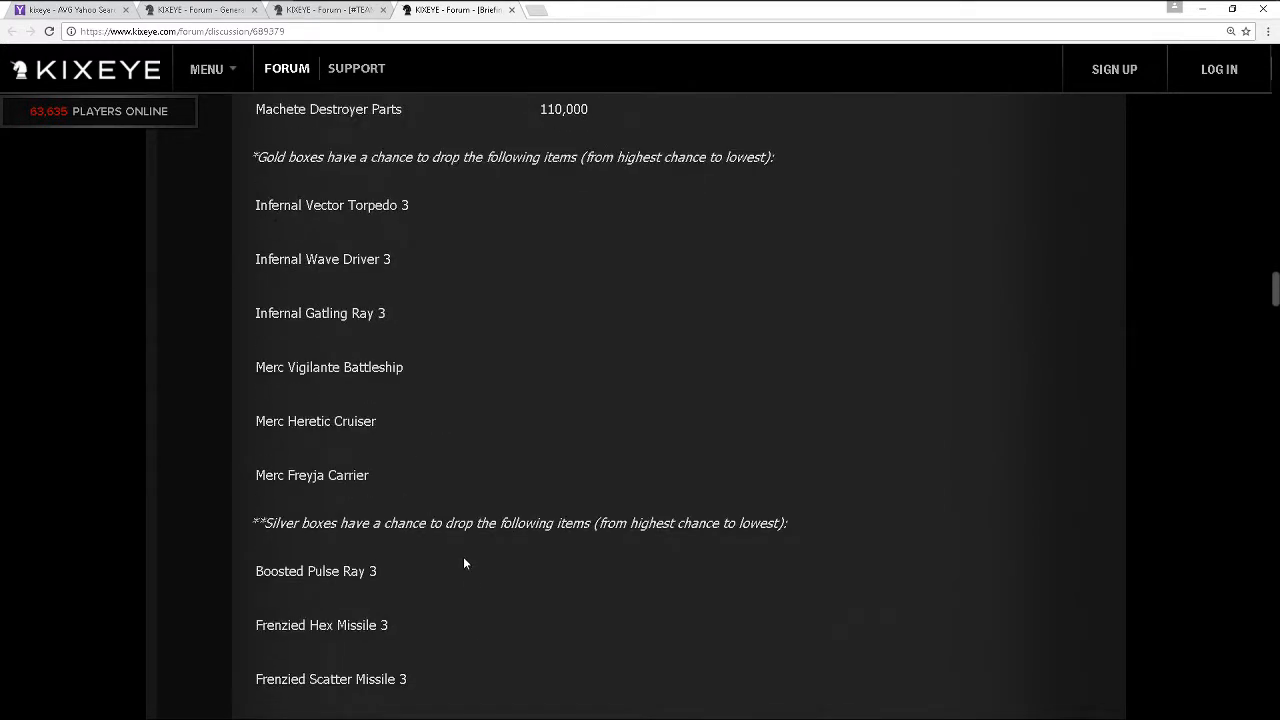
pyautogui.moveTo(424, 348)
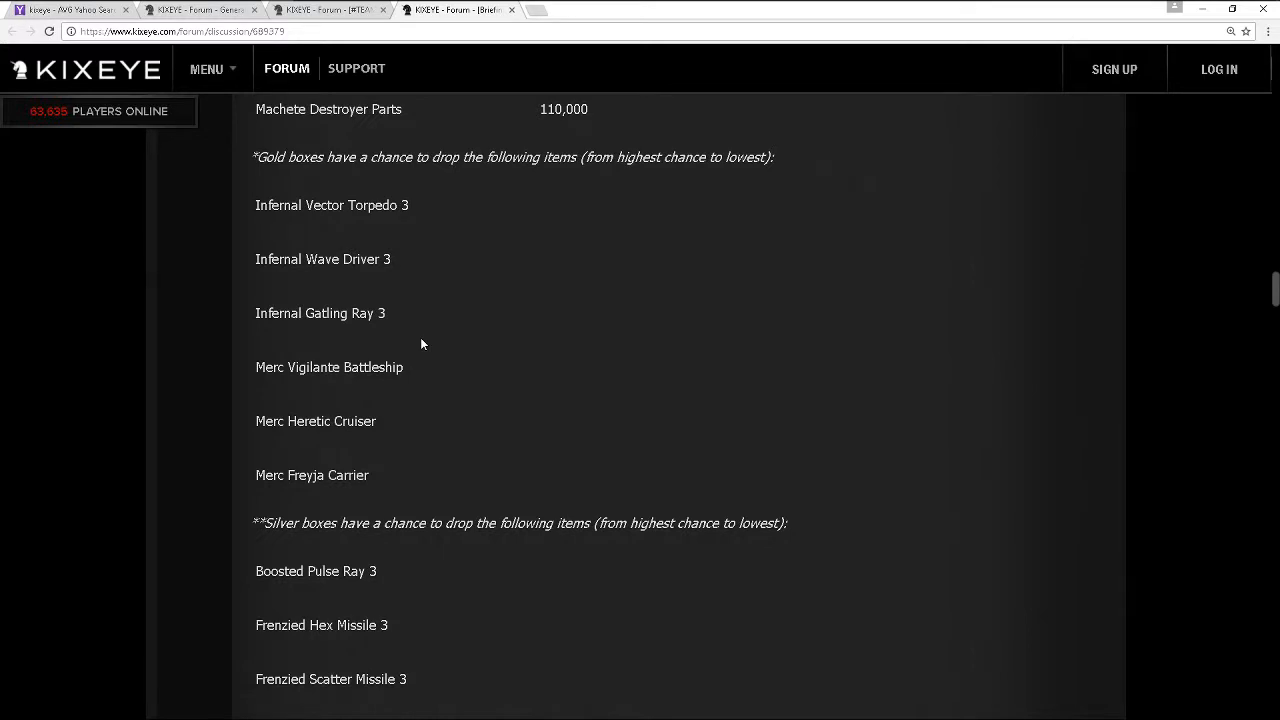
pyautogui.moveTo(396, 196)
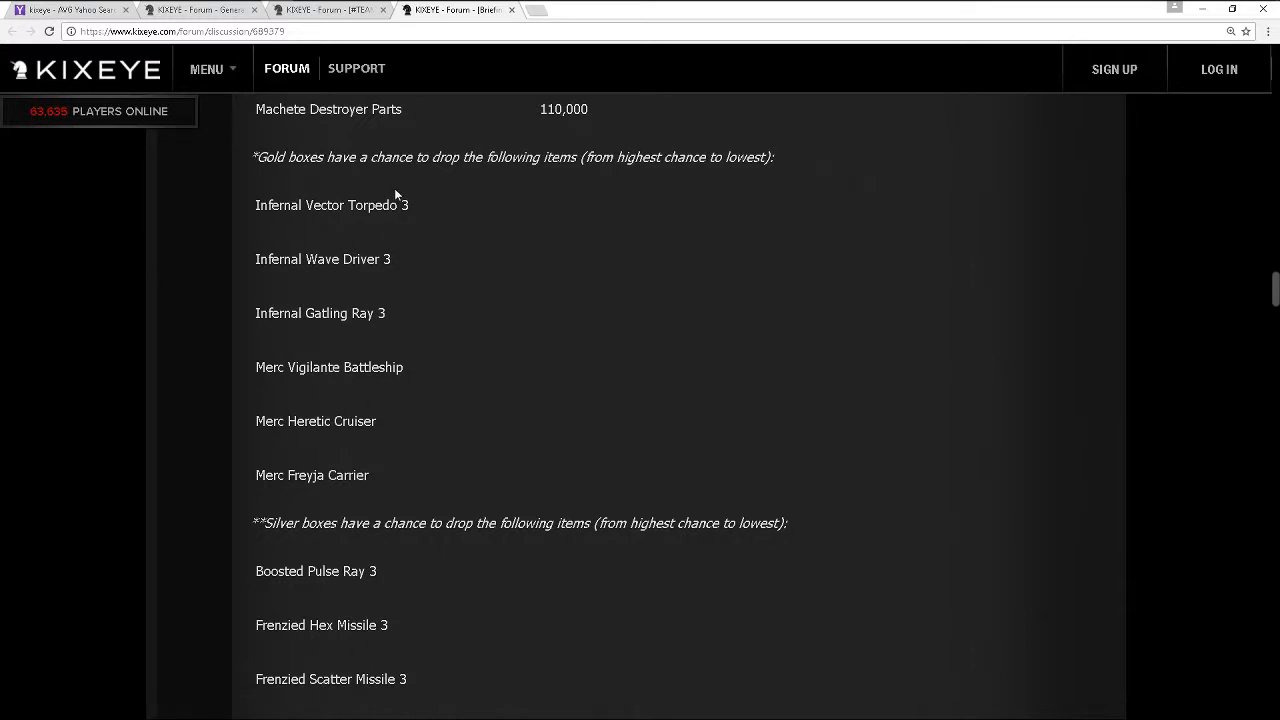
pyautogui.moveTo(380, 292)
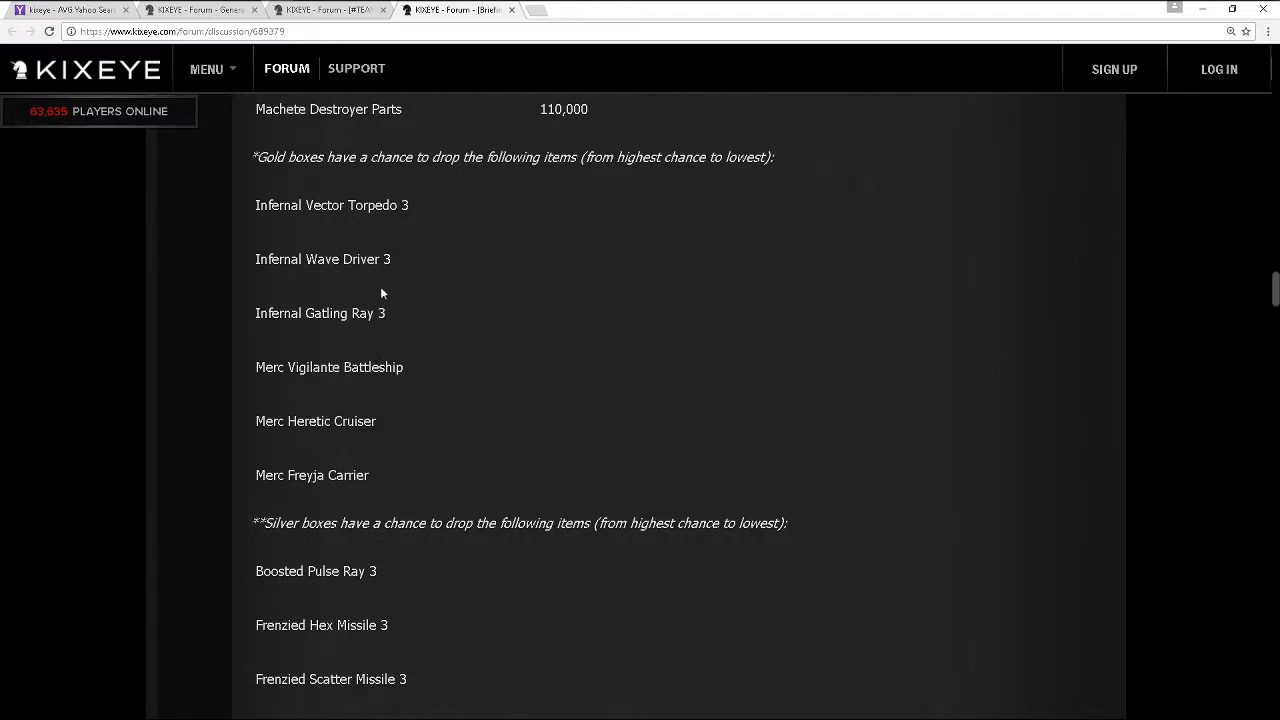
pyautogui.moveTo(390, 240)
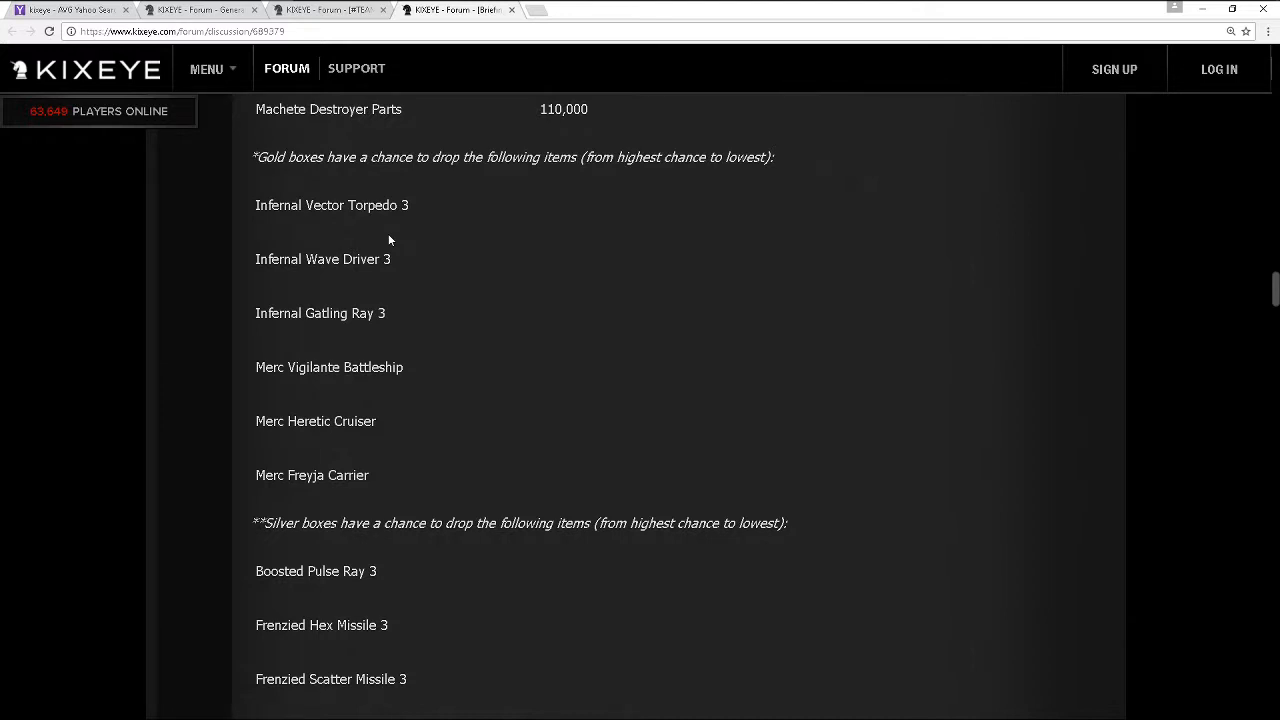
pyautogui.moveTo(464, 496)
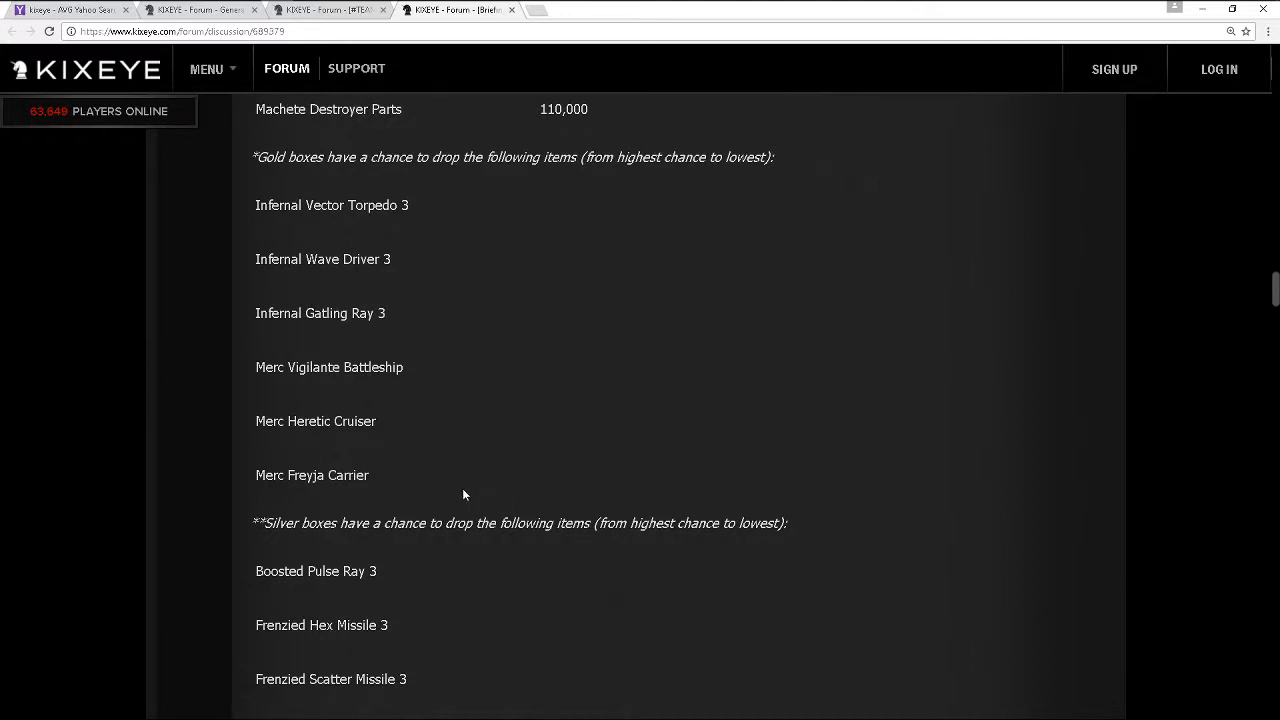
pyautogui.moveTo(404, 260)
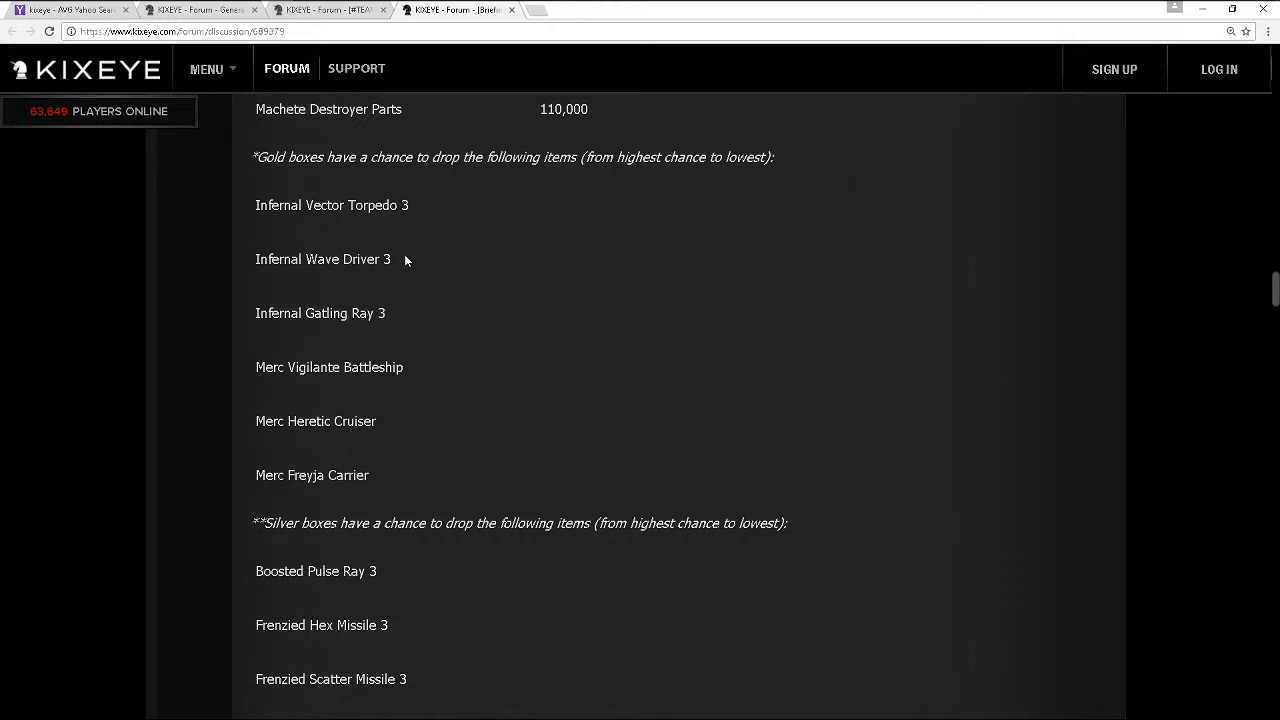
pyautogui.moveTo(398, 418)
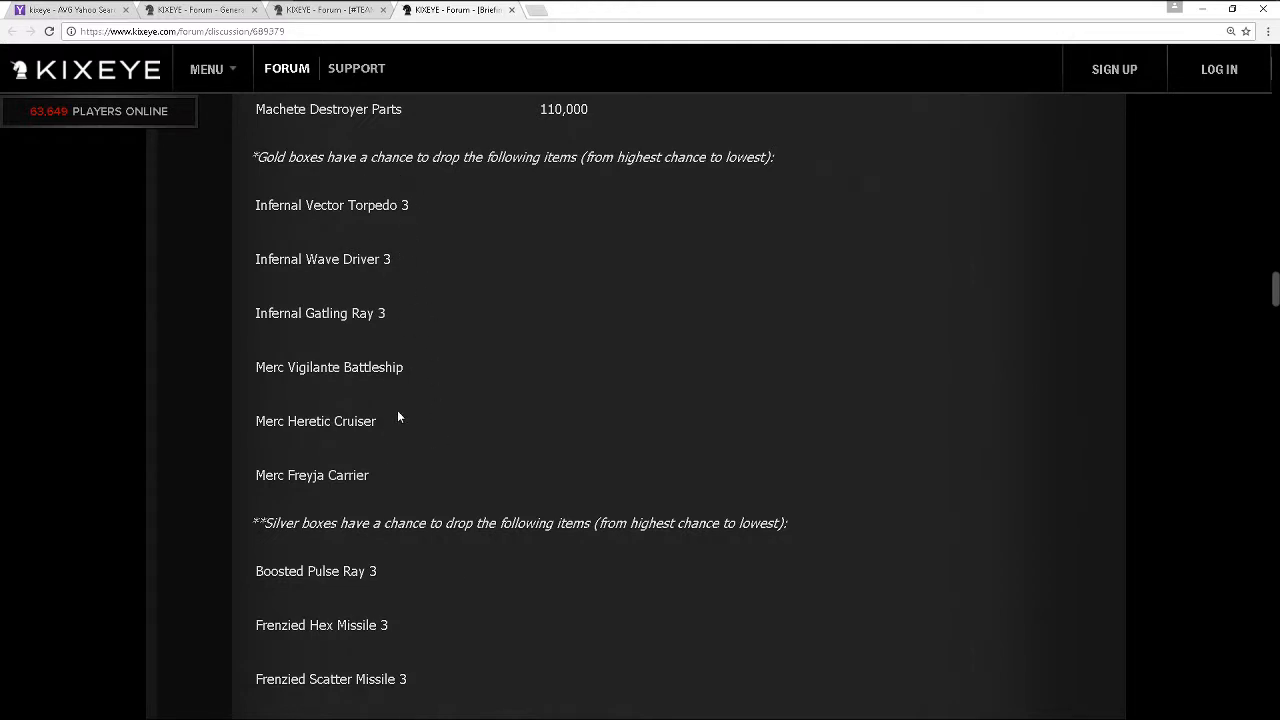
pyautogui.moveTo(344, 234)
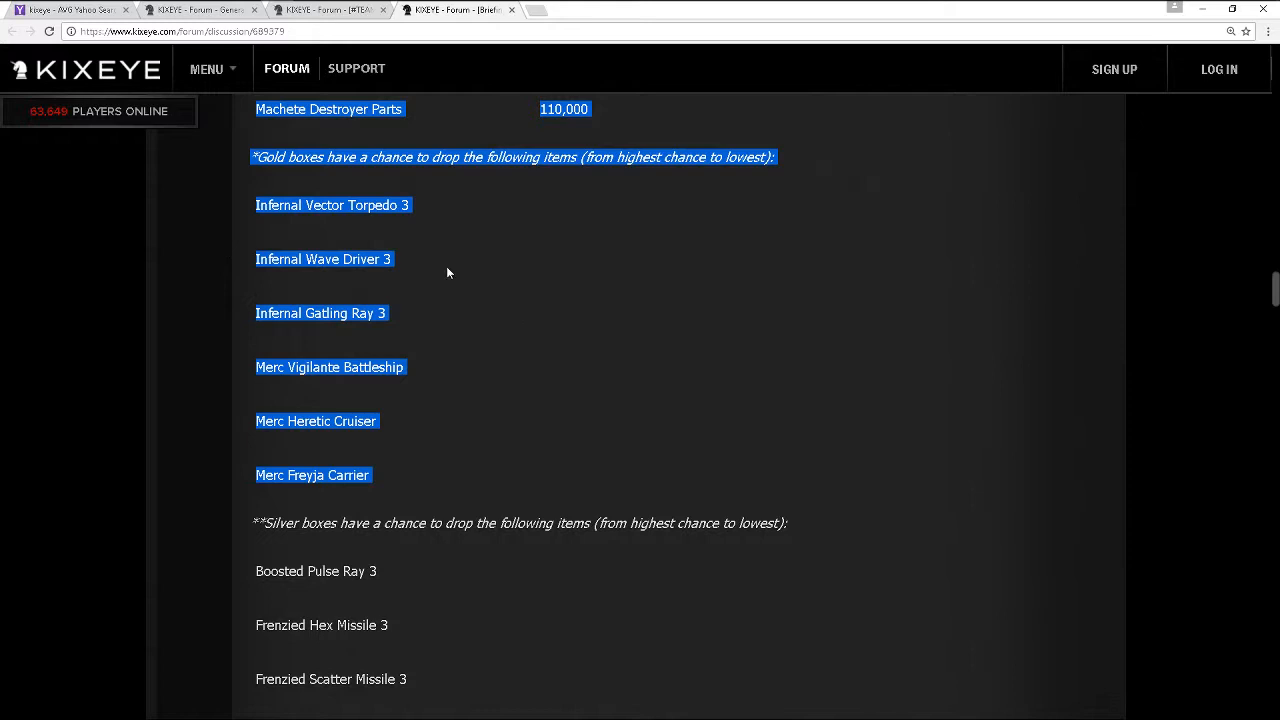
# Scroll to the silver box list, Boosted Pulse Ray 3 through Vsec Valkyrie Carrier
pyautogui.scroll(-3)
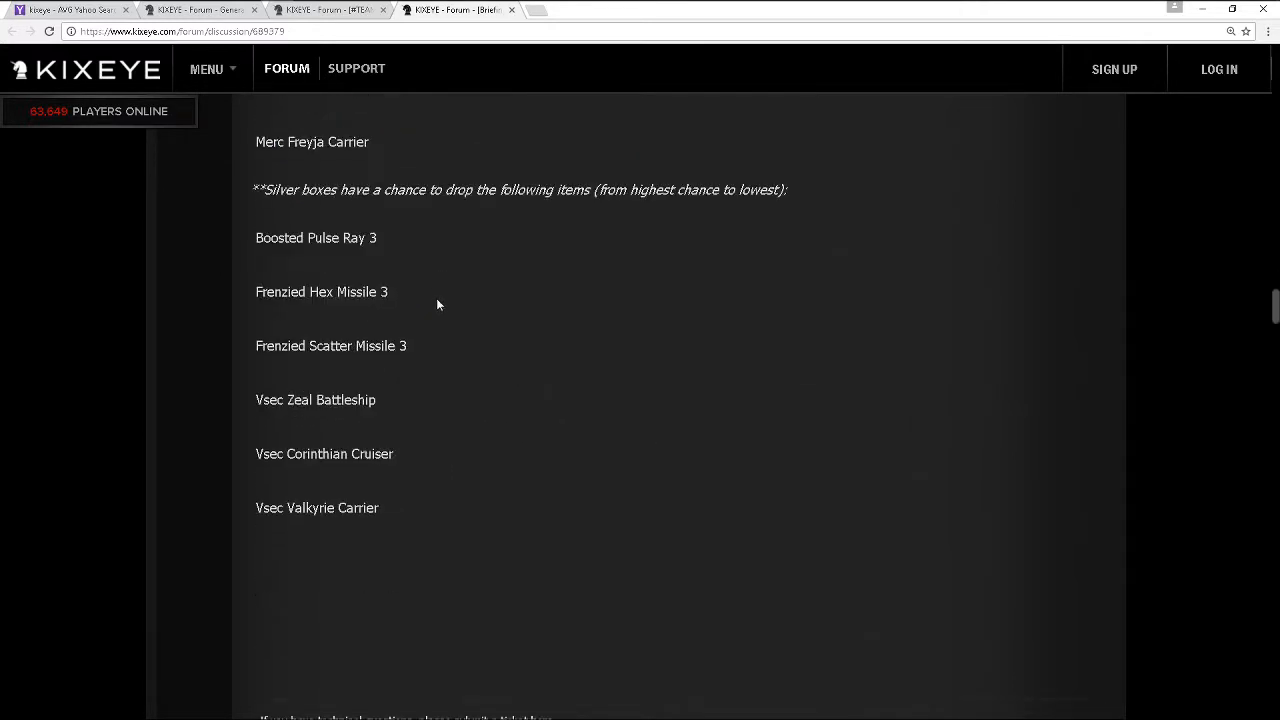
pyautogui.moveTo(248, 182)
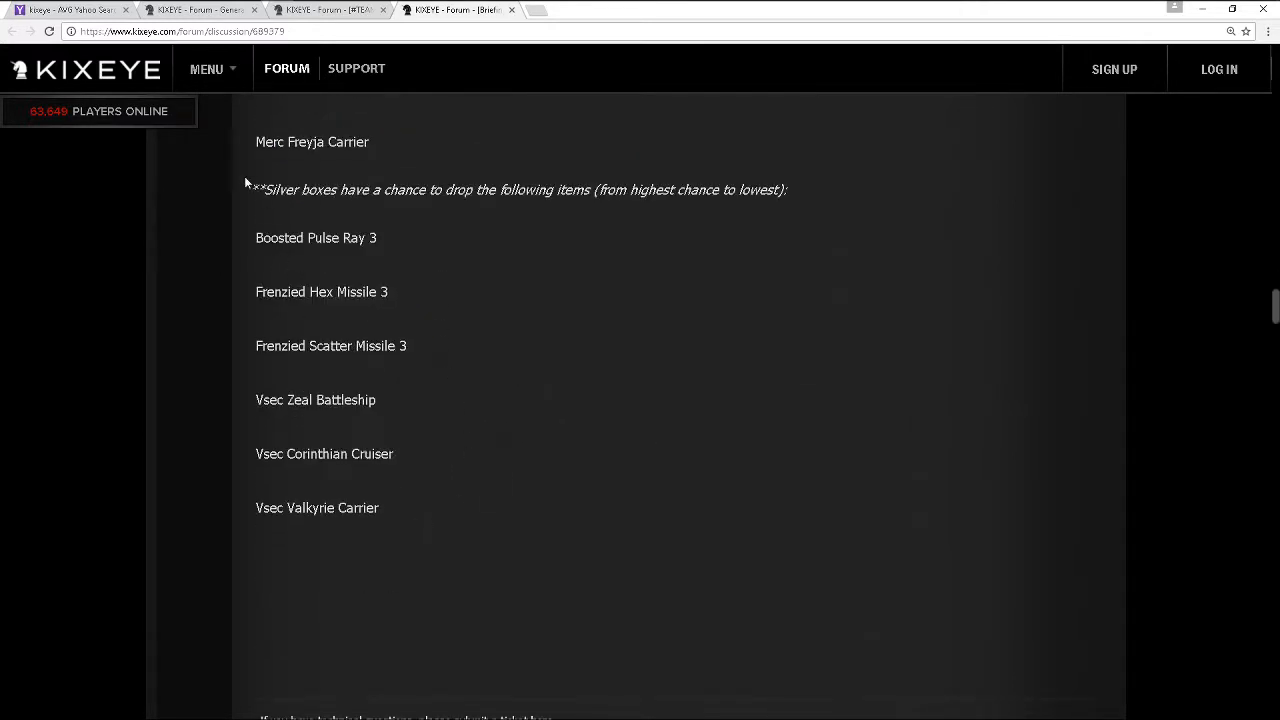
pyautogui.moveTo(240, 244)
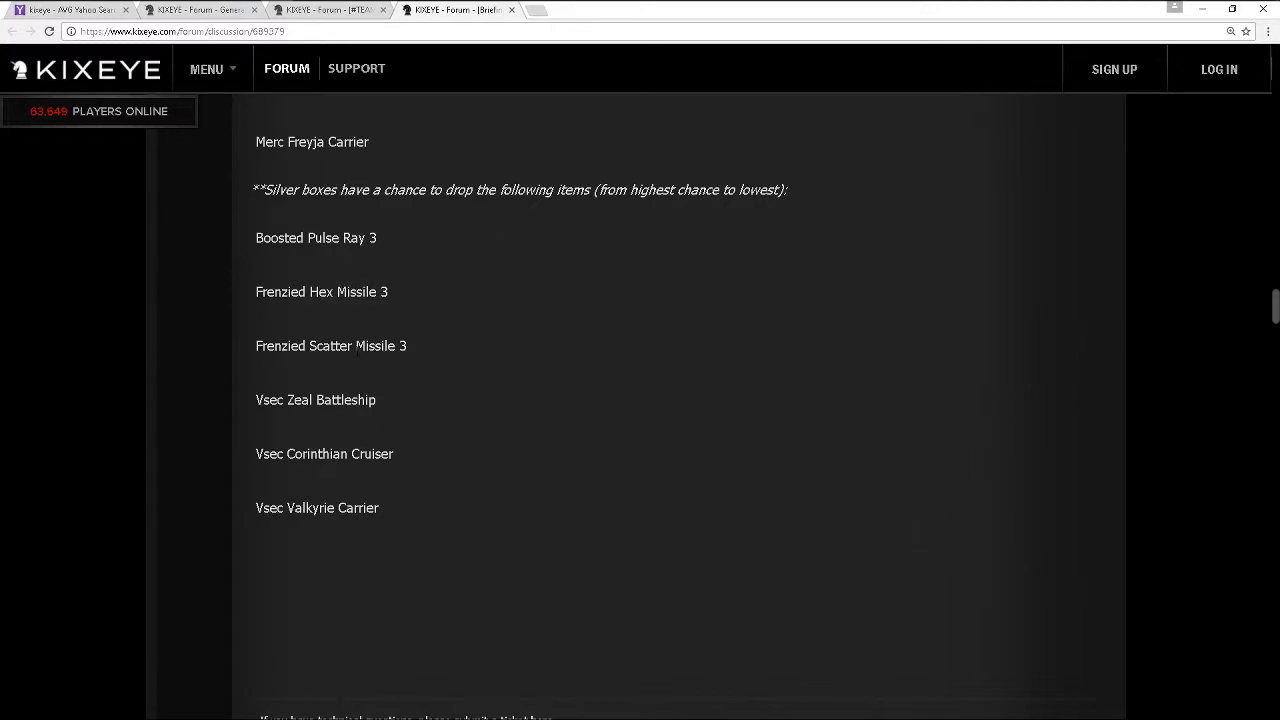
pyautogui.moveTo(340, 170)
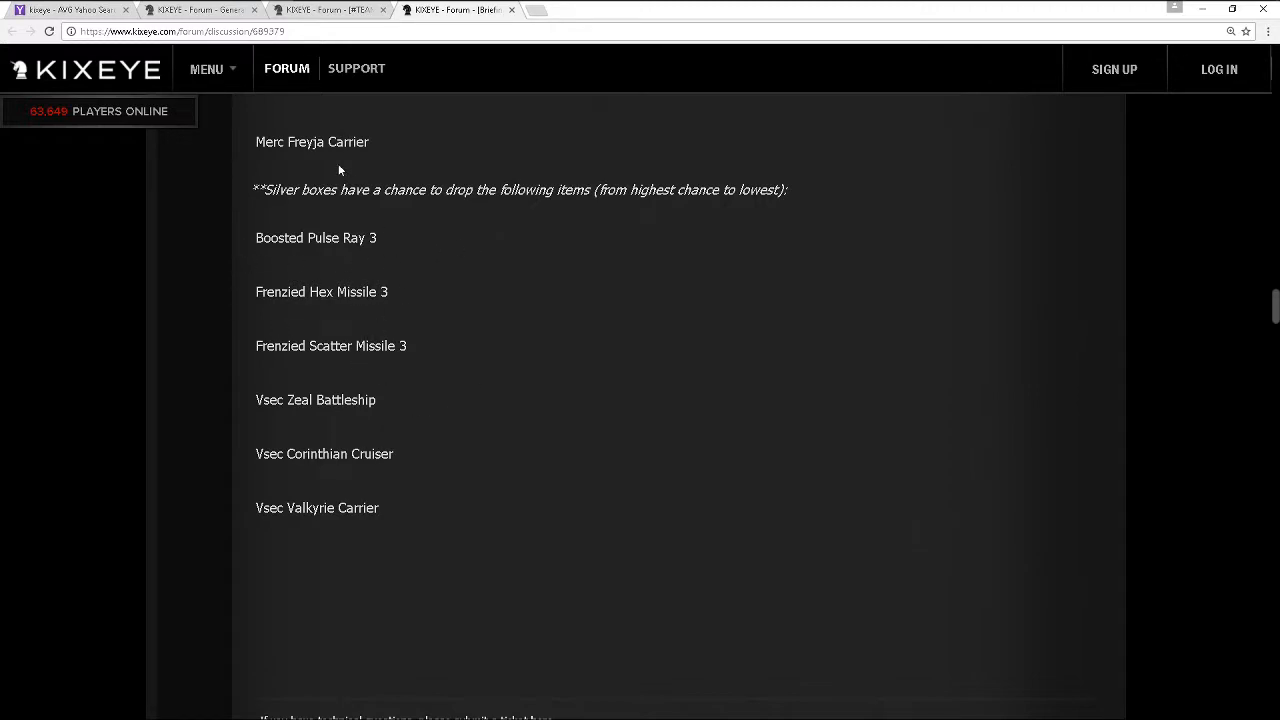
pyautogui.moveTo(384, 472)
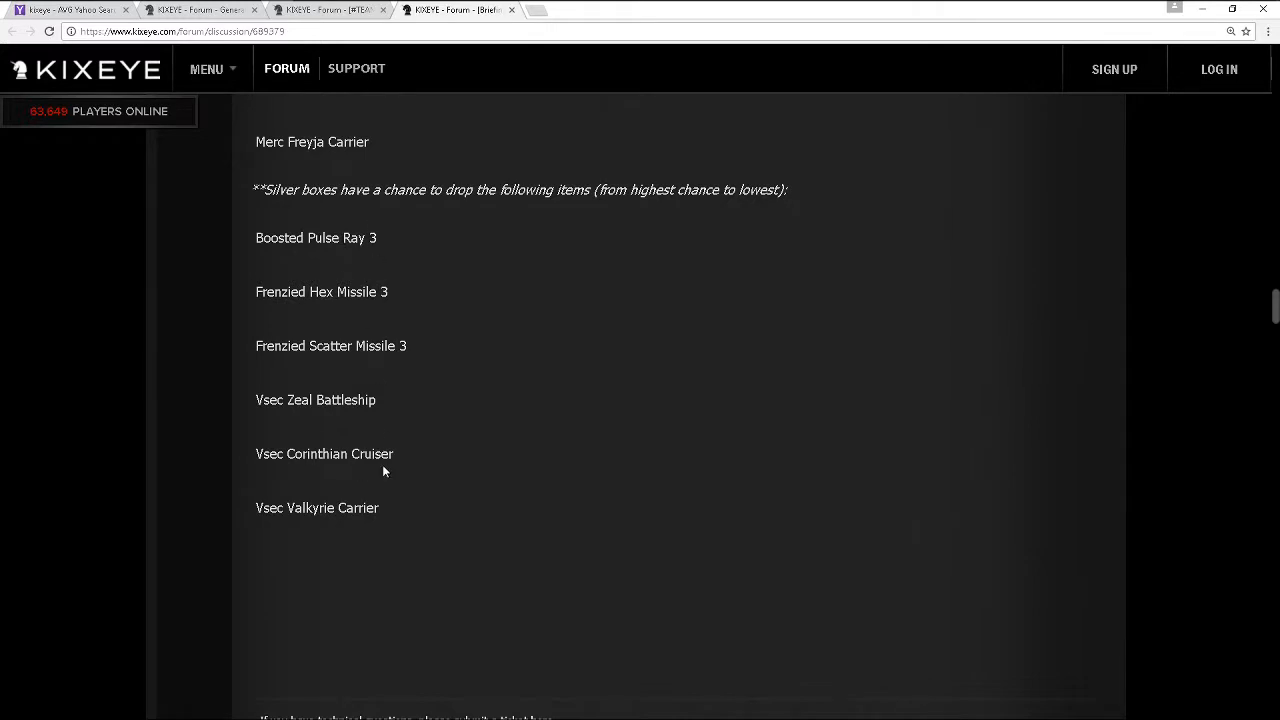
pyautogui.moveTo(356, 336)
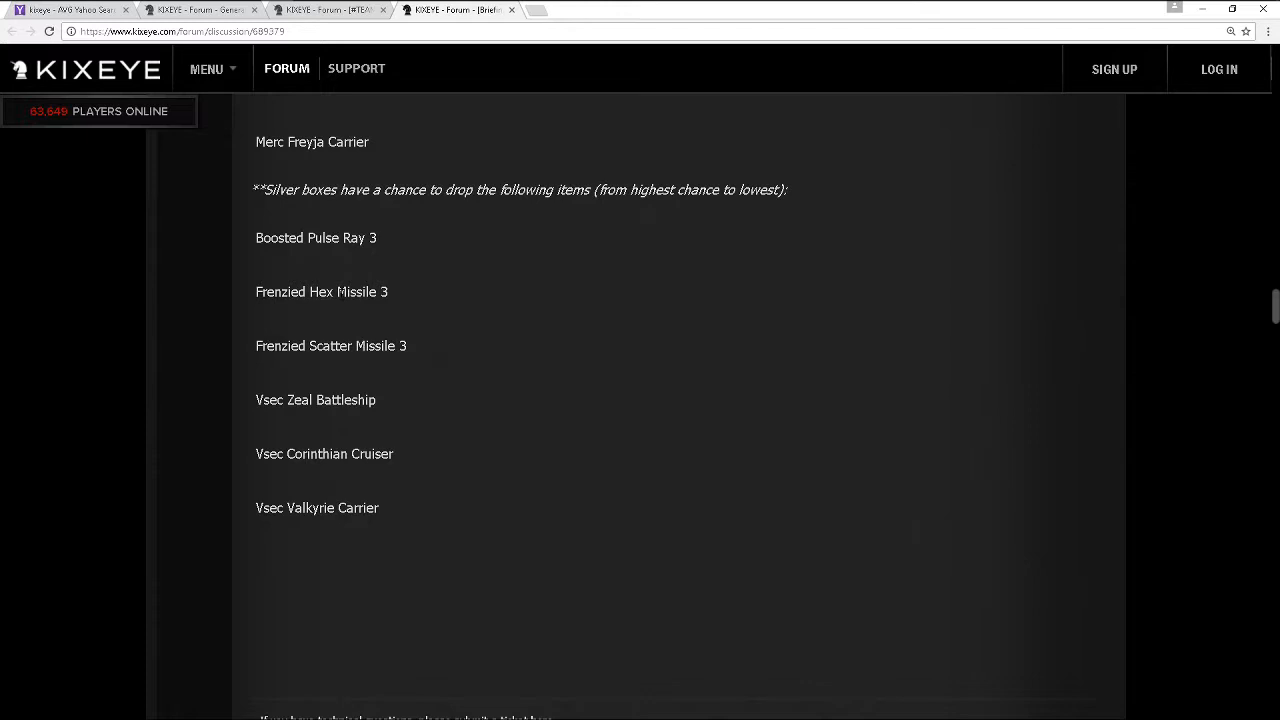
pyautogui.moveTo(376, 328)
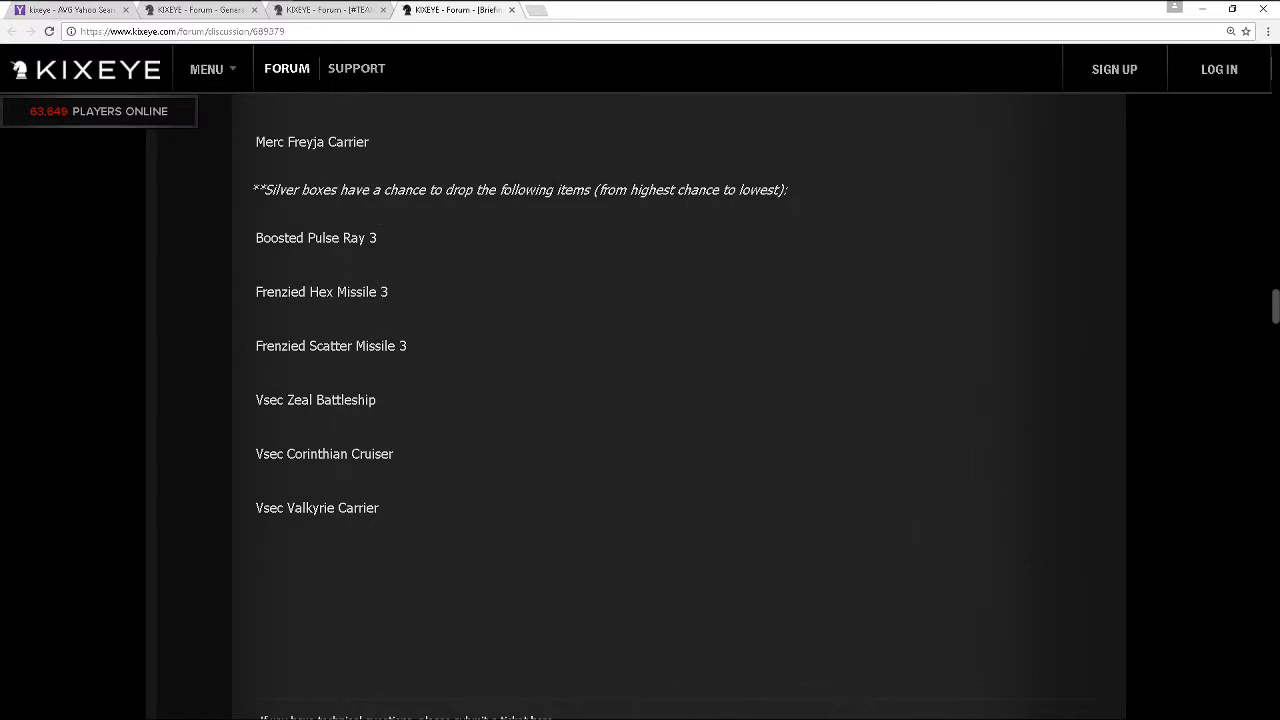
pyautogui.moveTo(442, 248)
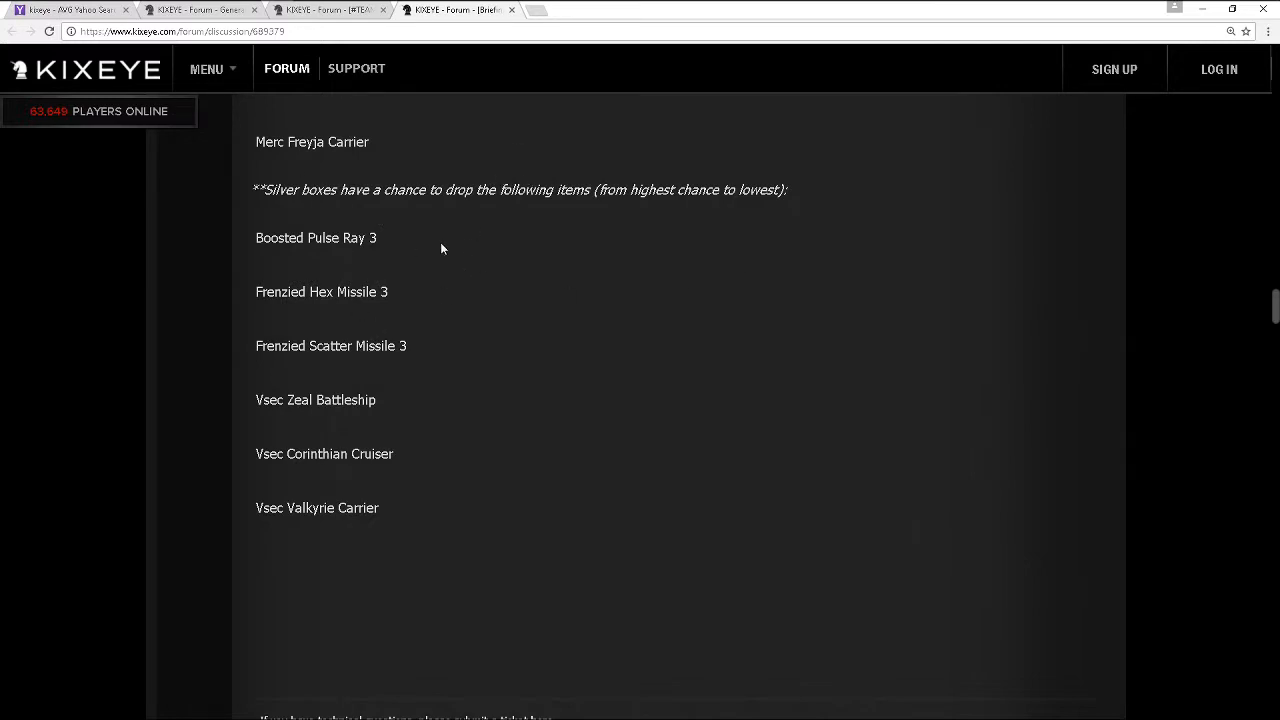
pyautogui.moveTo(434, 248)
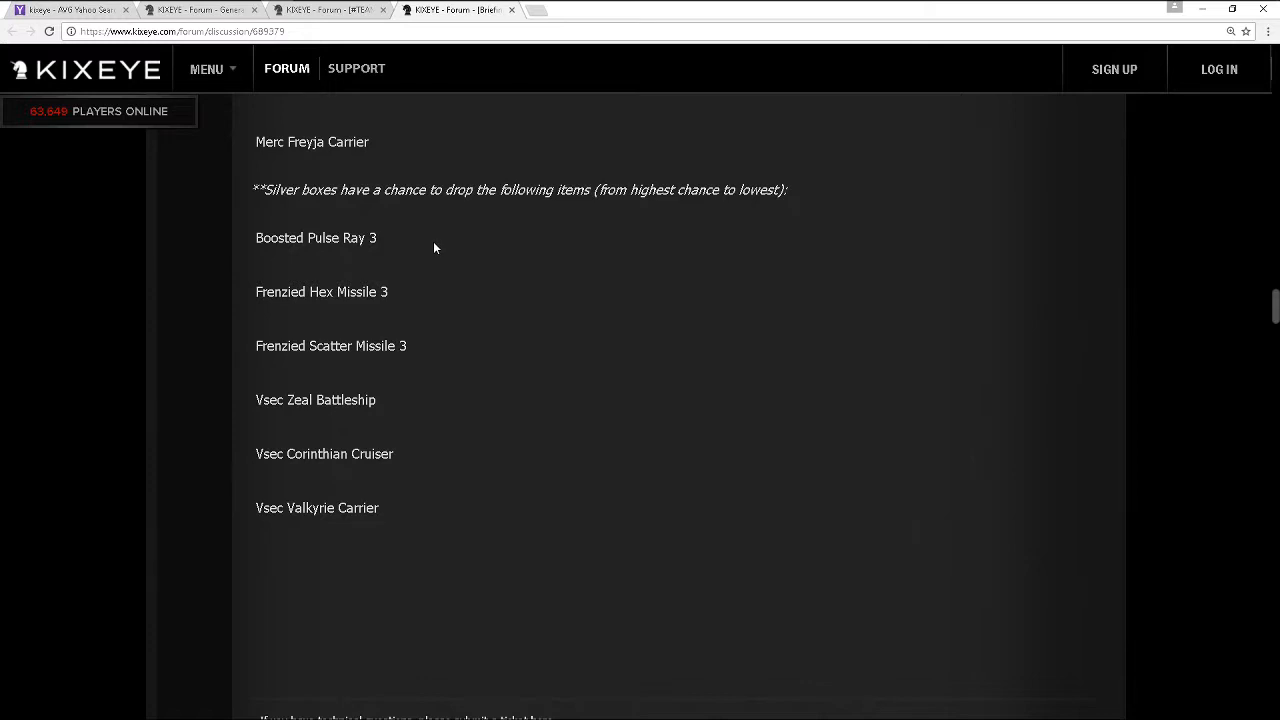
pyautogui.moveTo(264, 276)
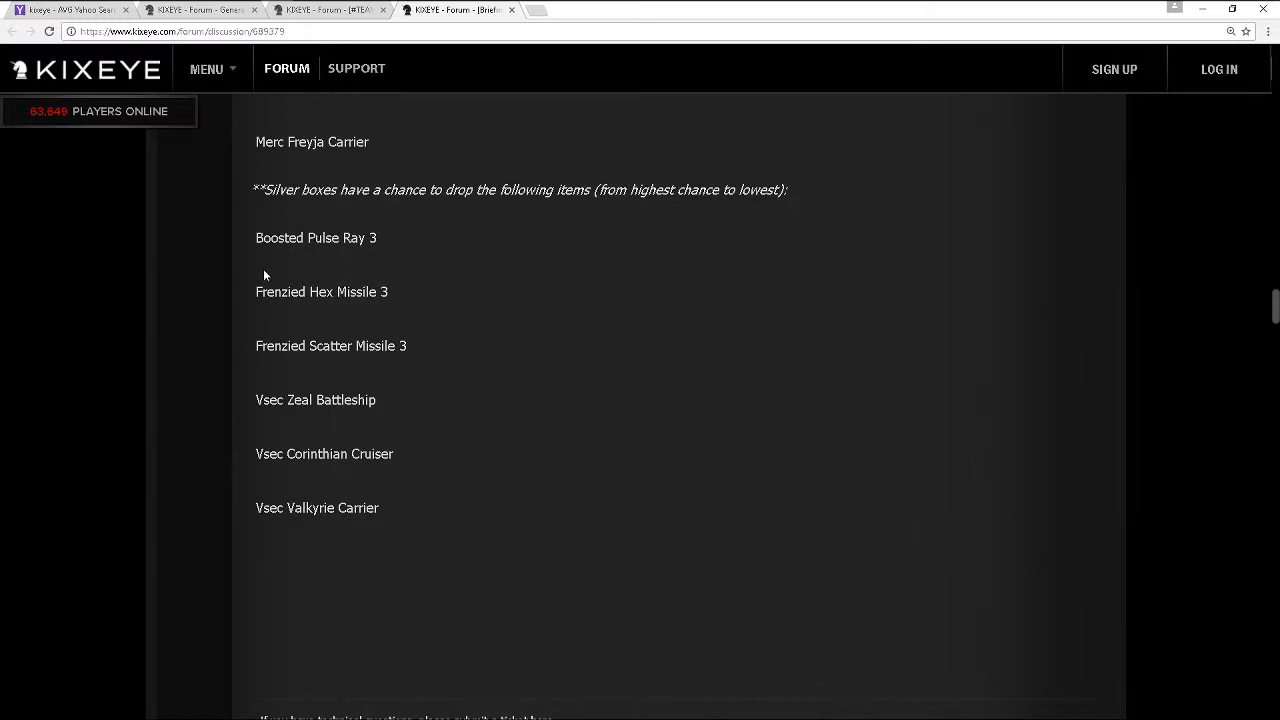
pyautogui.moveTo(492, 576)
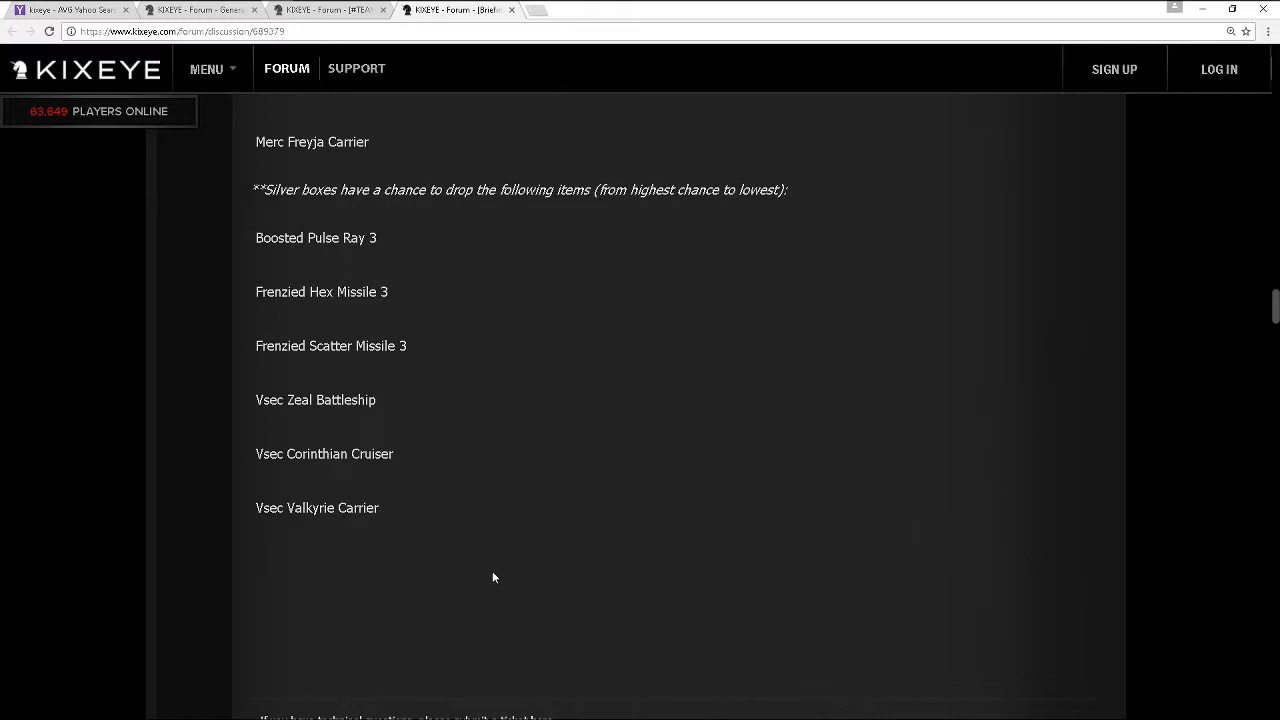
pyautogui.moveTo(352, 528)
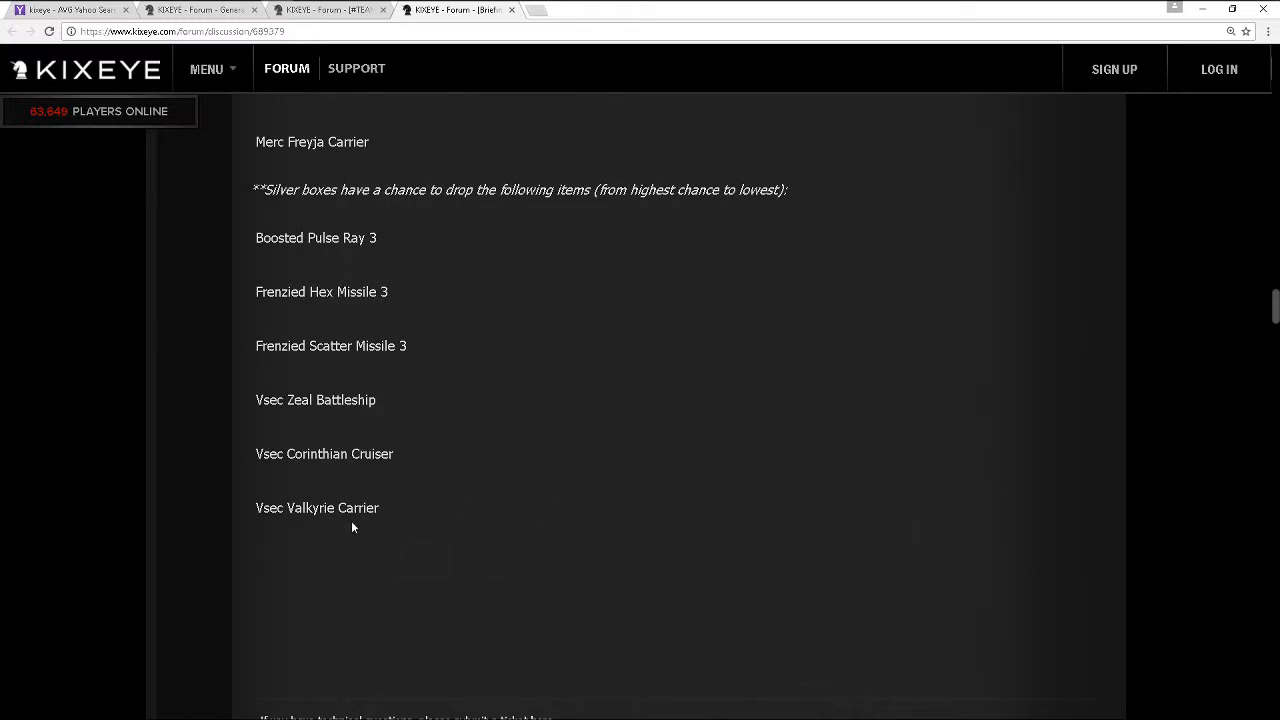
pyautogui.moveTo(432, 444)
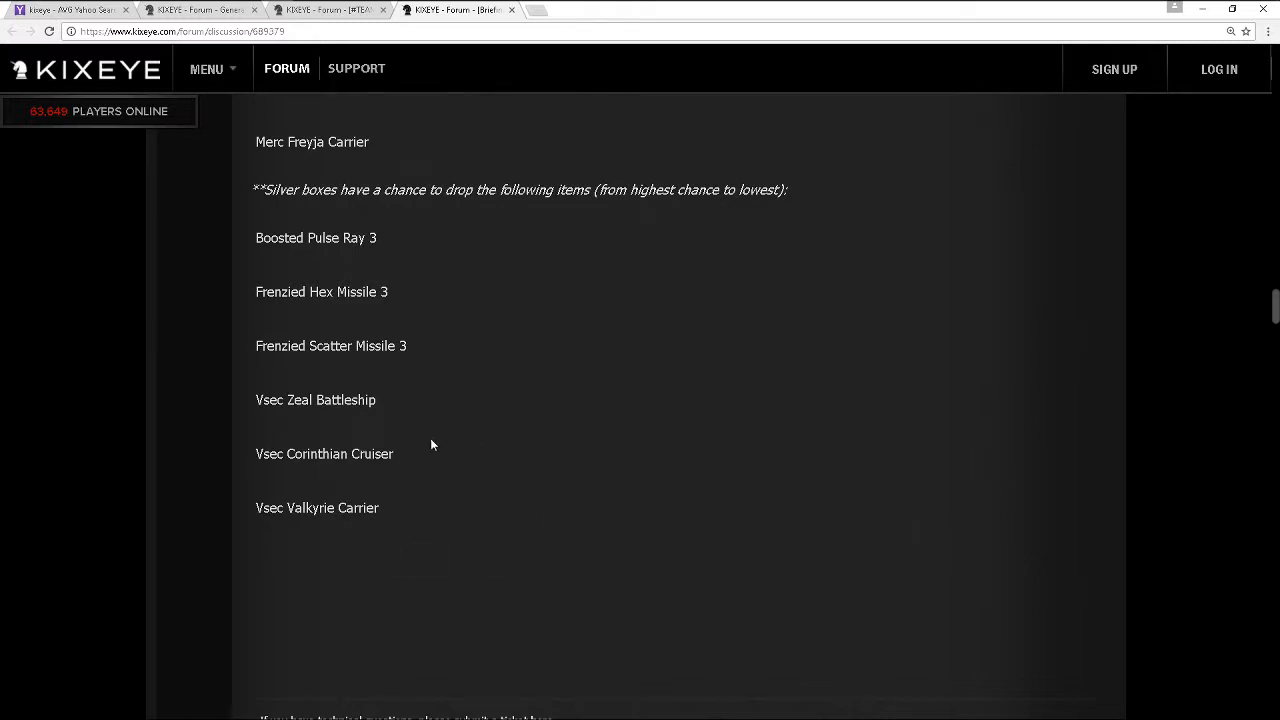
pyautogui.moveTo(404, 412)
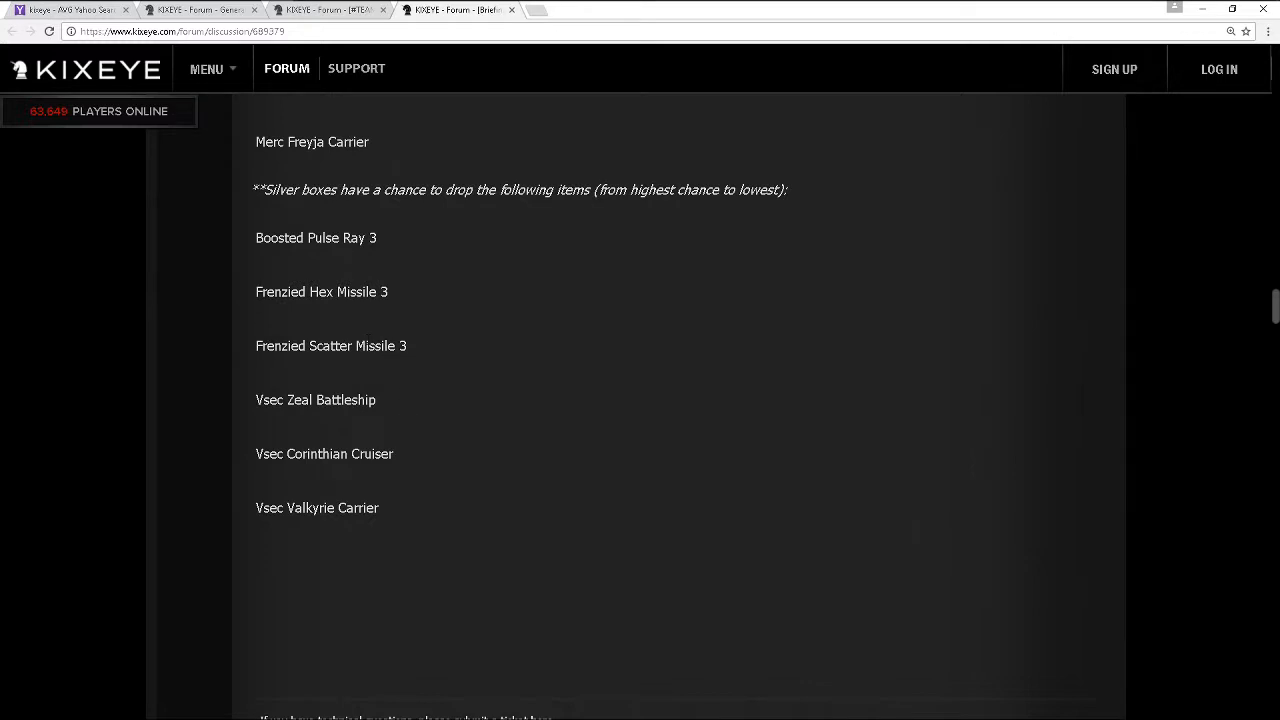
pyautogui.moveTo(576, 368)
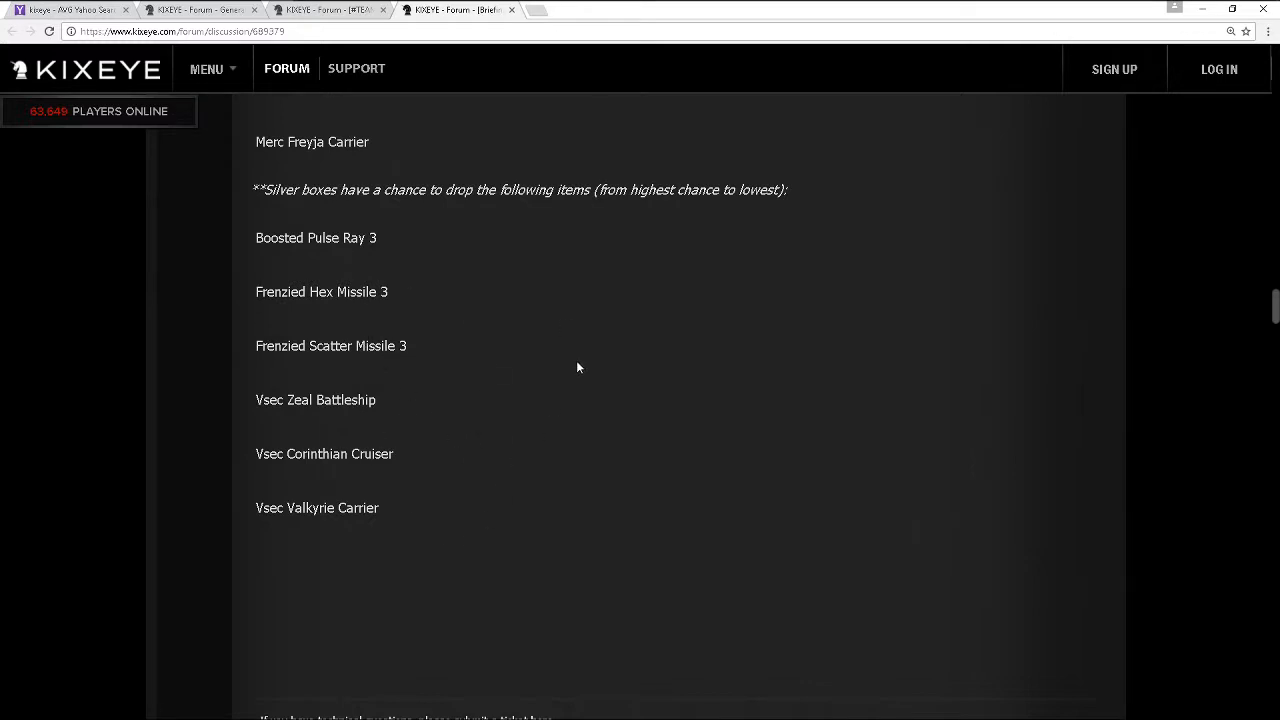
# Scroll up the prize list to Heavy Cluster Missile RI 2 and Heavy Talonite Armor above the resistors
pyautogui.scroll(3)
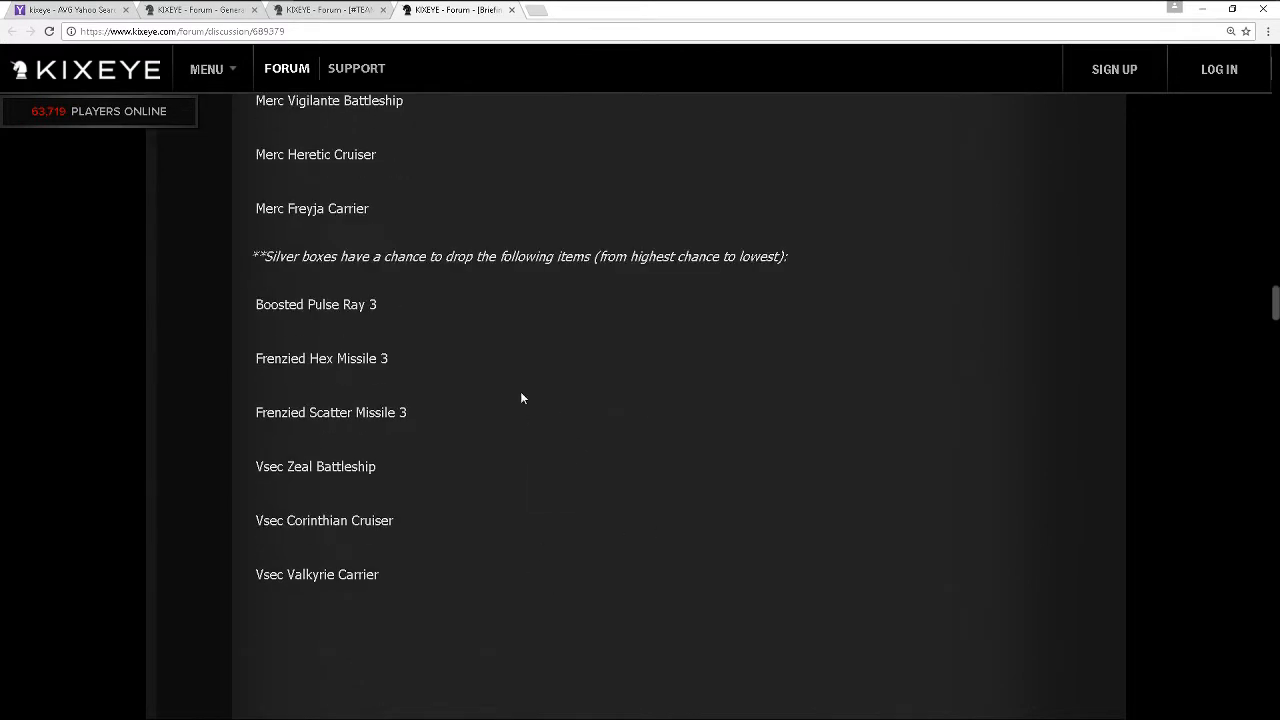
pyautogui.scroll(-3)
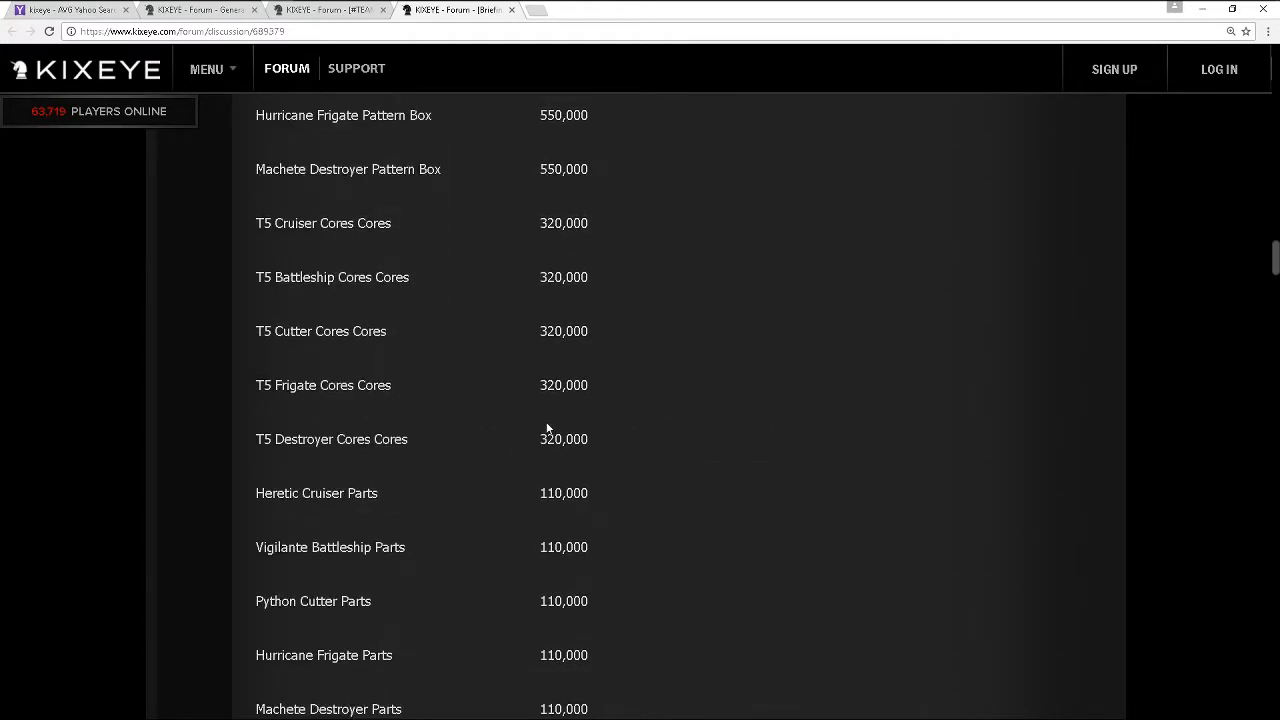
pyautogui.moveTo(720, 468)
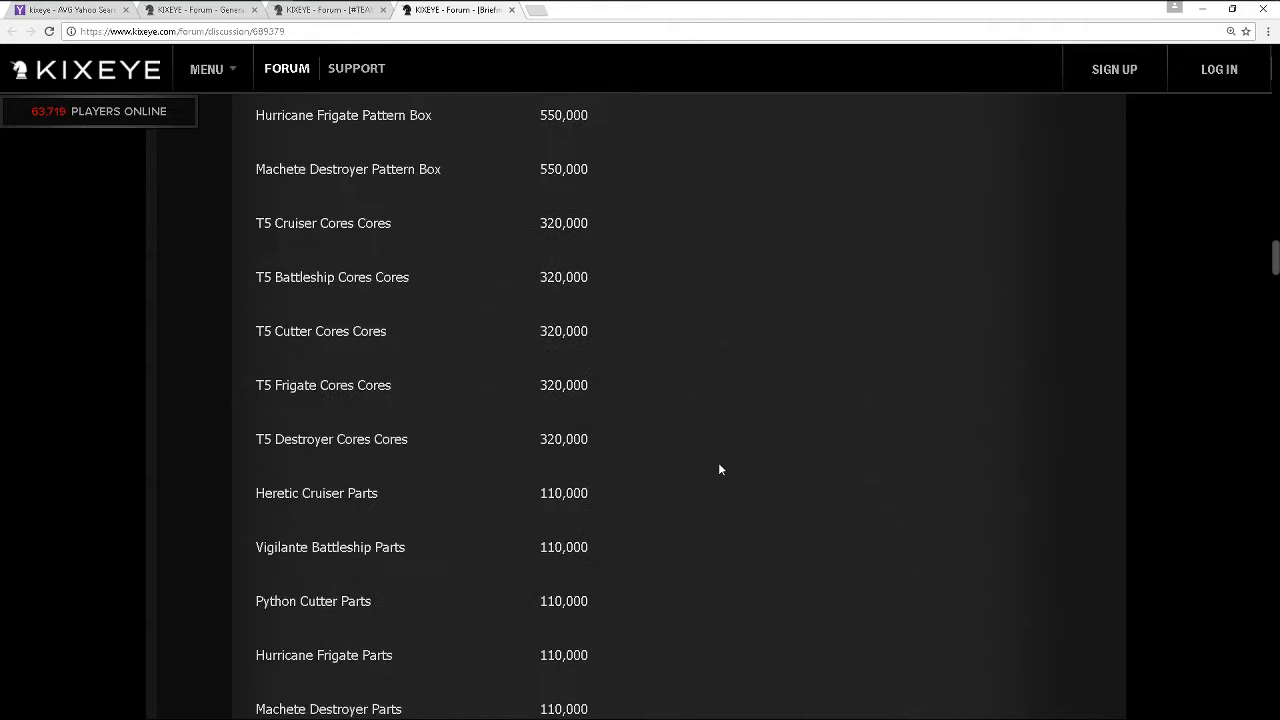
pyautogui.scroll(3)
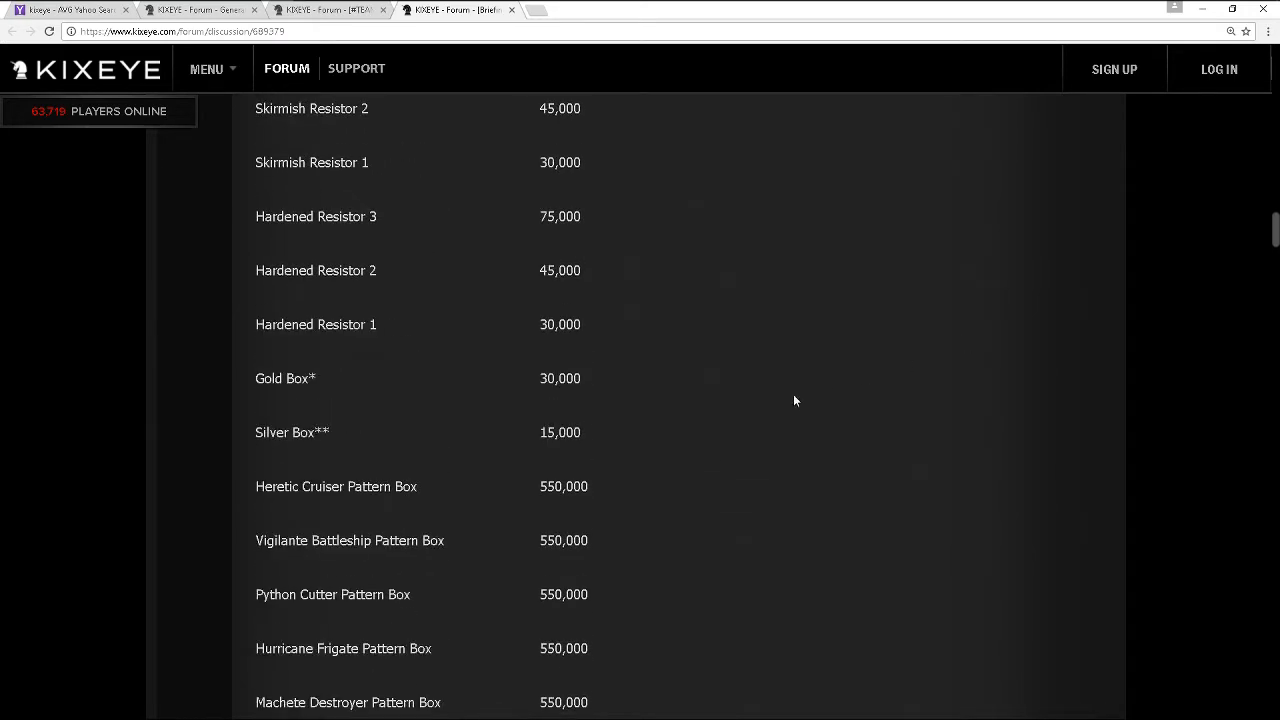
pyautogui.scroll(3)
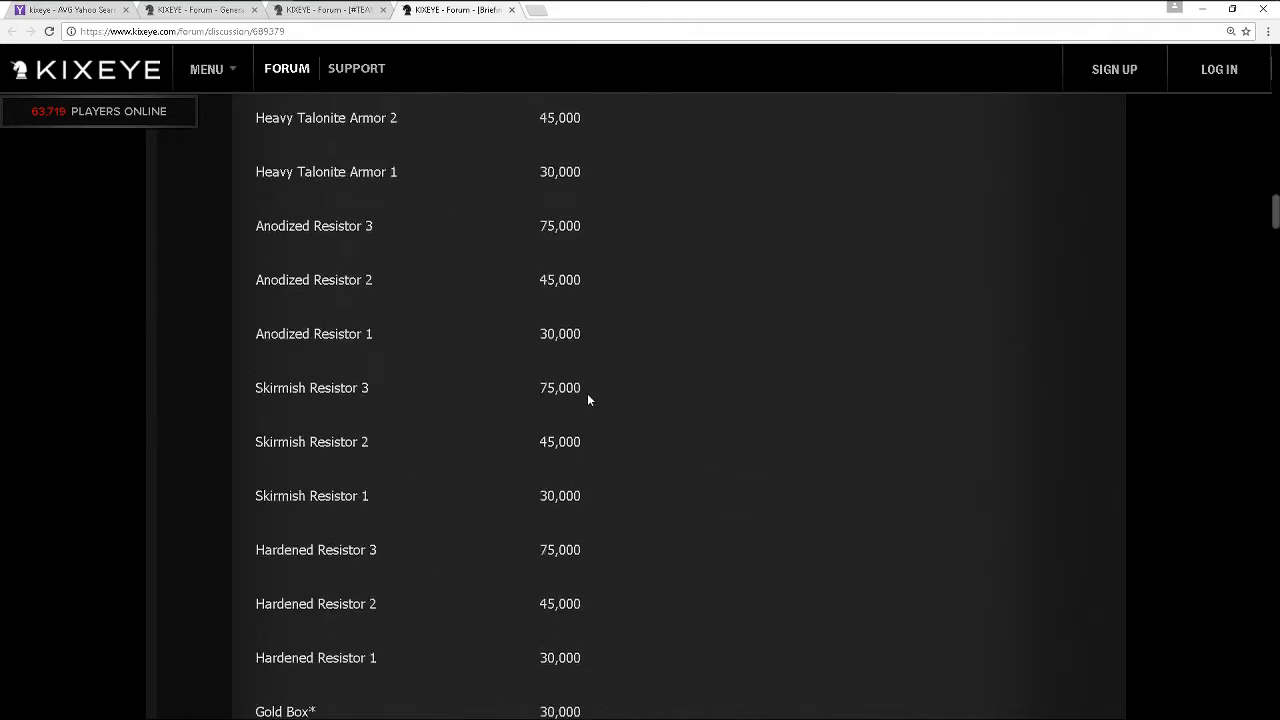
pyautogui.scroll(3)
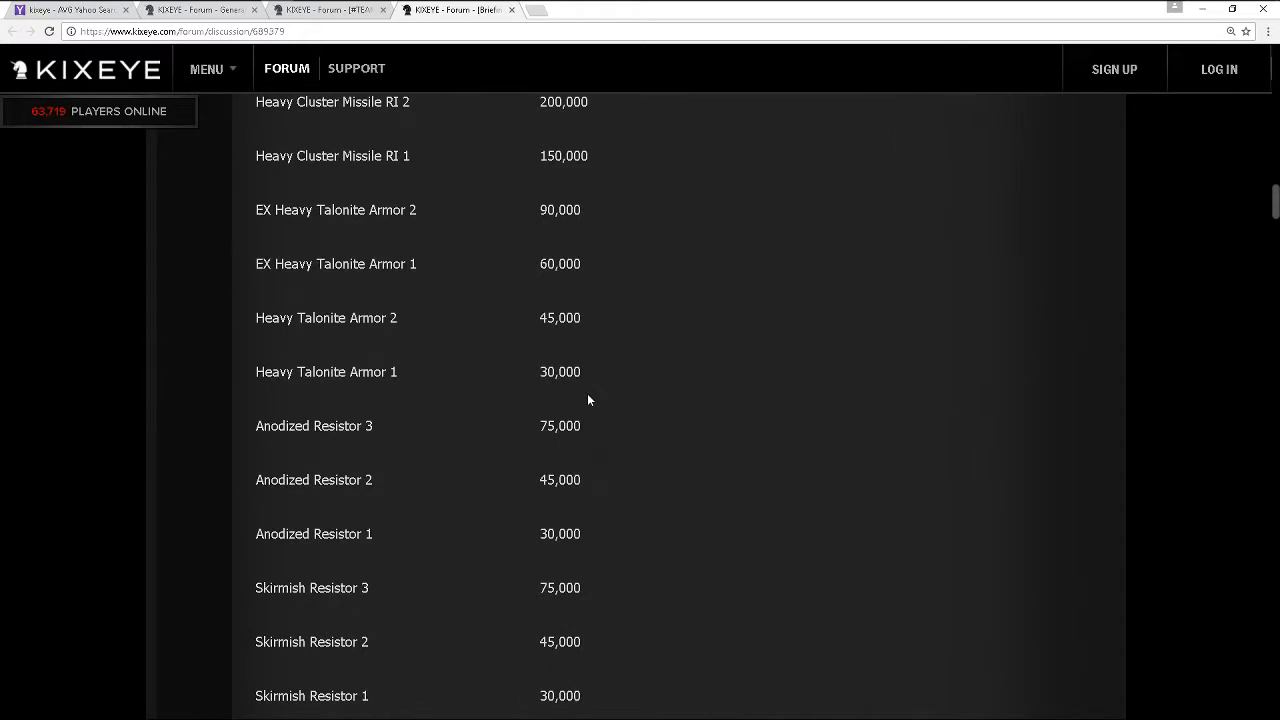
pyautogui.moveTo(588, 390)
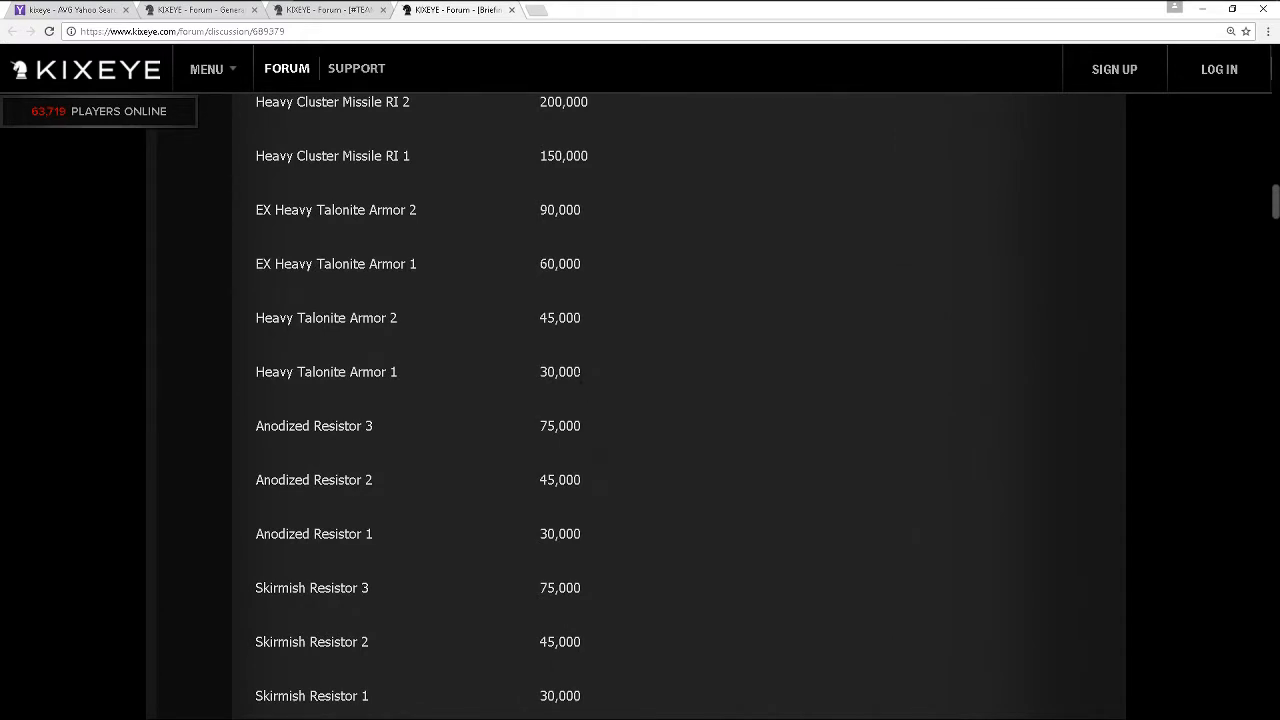
pyautogui.moveTo(570, 422)
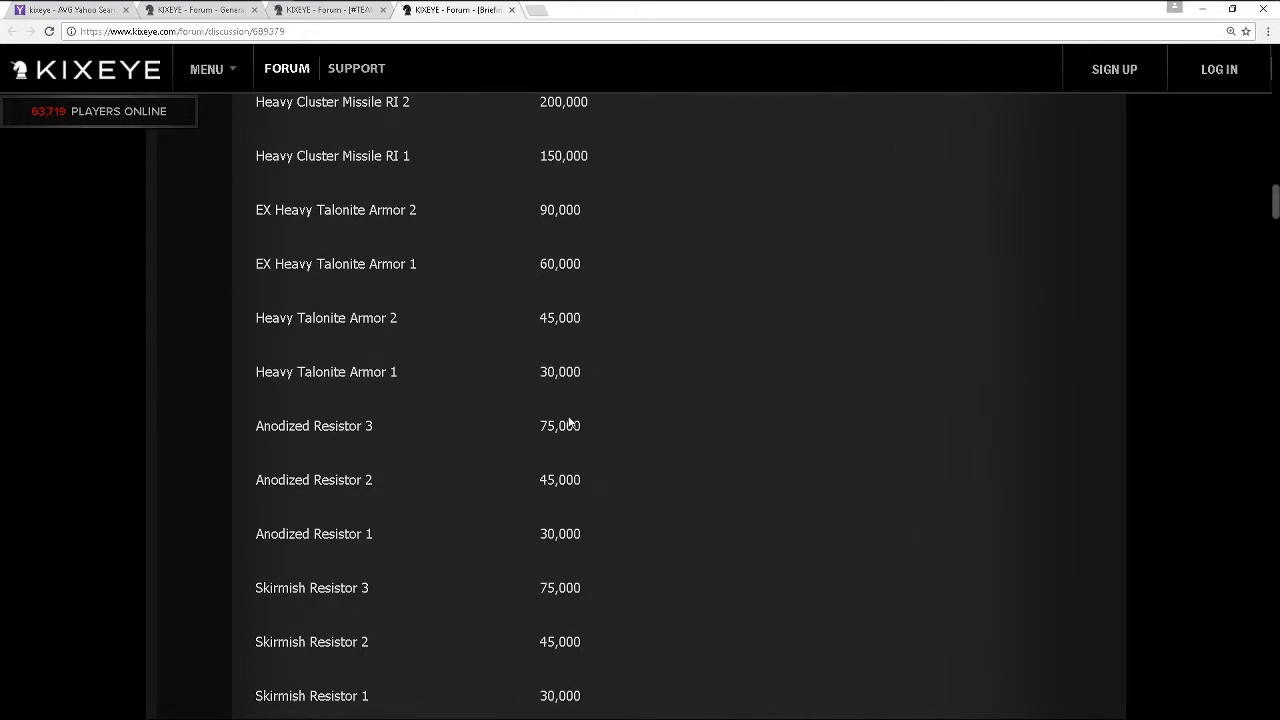
pyautogui.moveTo(820, 506)
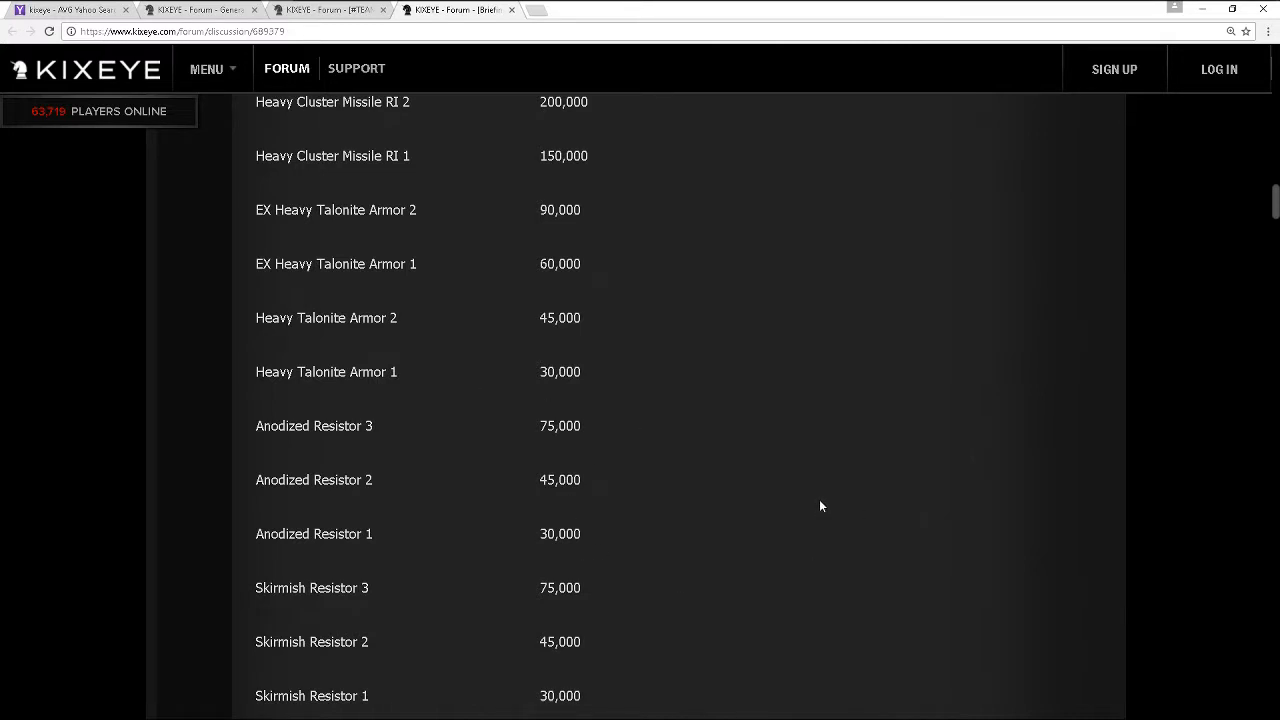
pyautogui.moveTo(760, 336)
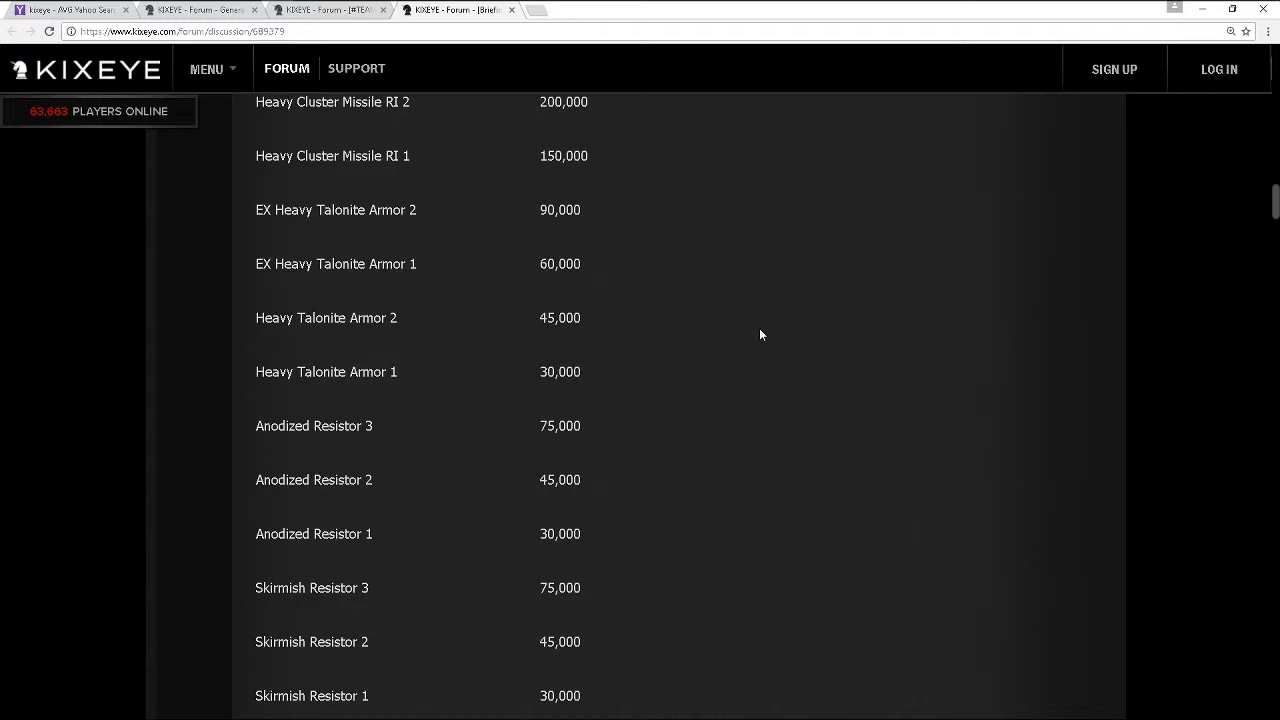
pyautogui.moveTo(616, 530)
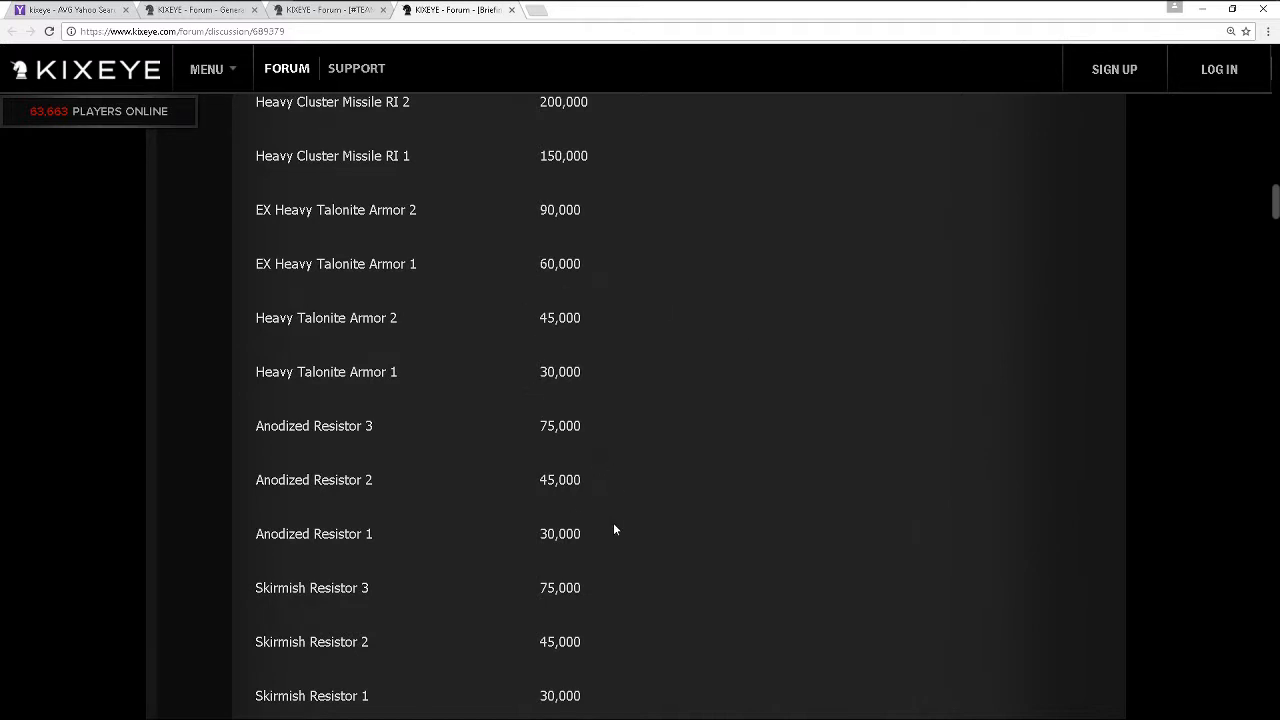
# Scroll up to Xeno Munitions Blueprint 1 and EXAL Heavy Talonite Armor, clearing the accidental selection
pyautogui.scroll(3)
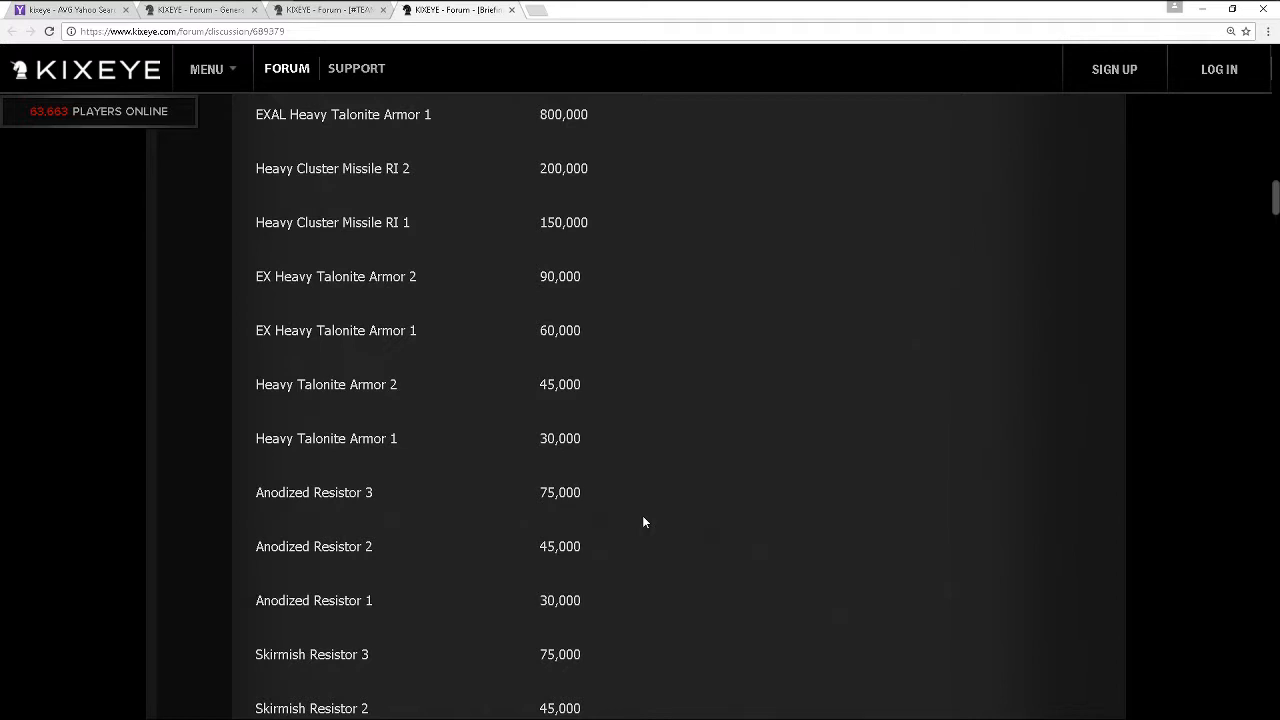
pyautogui.moveTo(616, 490)
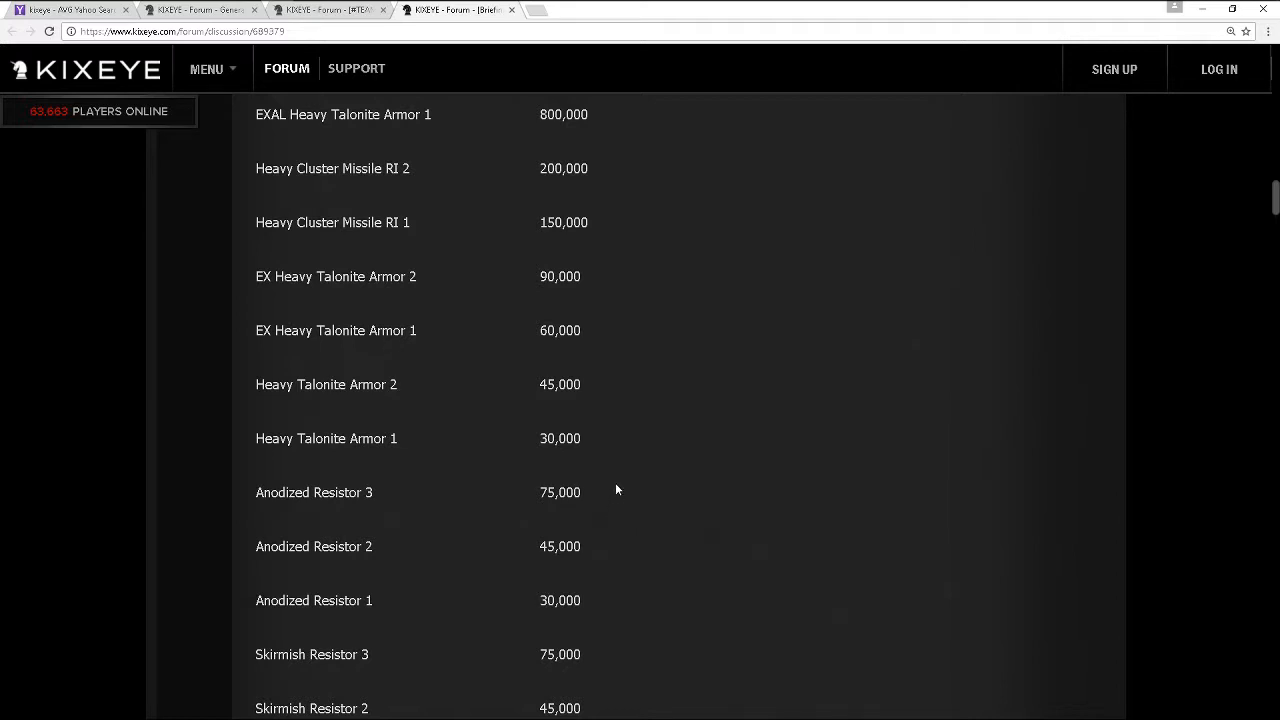
pyautogui.scroll(3)
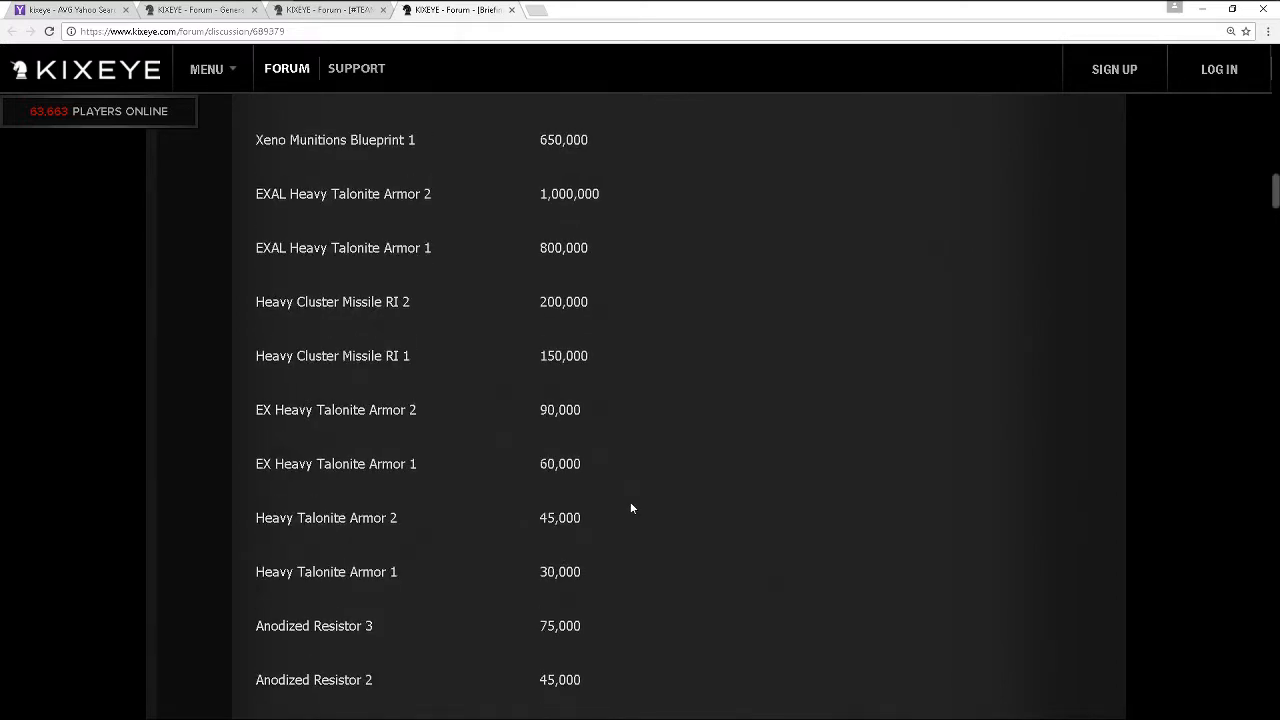
pyautogui.moveTo(624, 606)
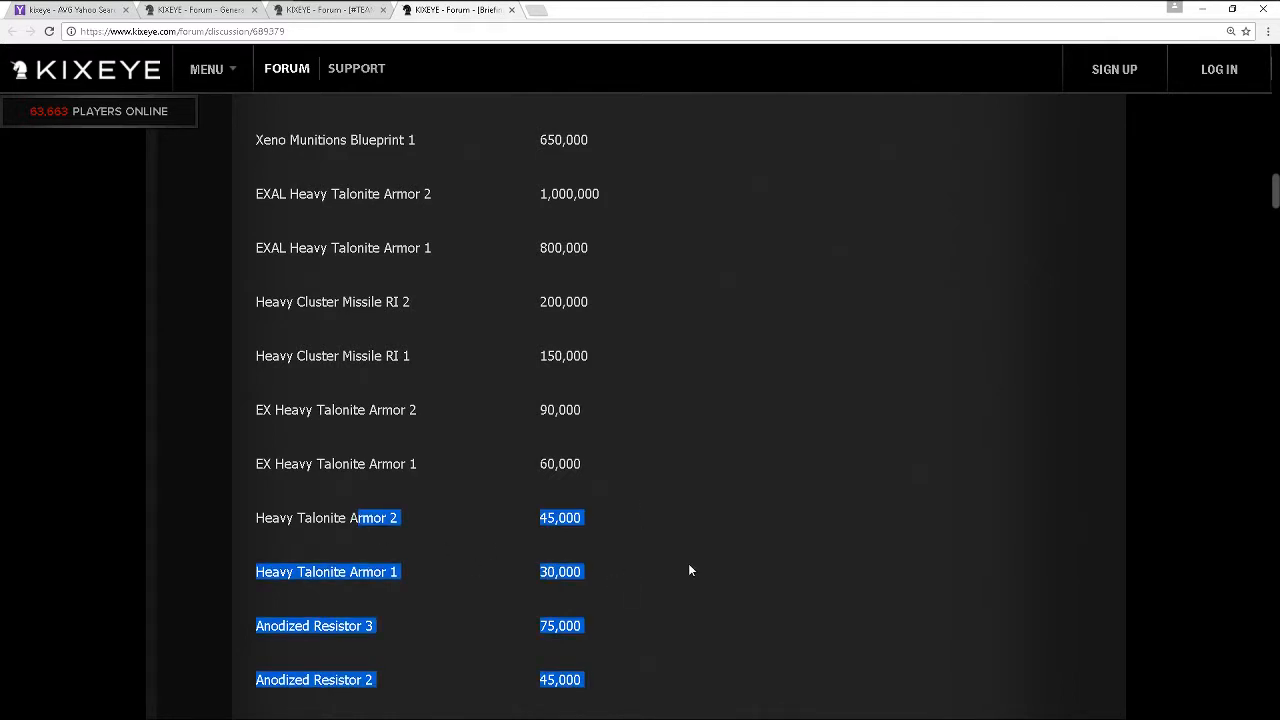
pyautogui.click(710, 560)
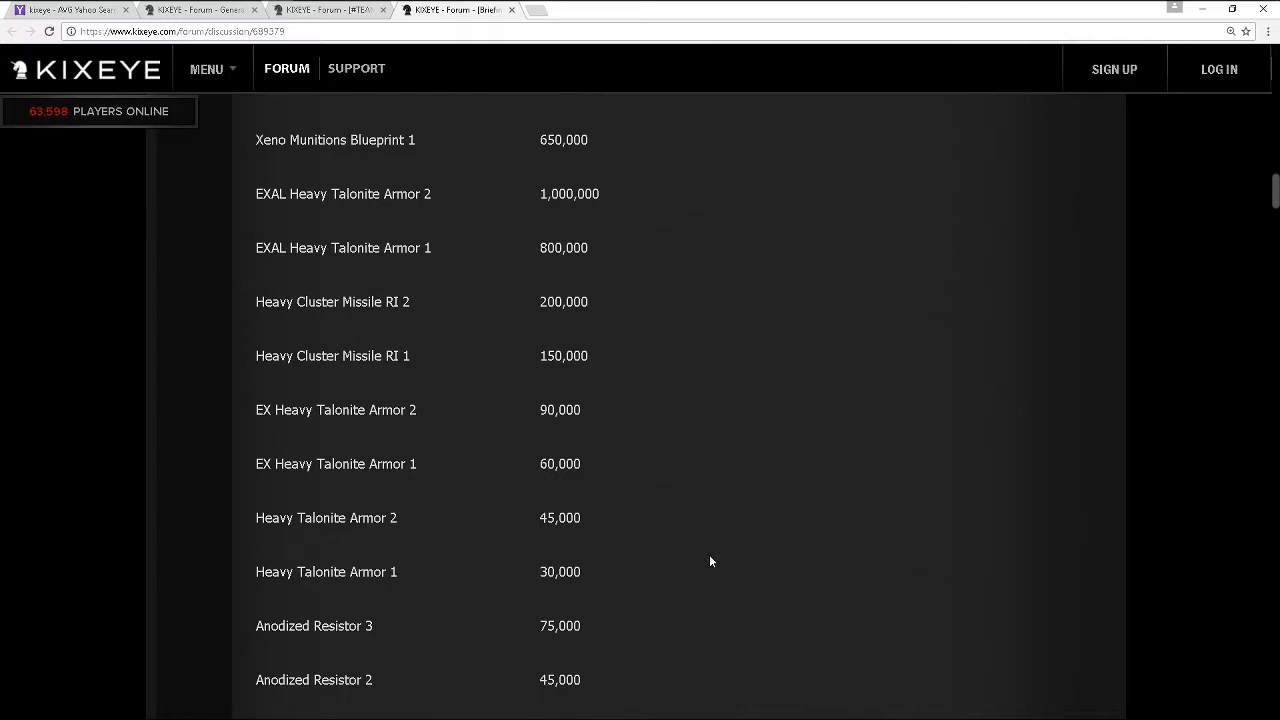
pyautogui.moveTo(710, 532)
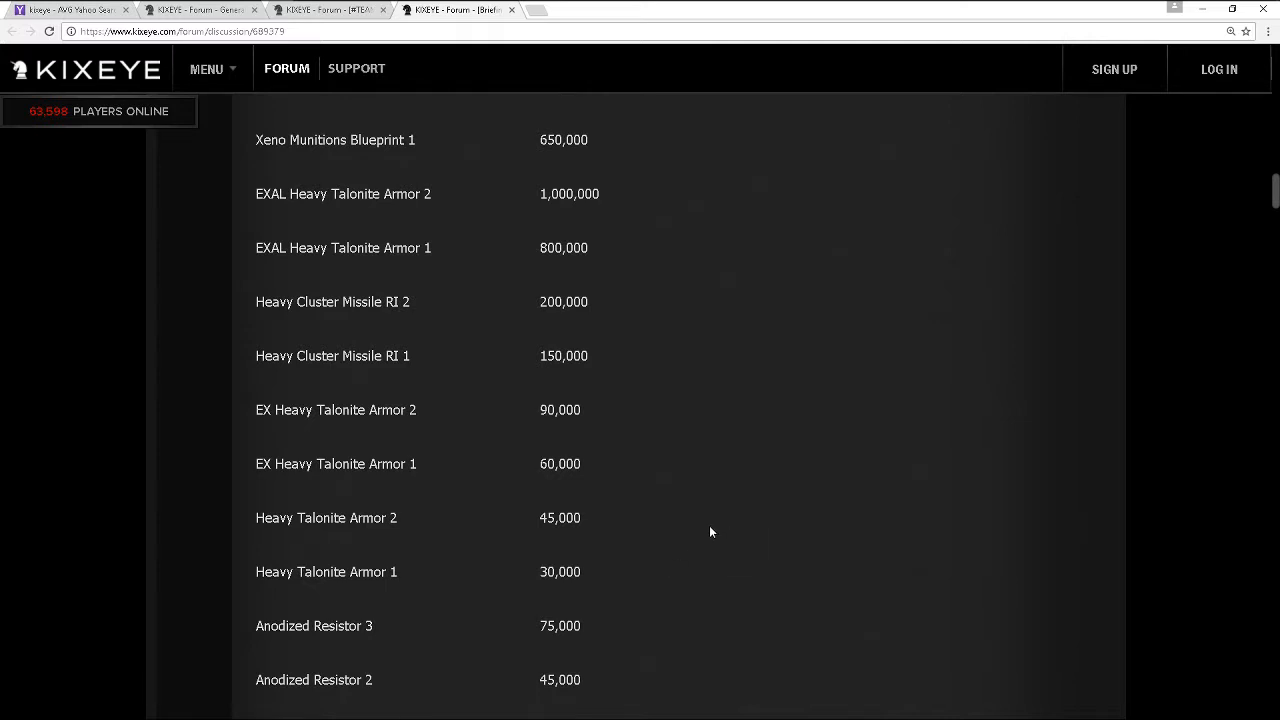
pyautogui.moveTo(636, 516)
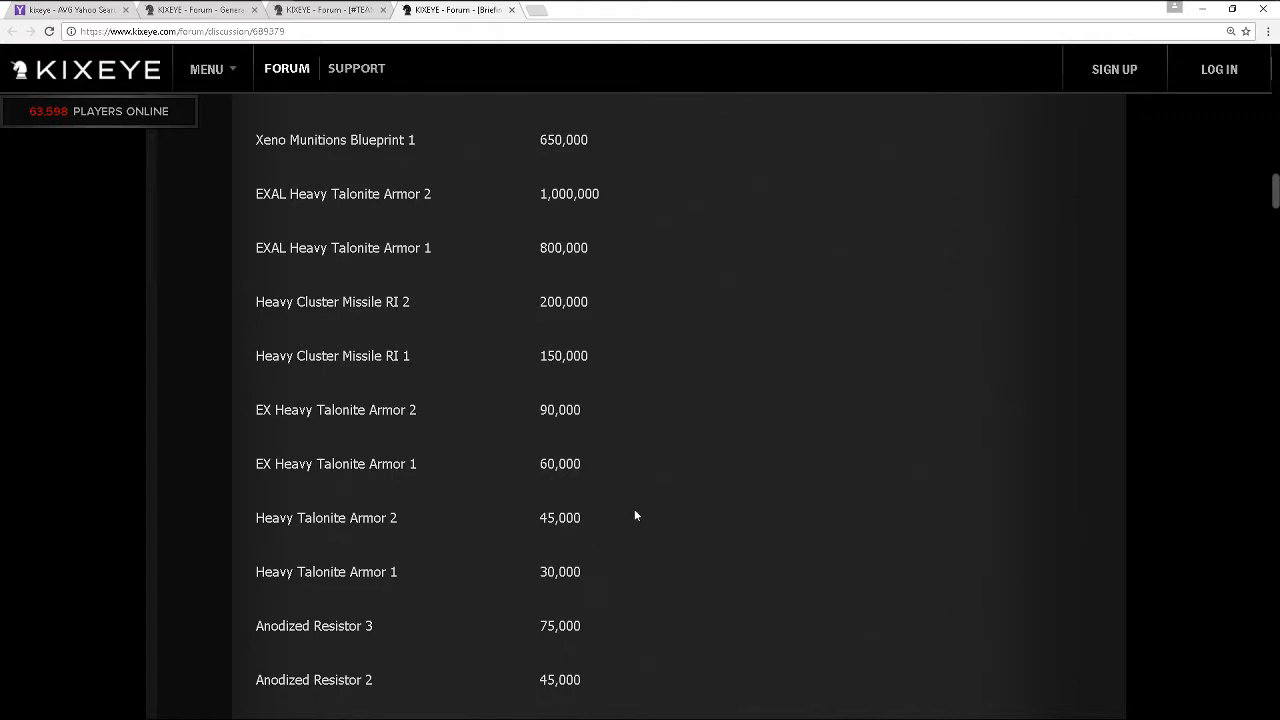
pyautogui.moveTo(642, 472)
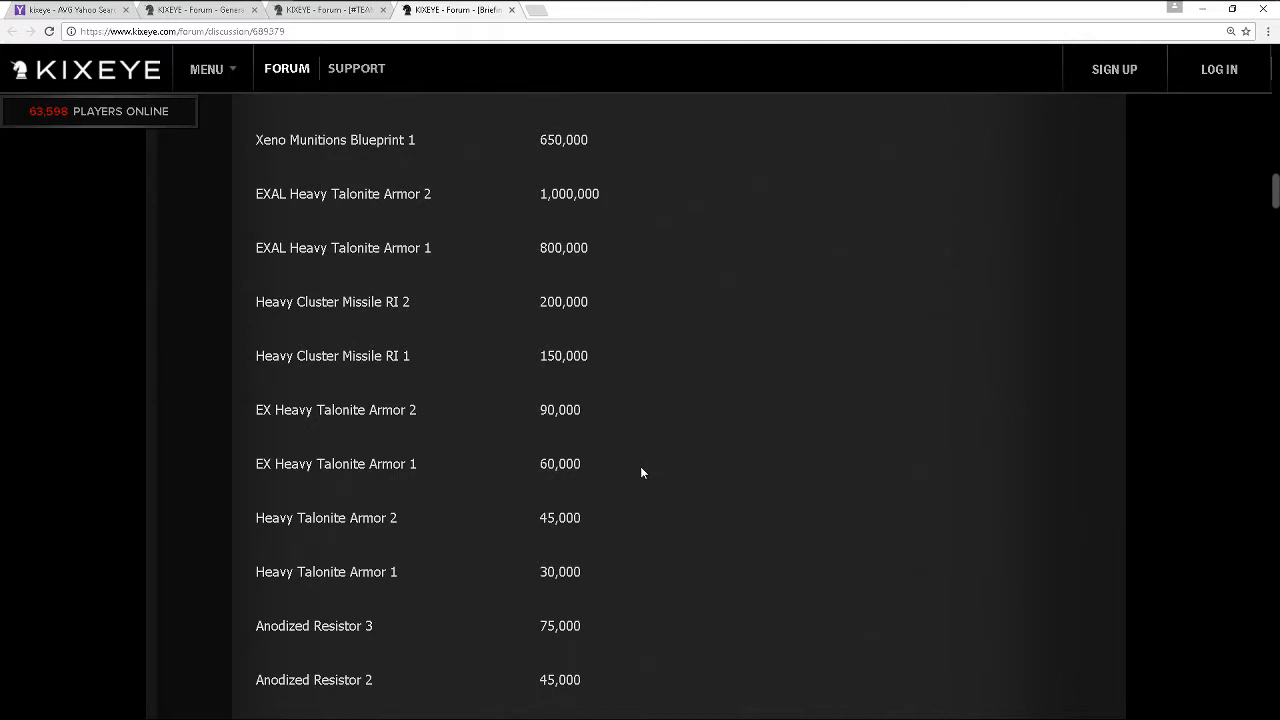
pyautogui.moveTo(700, 408)
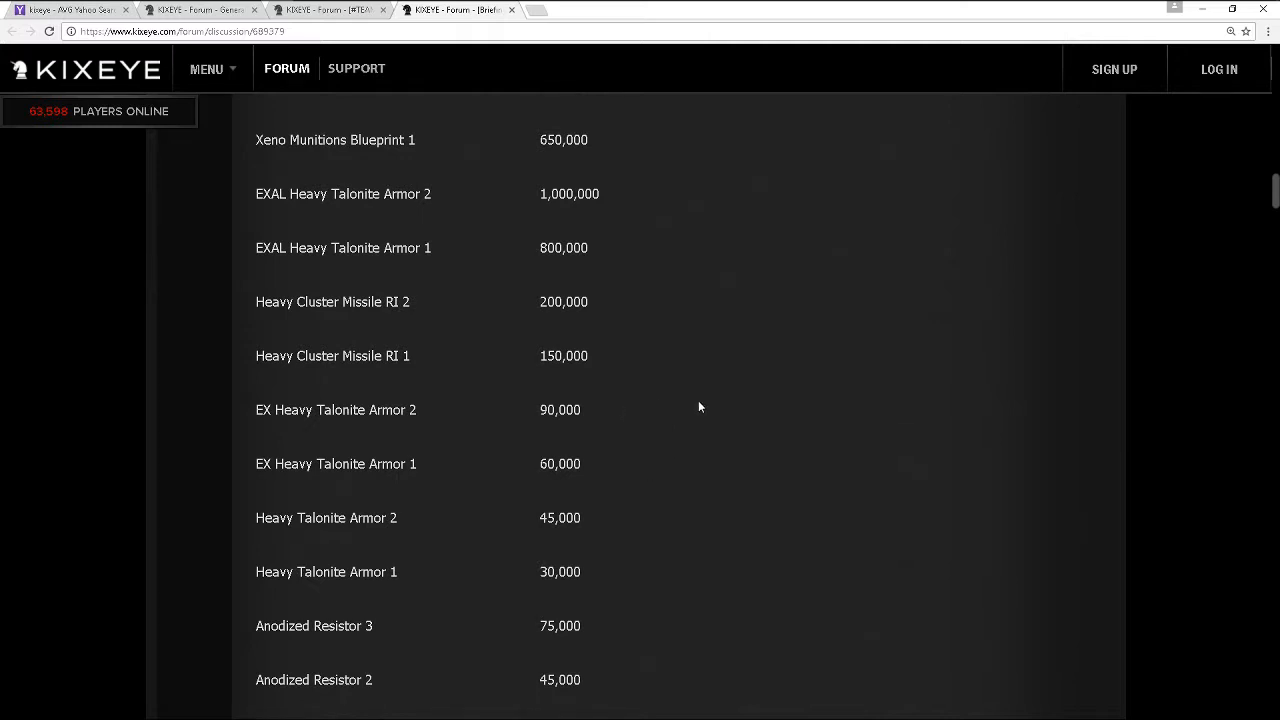
# Scroll up to Decimator Cutter Blueprint, Punisher Cruiser Blueprint and Xeno Munitions Blueprint 2
pyautogui.scroll(3)
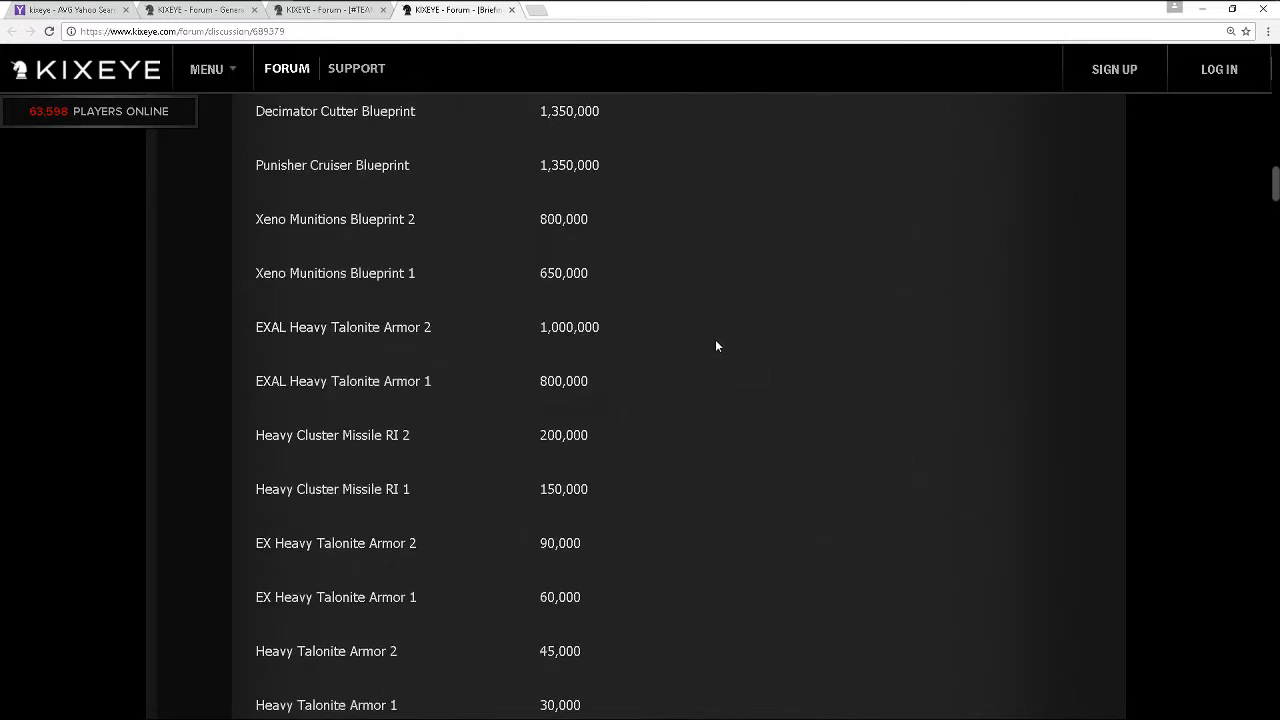
pyautogui.moveTo(510, 364)
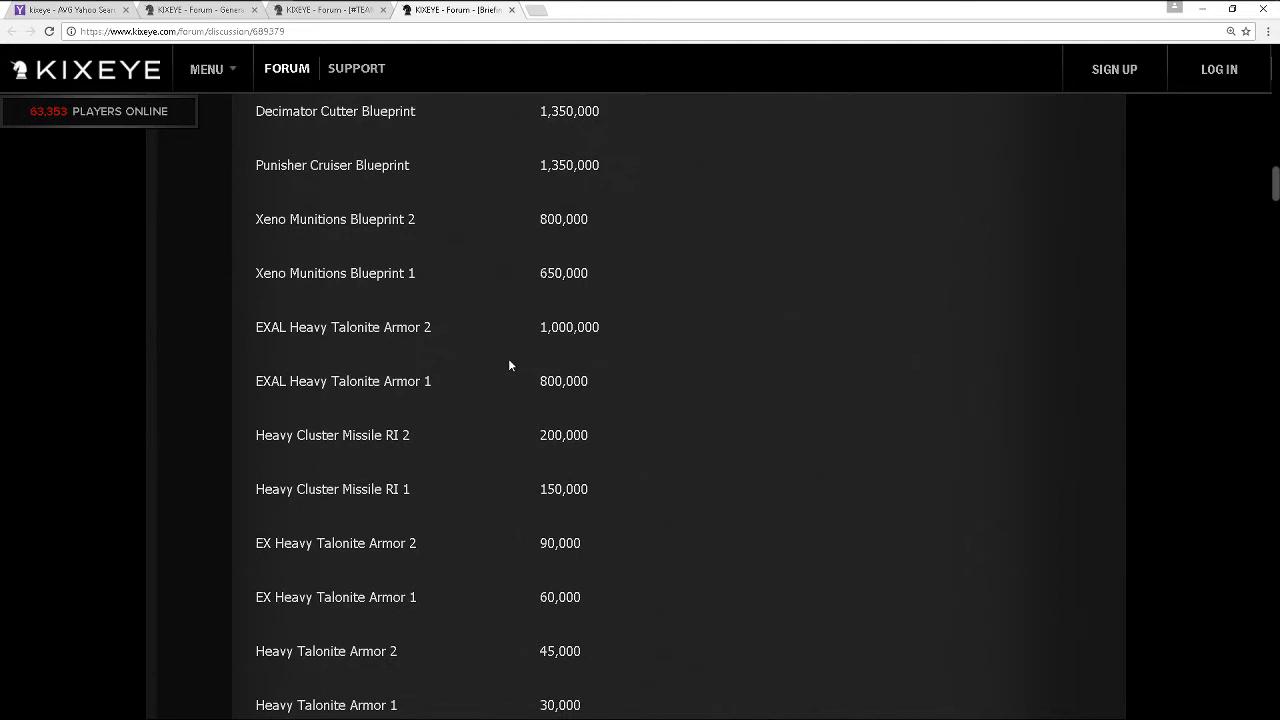
pyautogui.moveTo(648, 296)
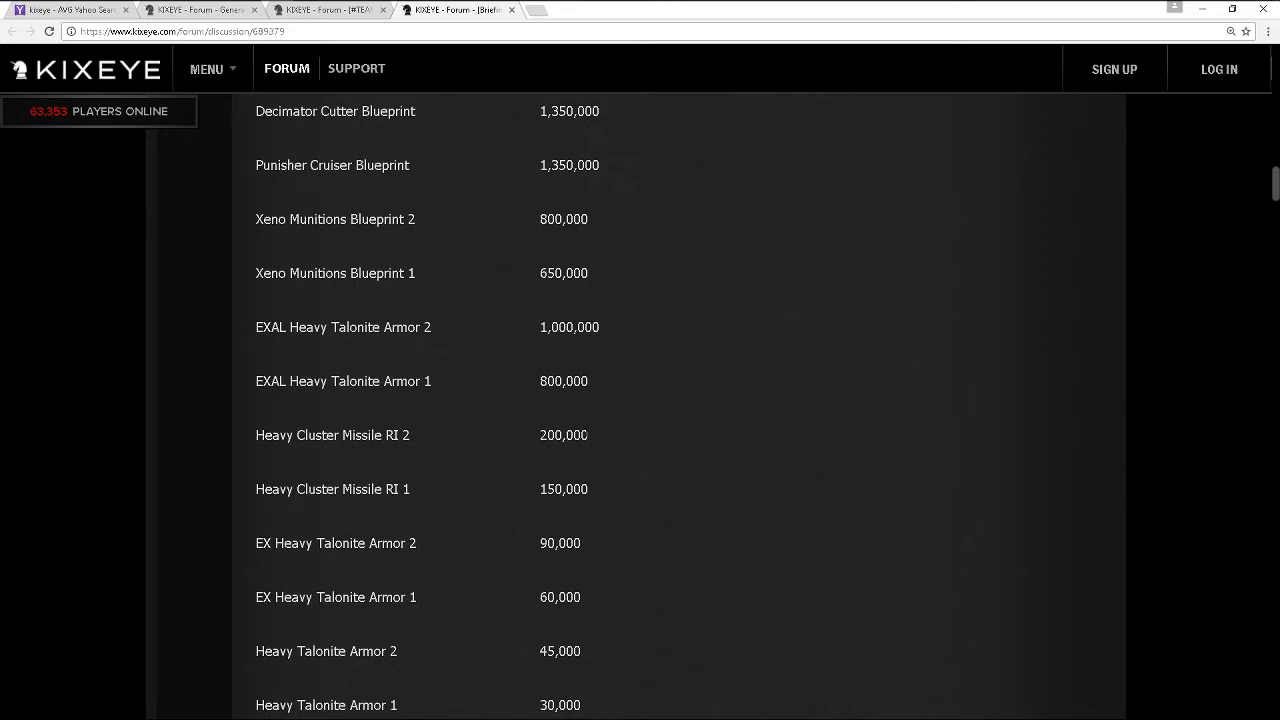
# Scroll up past the Prize Store Overview heading to the Unknown Barrage Hive row and Decimator box note
pyautogui.scroll(3)
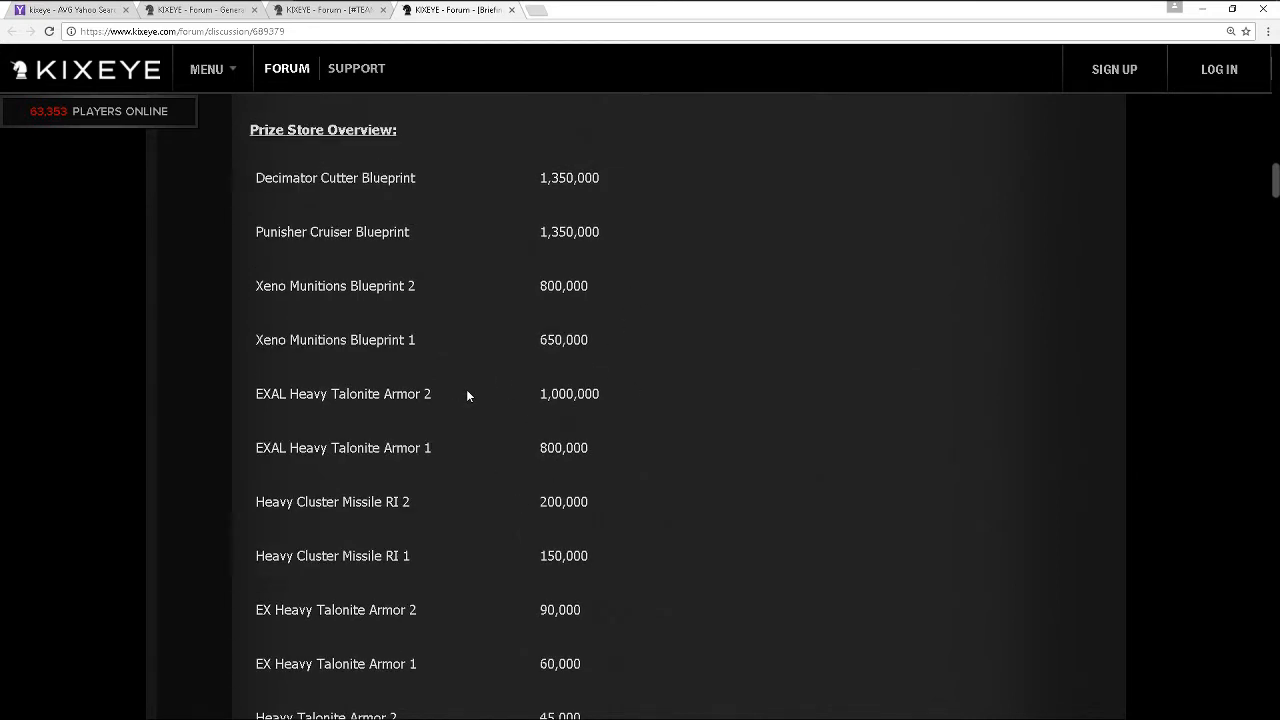
pyautogui.moveTo(596, 340)
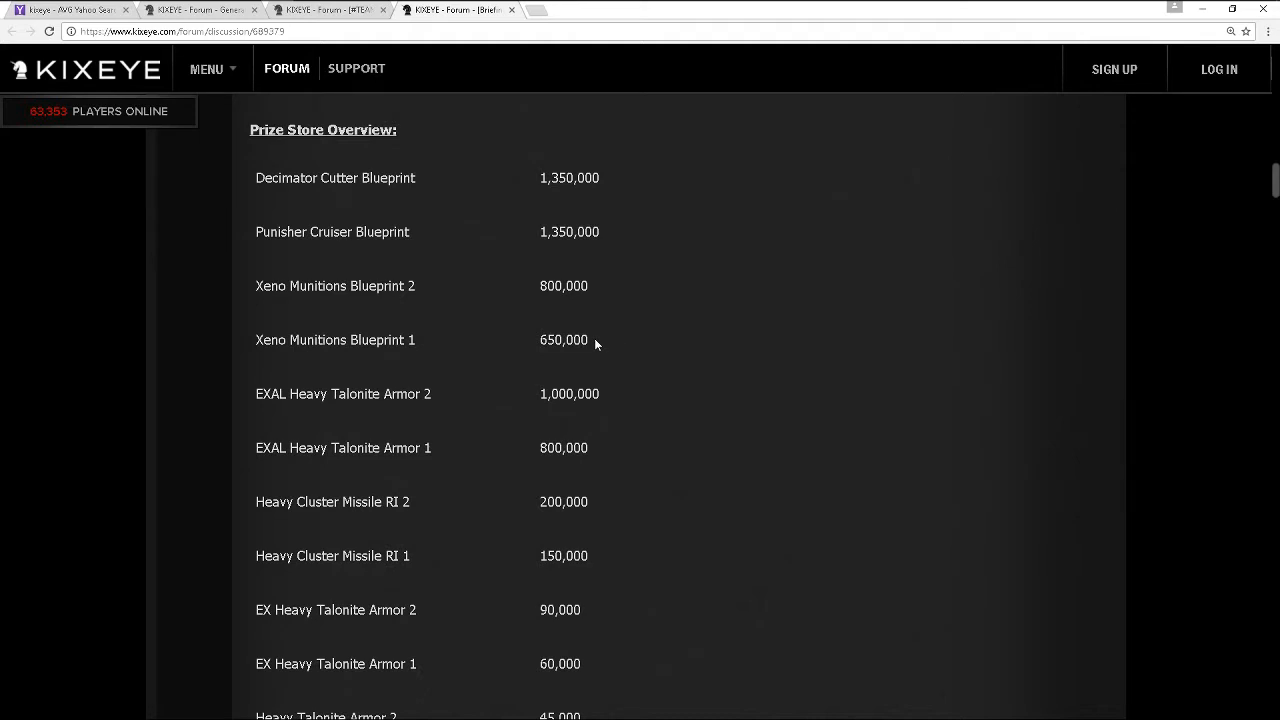
pyautogui.moveTo(648, 304)
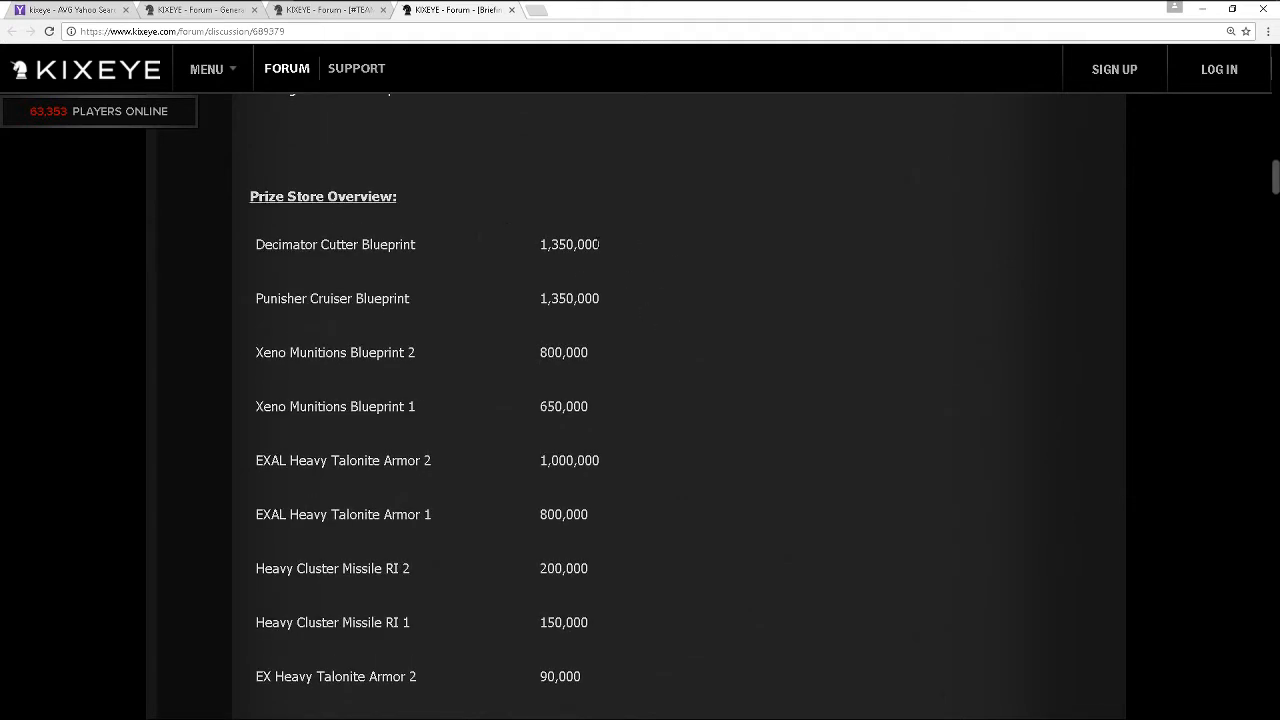
pyautogui.scroll(3)
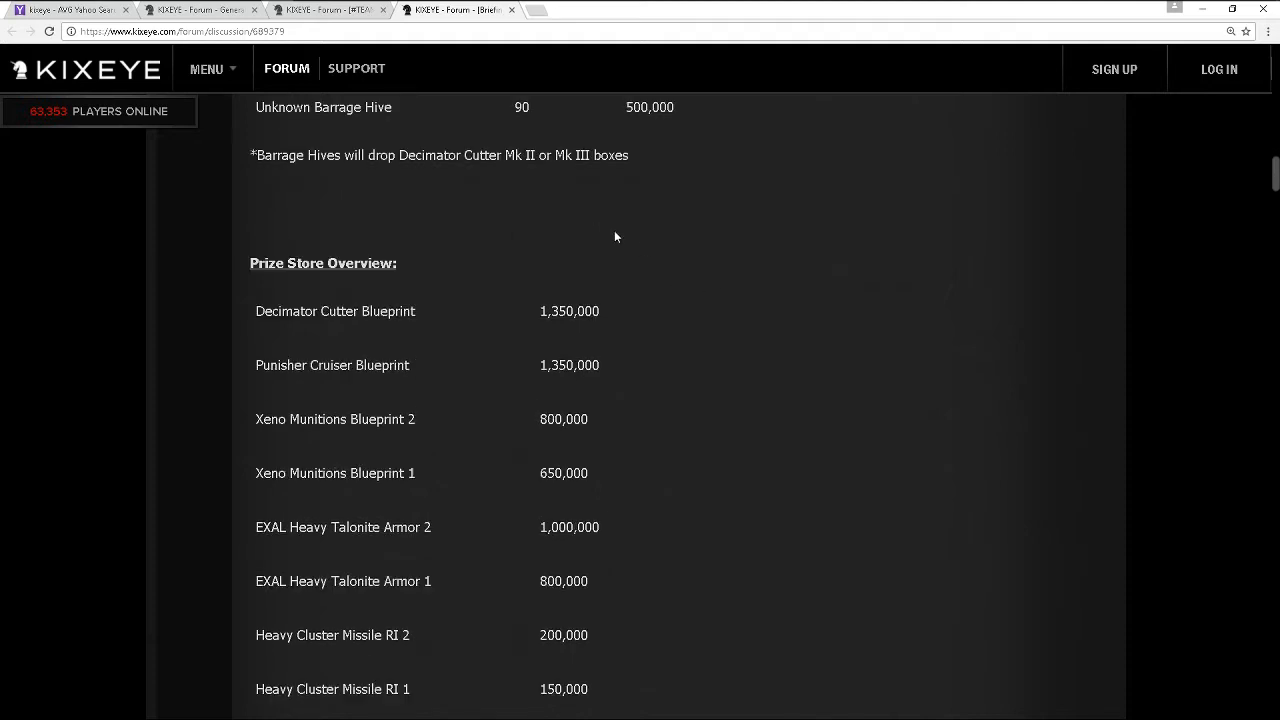
pyautogui.moveTo(520, 332)
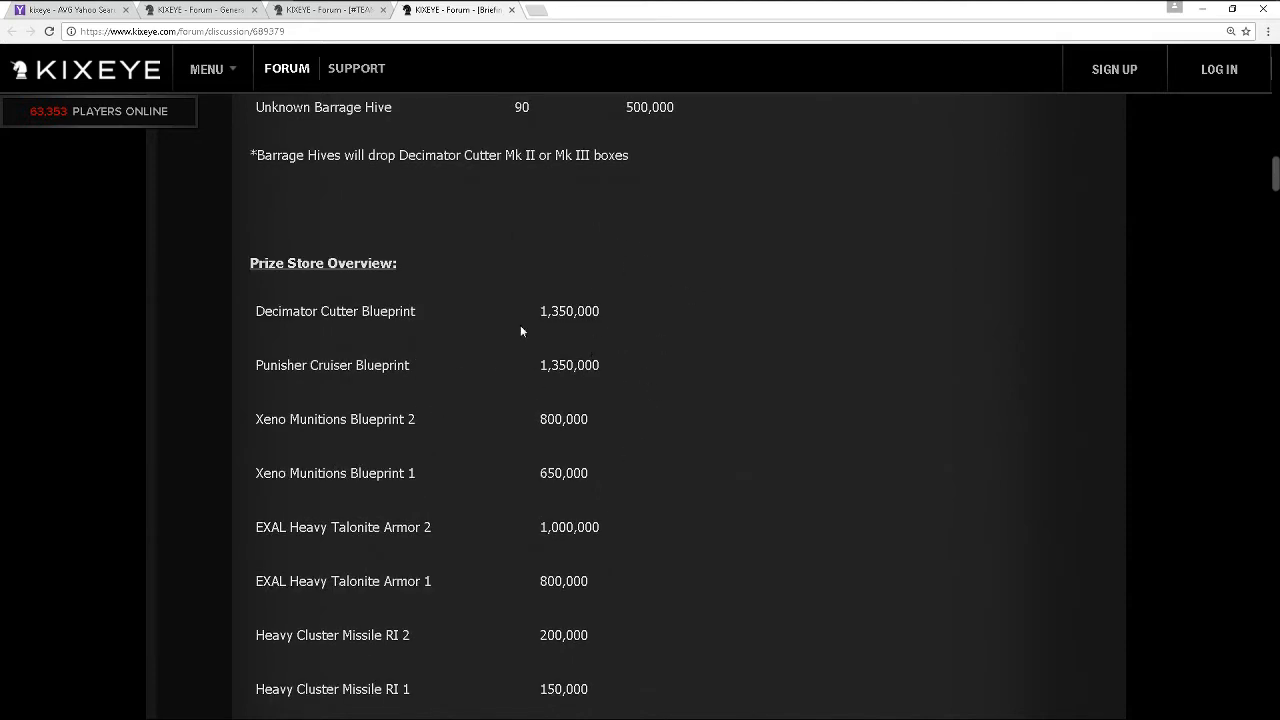
# Scroll back up near the top of the briefing to the Solo Targets table
pyautogui.scroll(3)
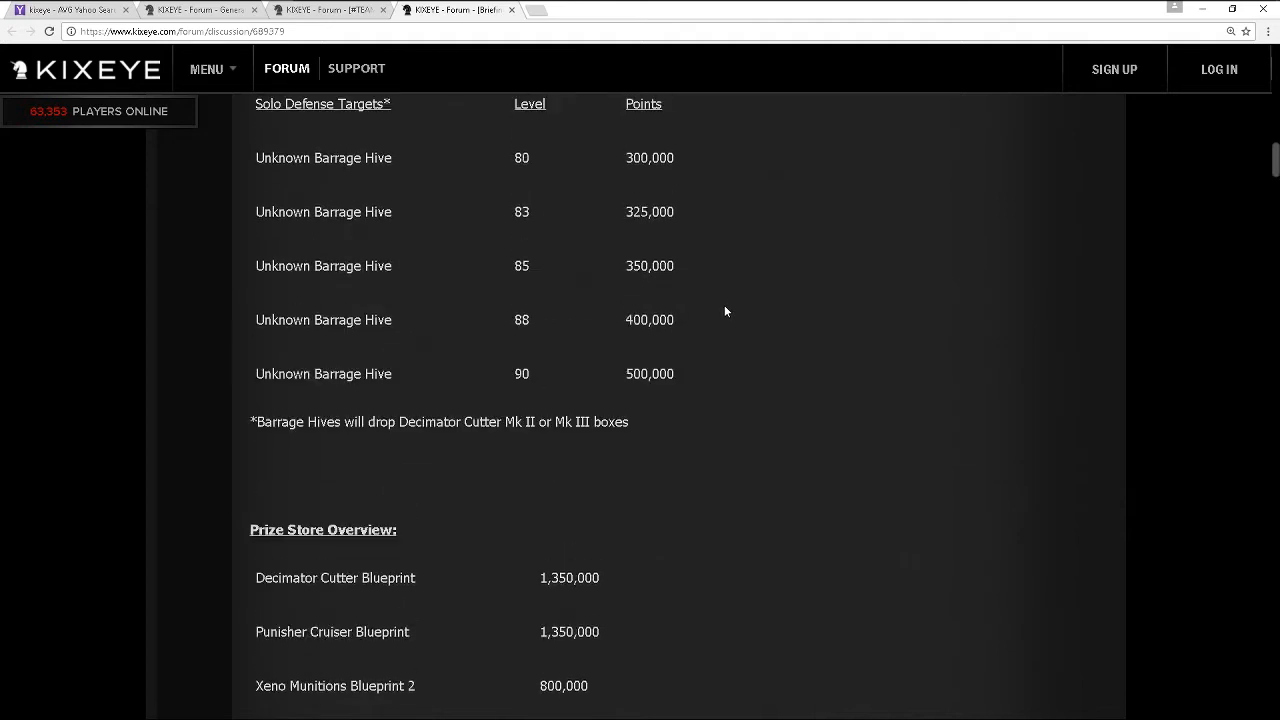
pyautogui.scroll(3)
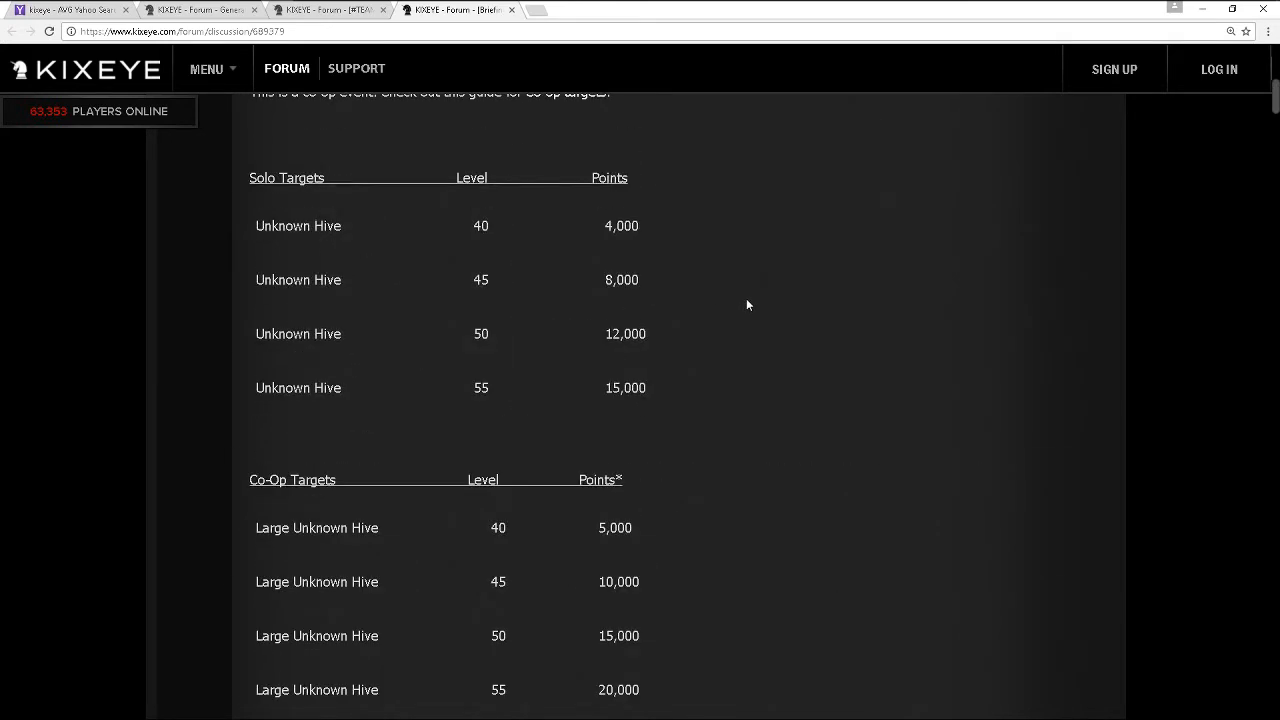
pyautogui.moveTo(668, 522)
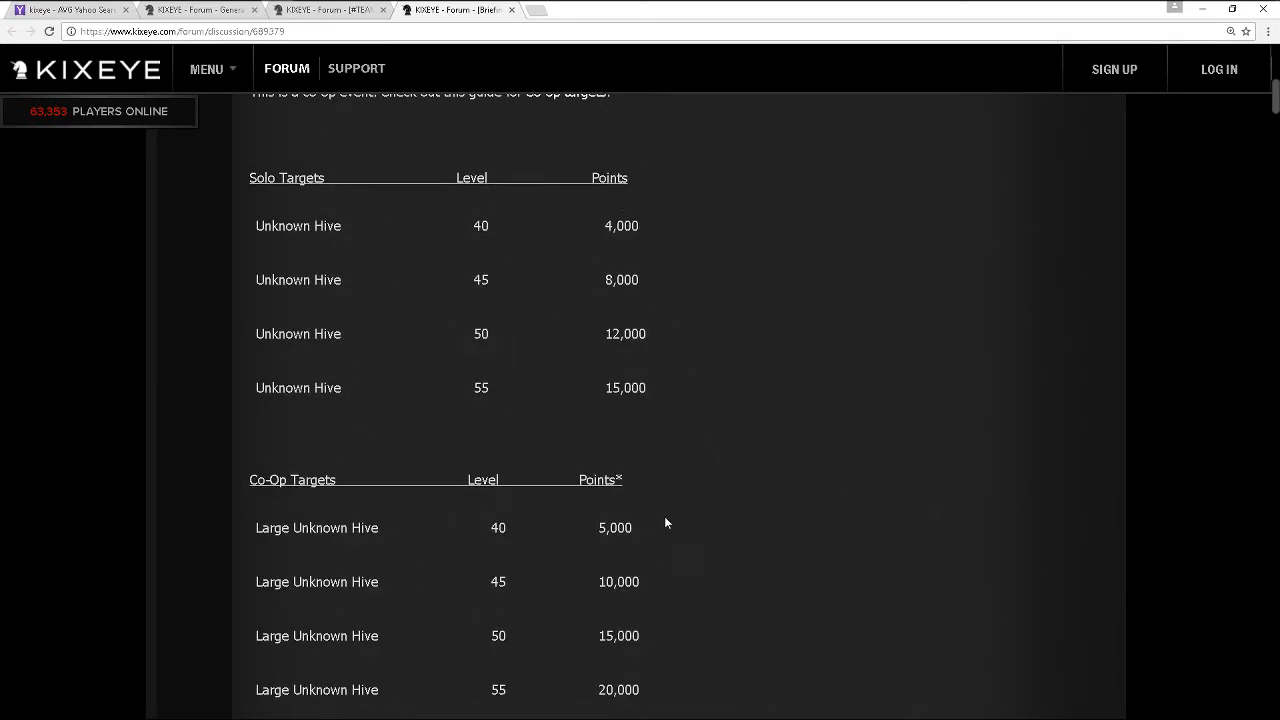
pyautogui.moveTo(630, 212)
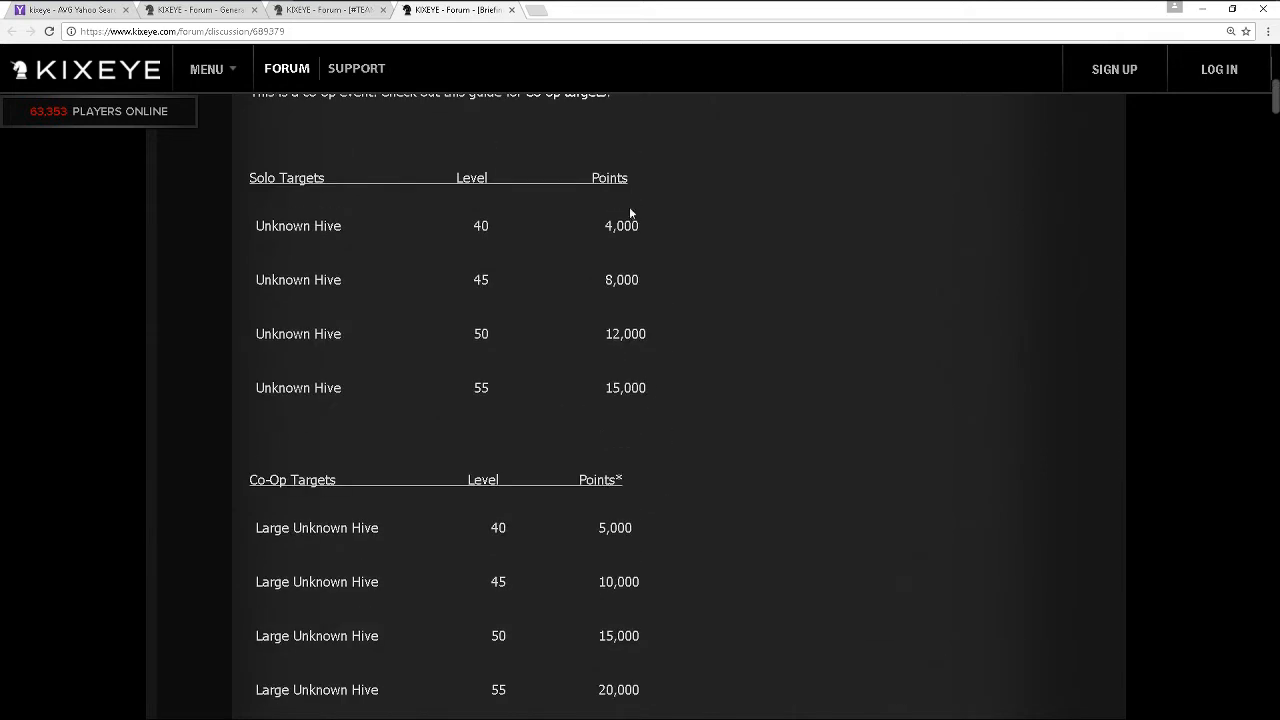
pyautogui.moveTo(688, 428)
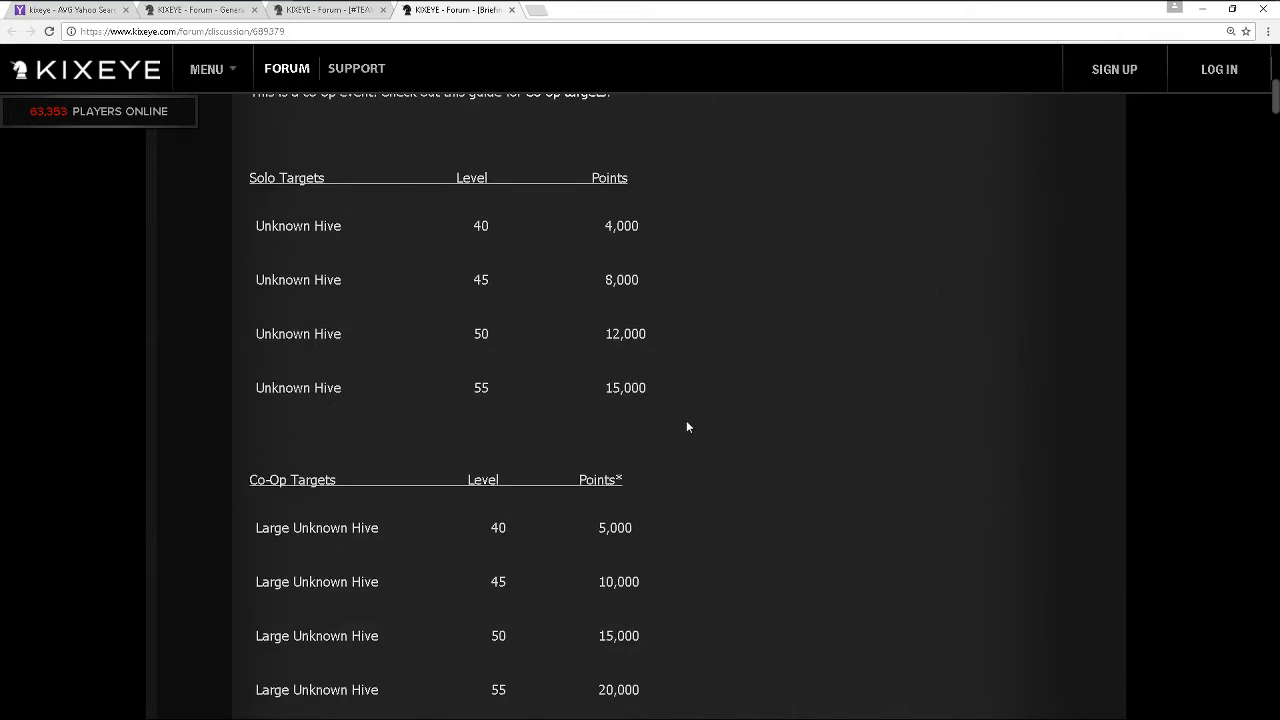
pyautogui.scroll(3)
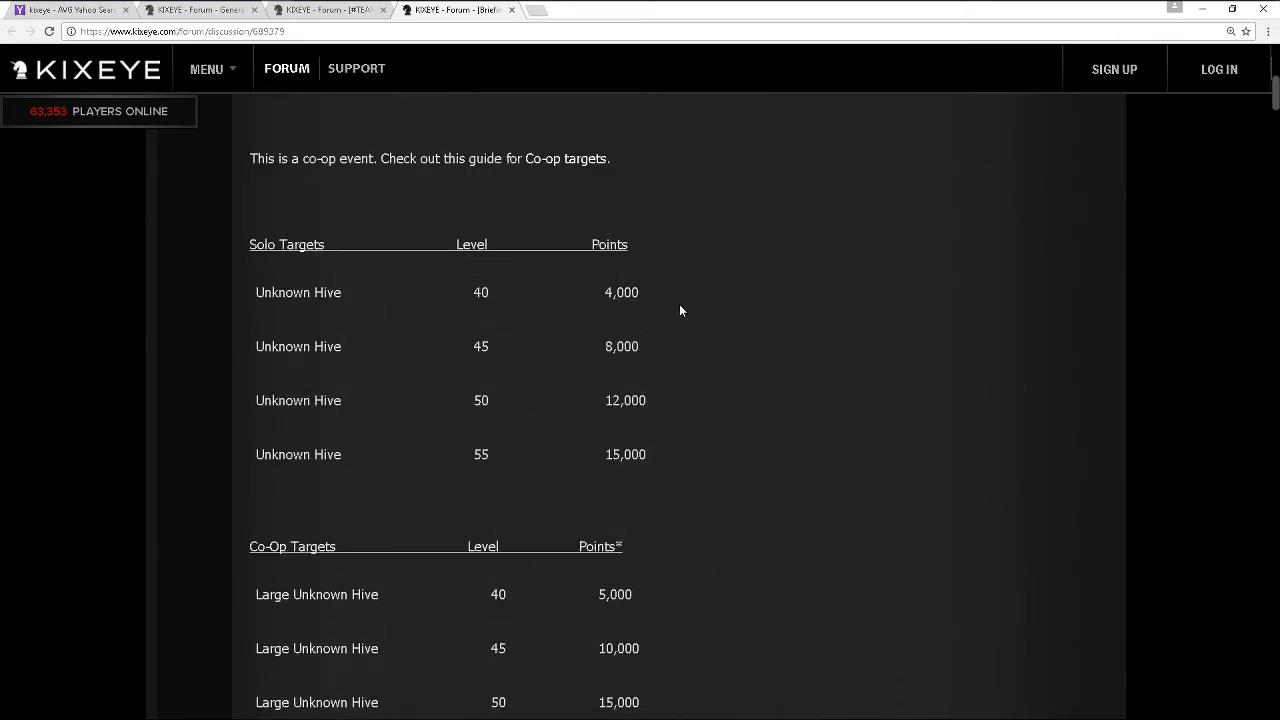
pyautogui.moveTo(700, 296)
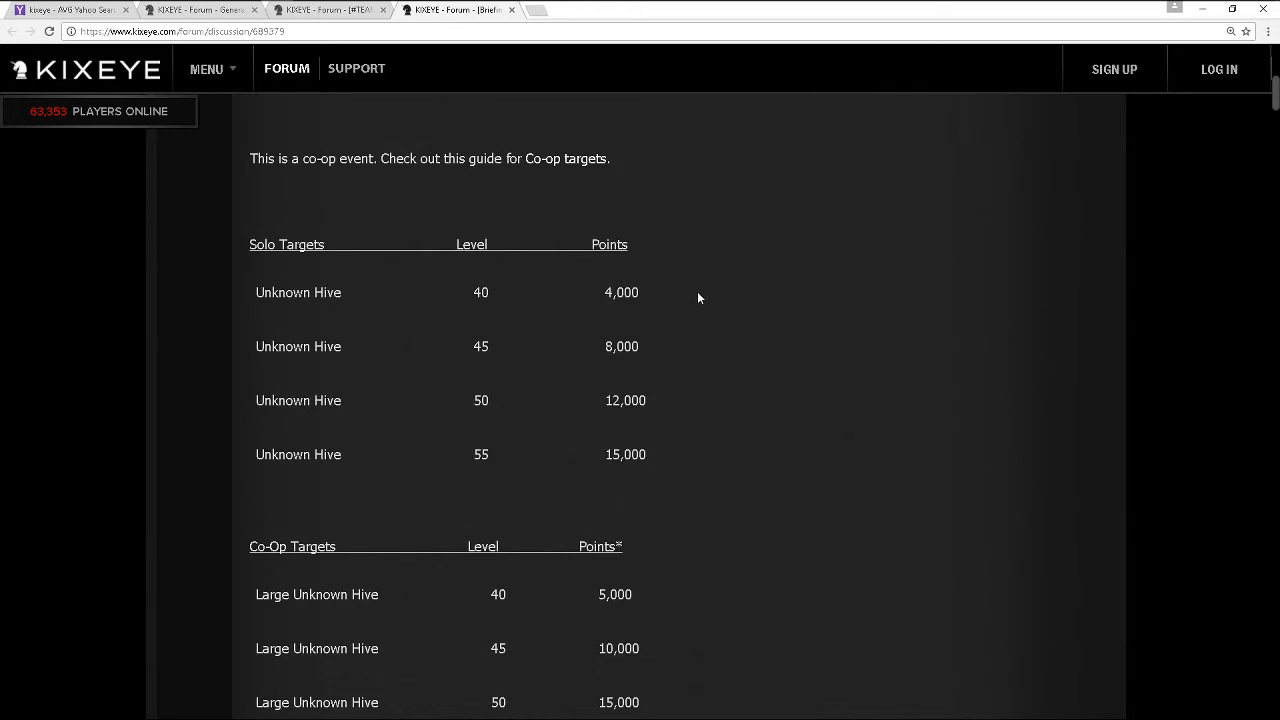
pyautogui.moveTo(658, 308)
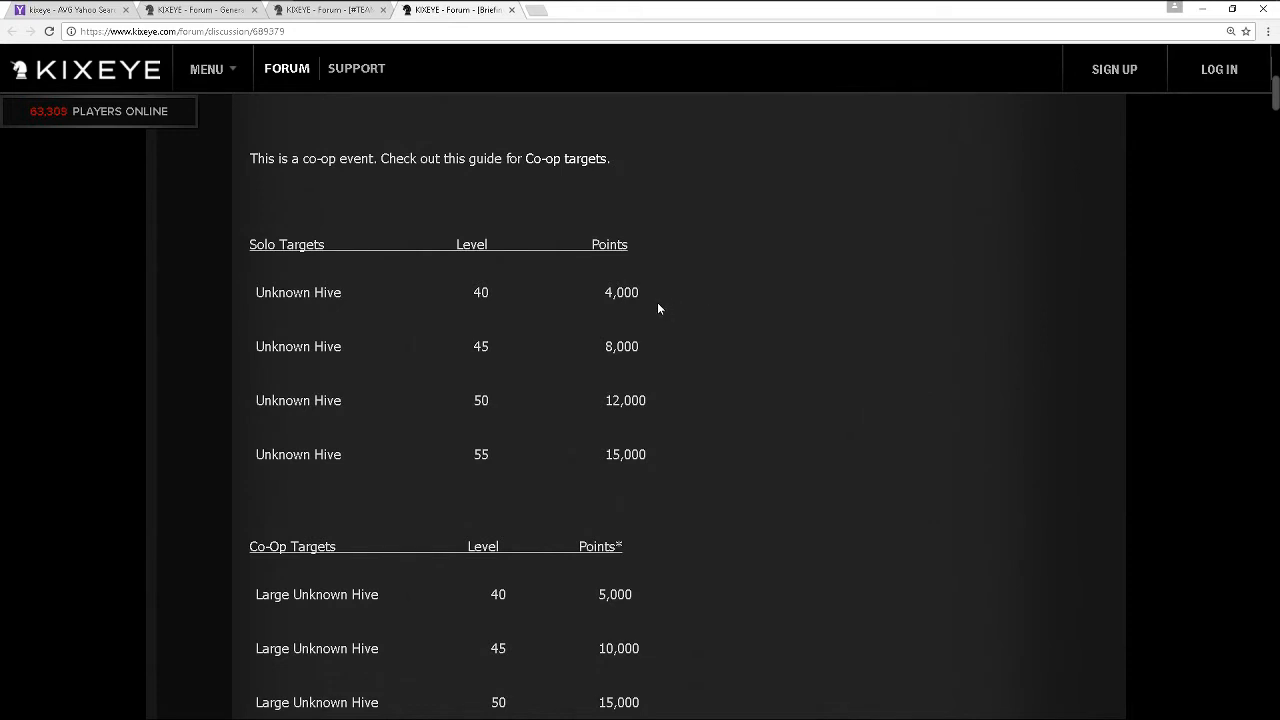
pyautogui.scroll(3)
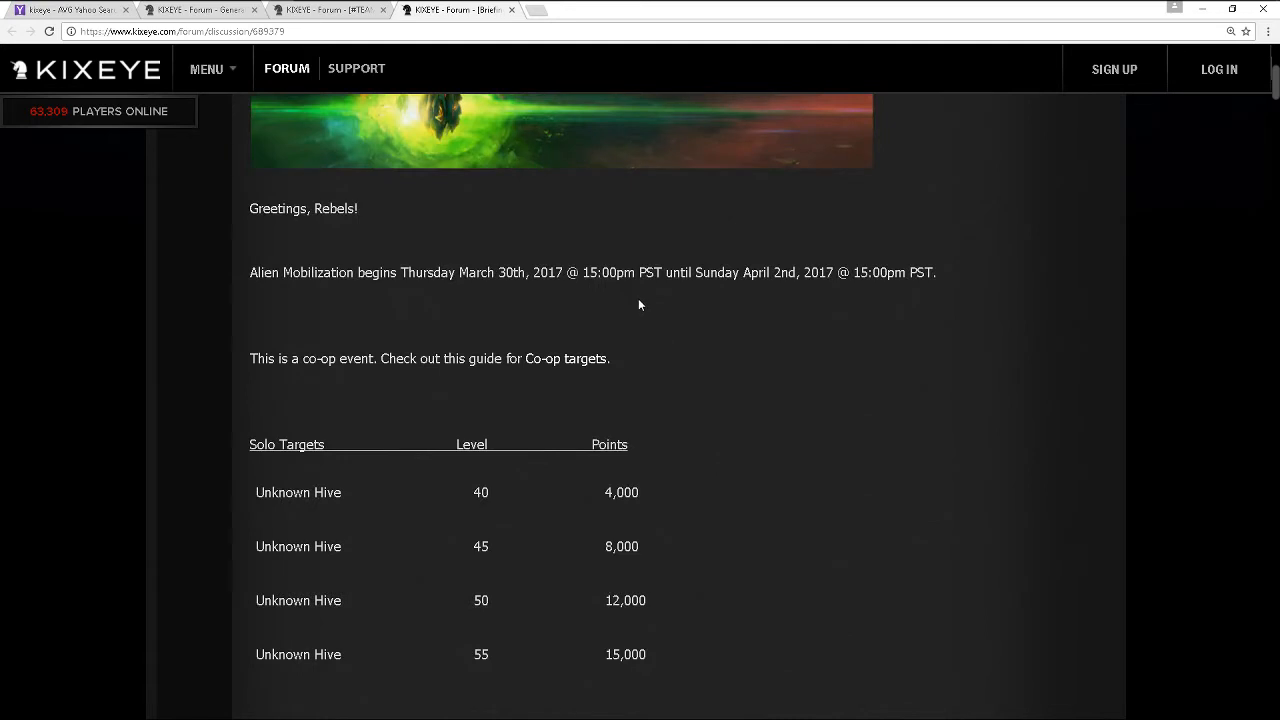
# Scroll down through the Co-Op Targets points and equal-points note to the Reaper Targets table
pyautogui.scroll(-3)
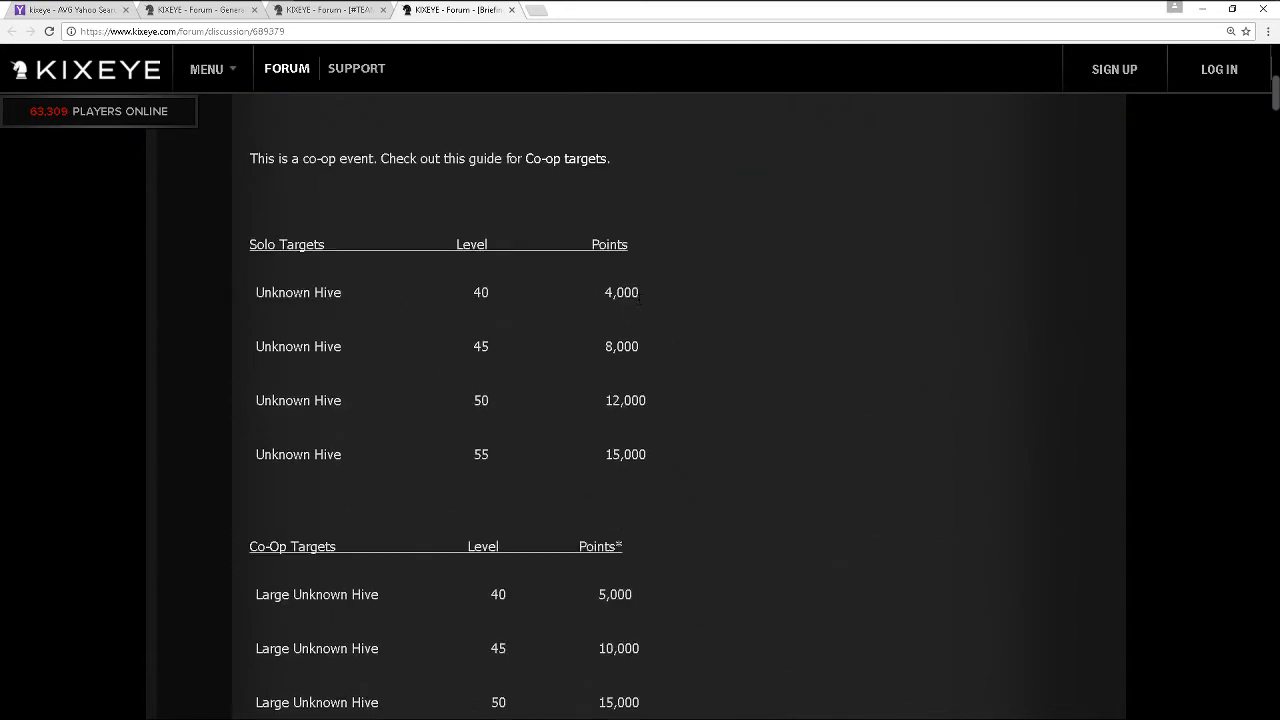
pyautogui.moveTo(684, 308)
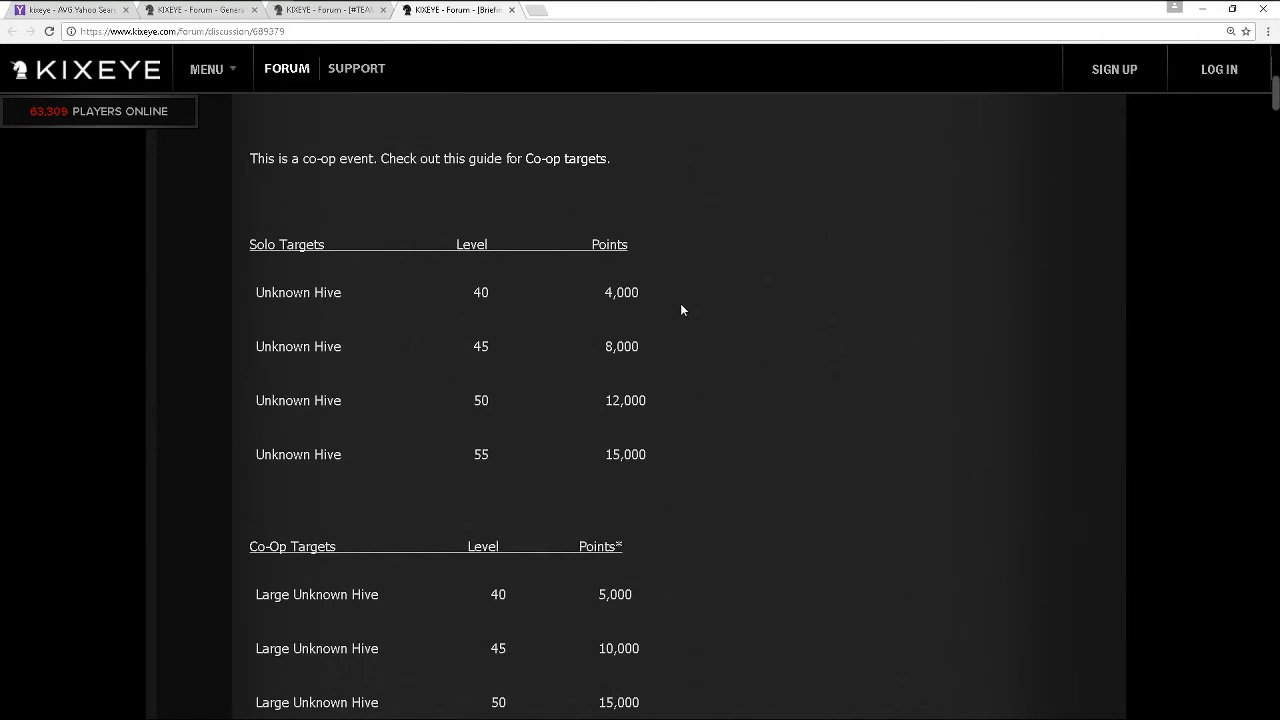
pyautogui.scroll(-3)
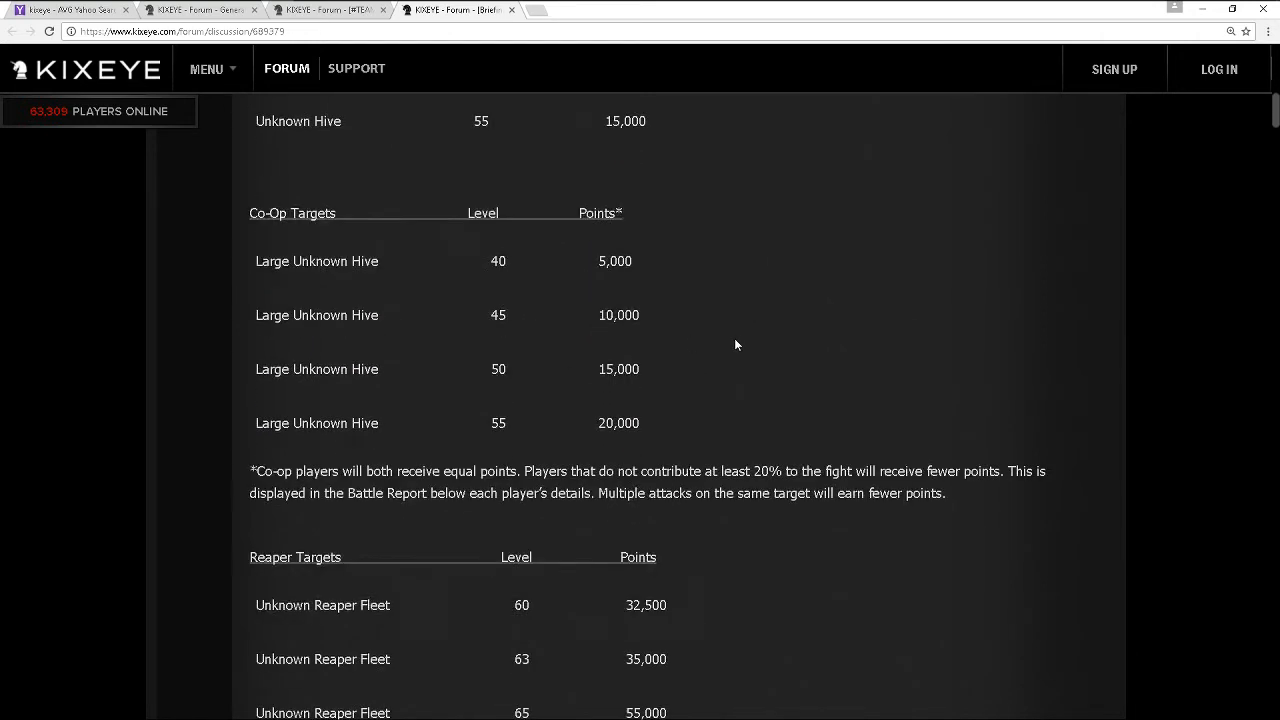
pyautogui.scroll(-3)
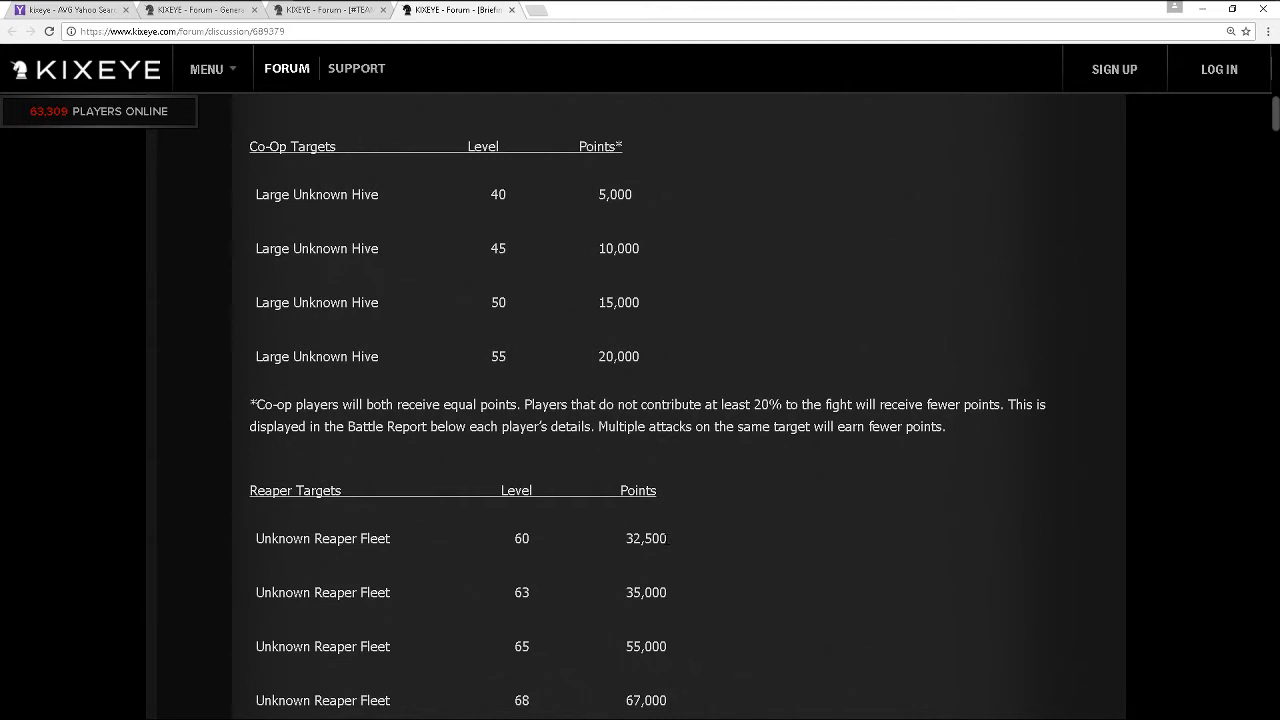
pyautogui.moveTo(680, 550)
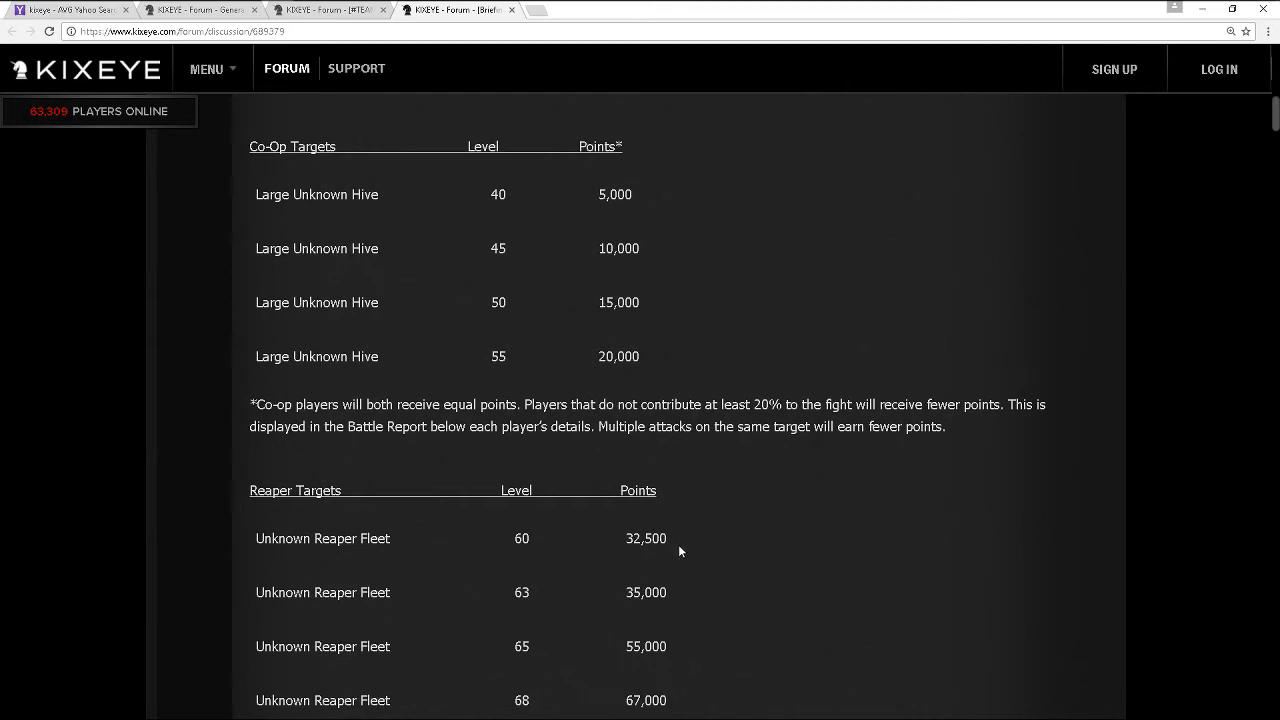
pyautogui.moveTo(712, 518)
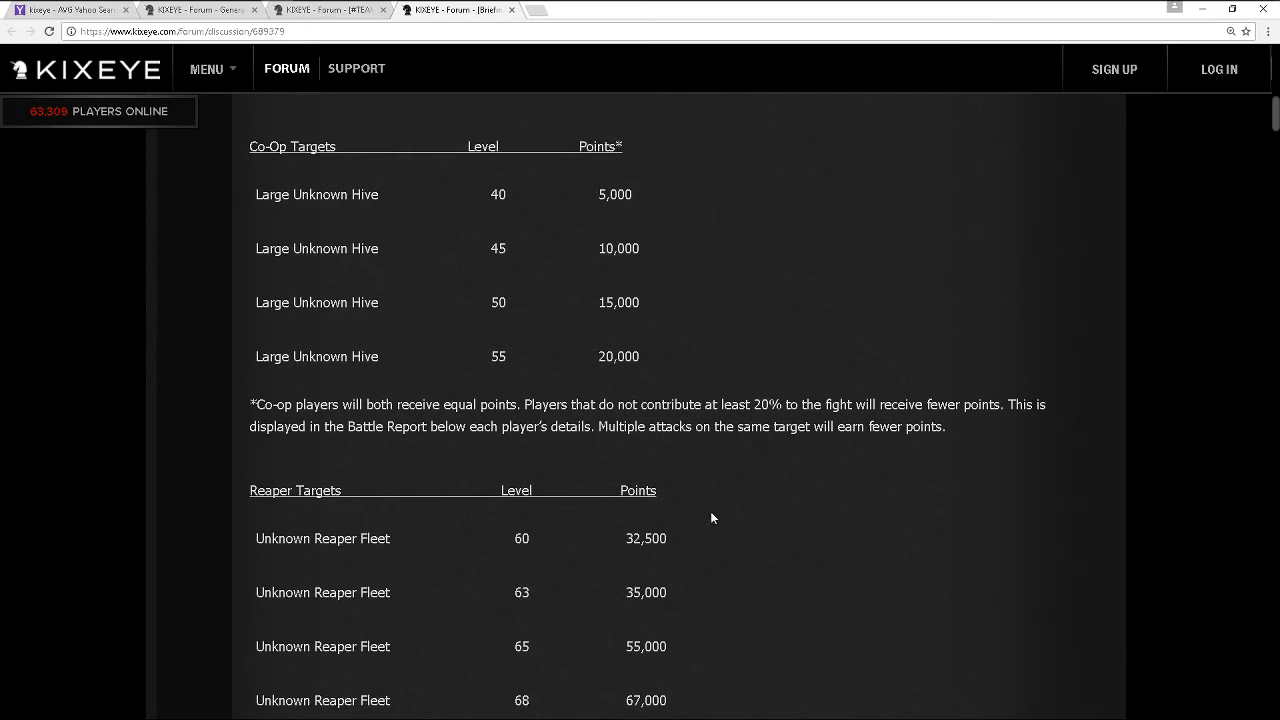
# Return to the briefing's top, then scroll past Reaper Targets to the Solo Defense Barrage Hive levels 80–90
pyautogui.scroll(3)
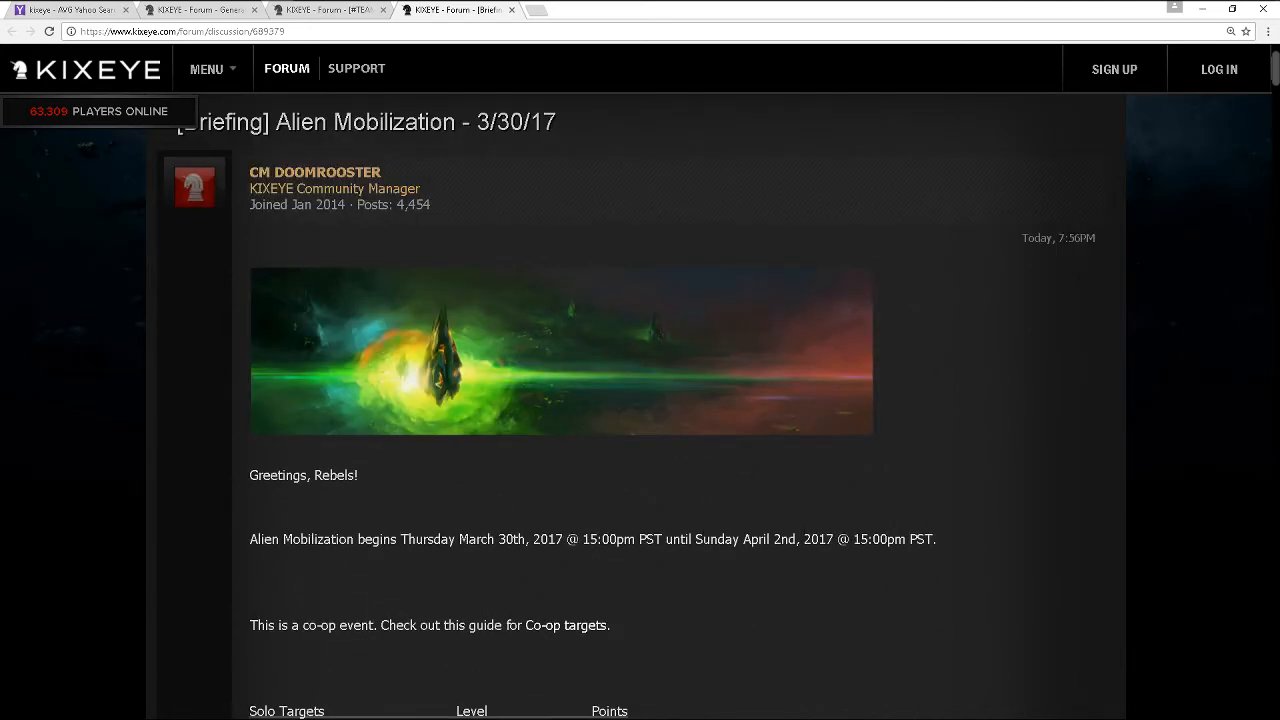
pyautogui.scroll(-3)
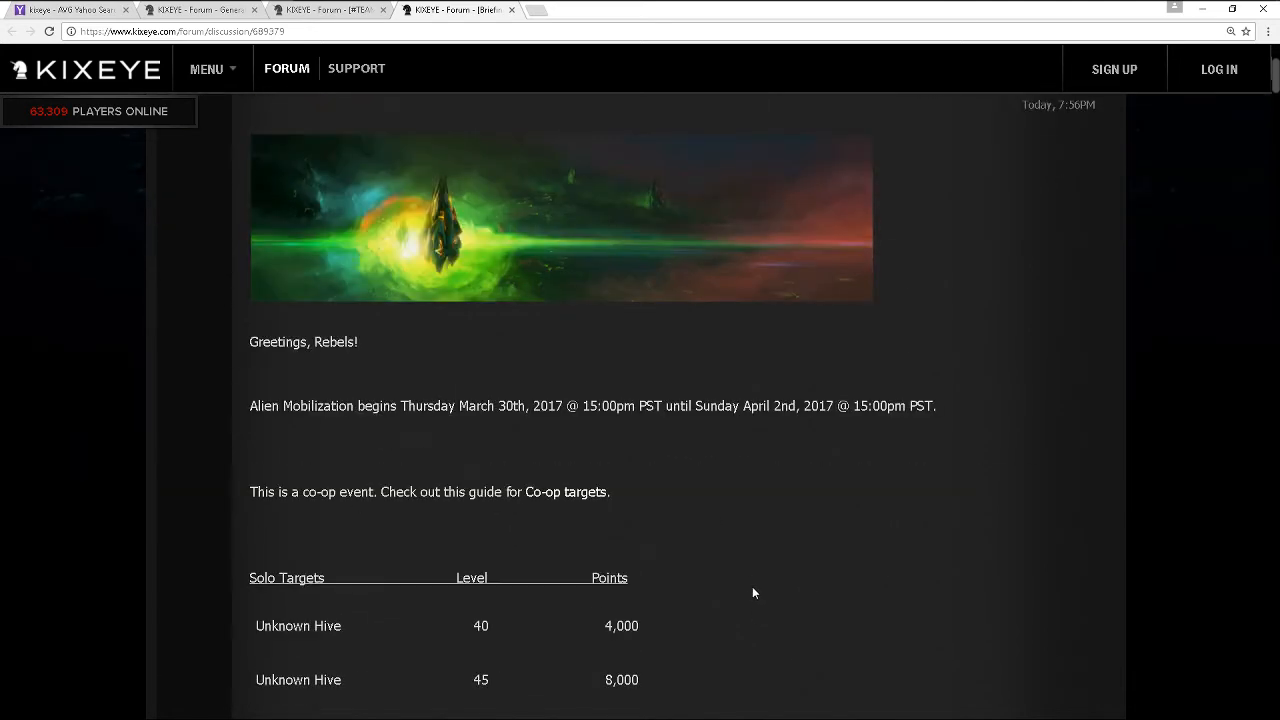
pyautogui.scroll(-3)
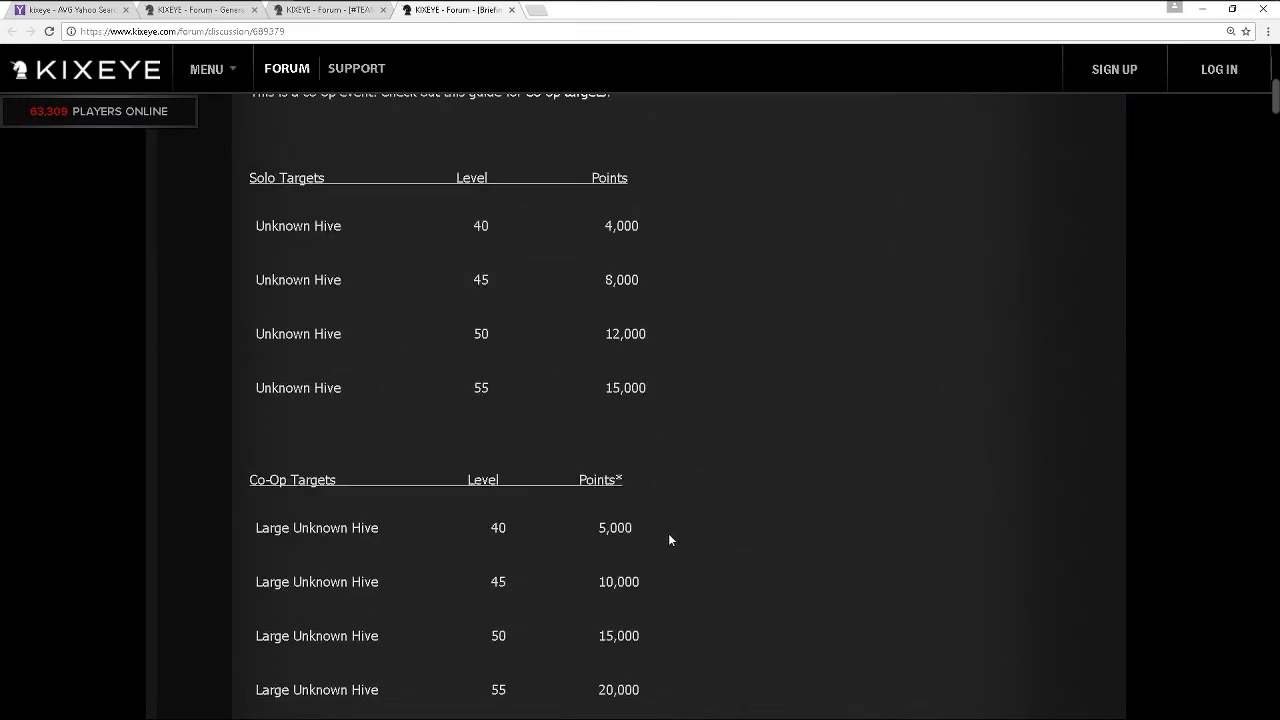
pyautogui.scroll(-3)
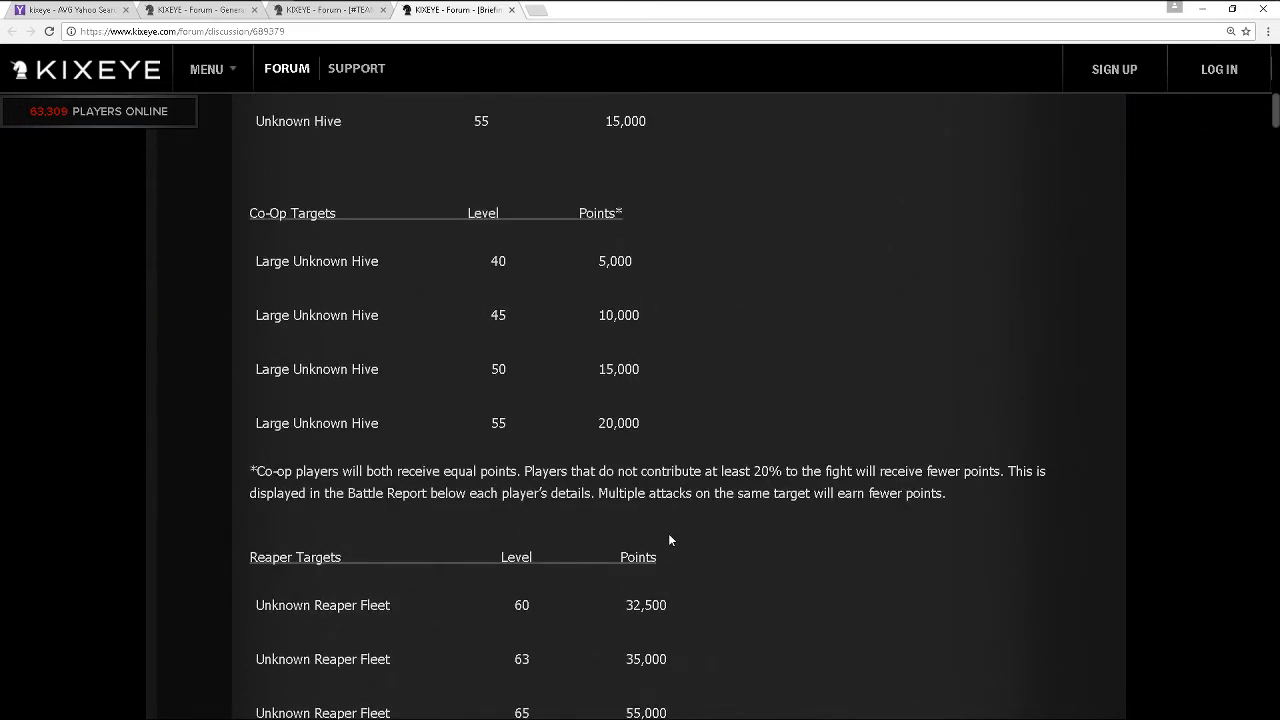
pyautogui.scroll(-3)
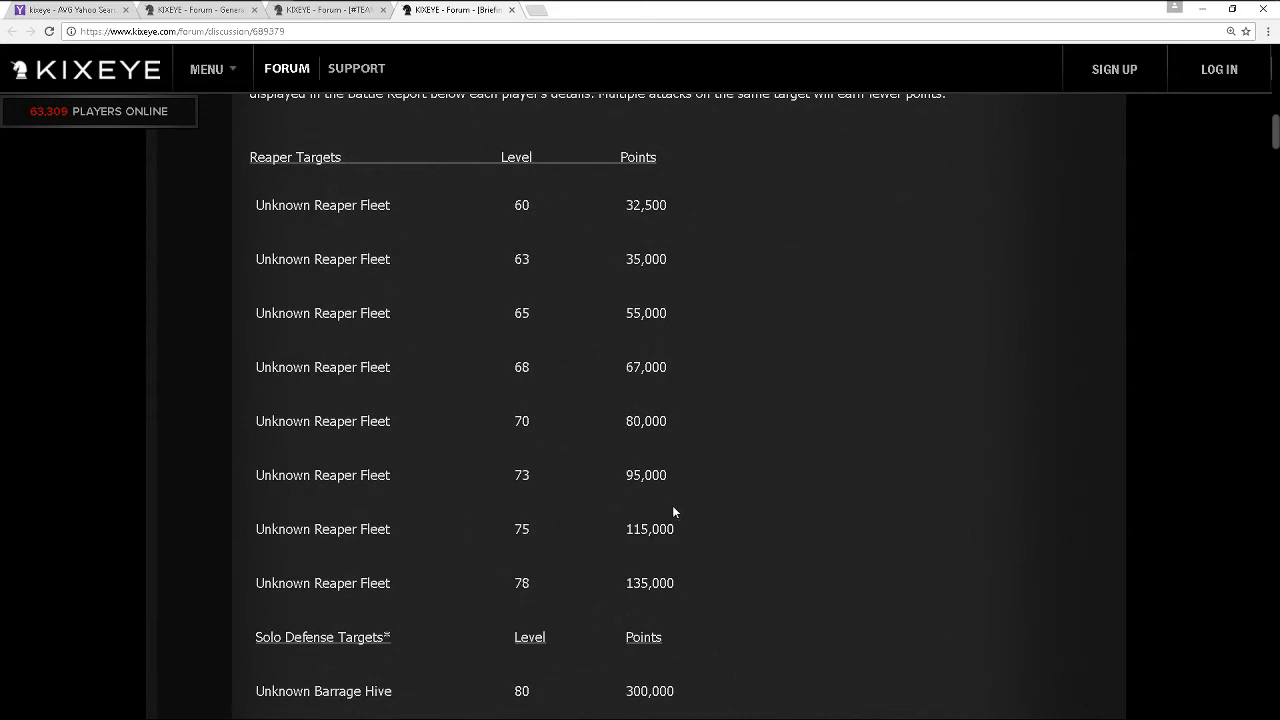
pyautogui.scroll(-3)
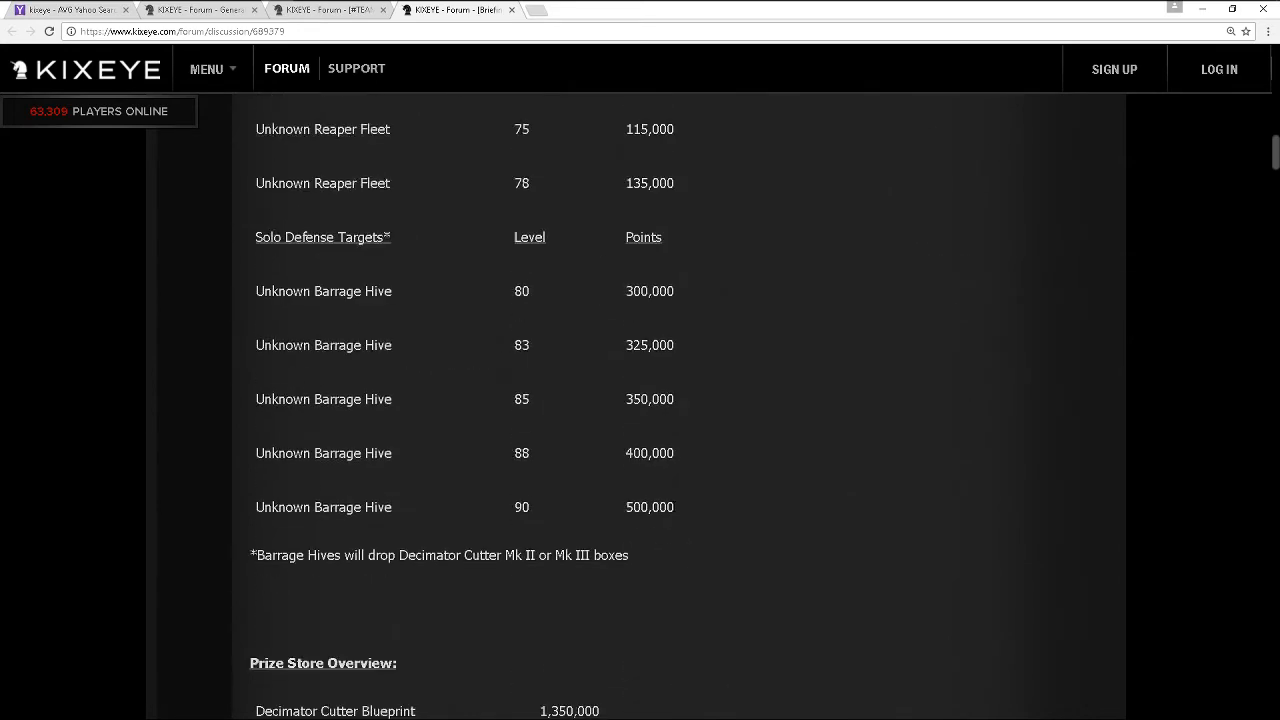
# Settle on the Prize Store Overview heading with prices down to EX Heavy Talonite Armor 2
pyautogui.scroll(-3)
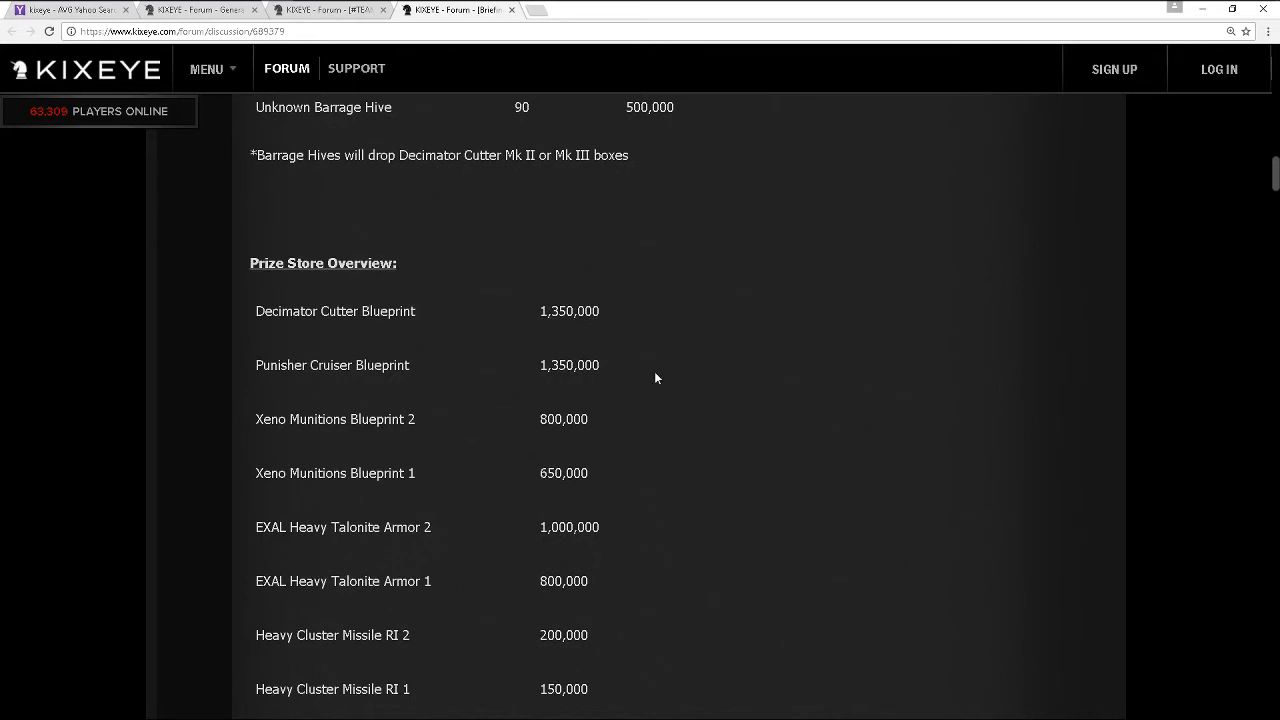
pyautogui.moveTo(648, 390)
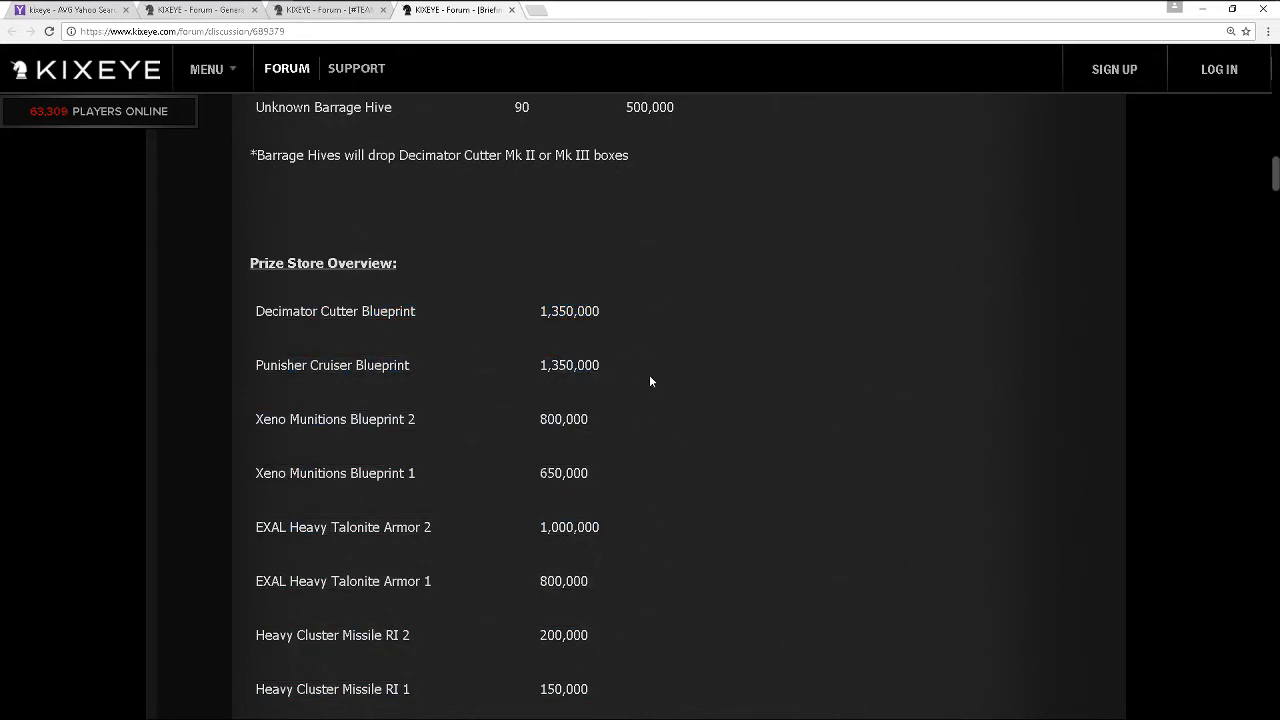
pyautogui.moveTo(490, 378)
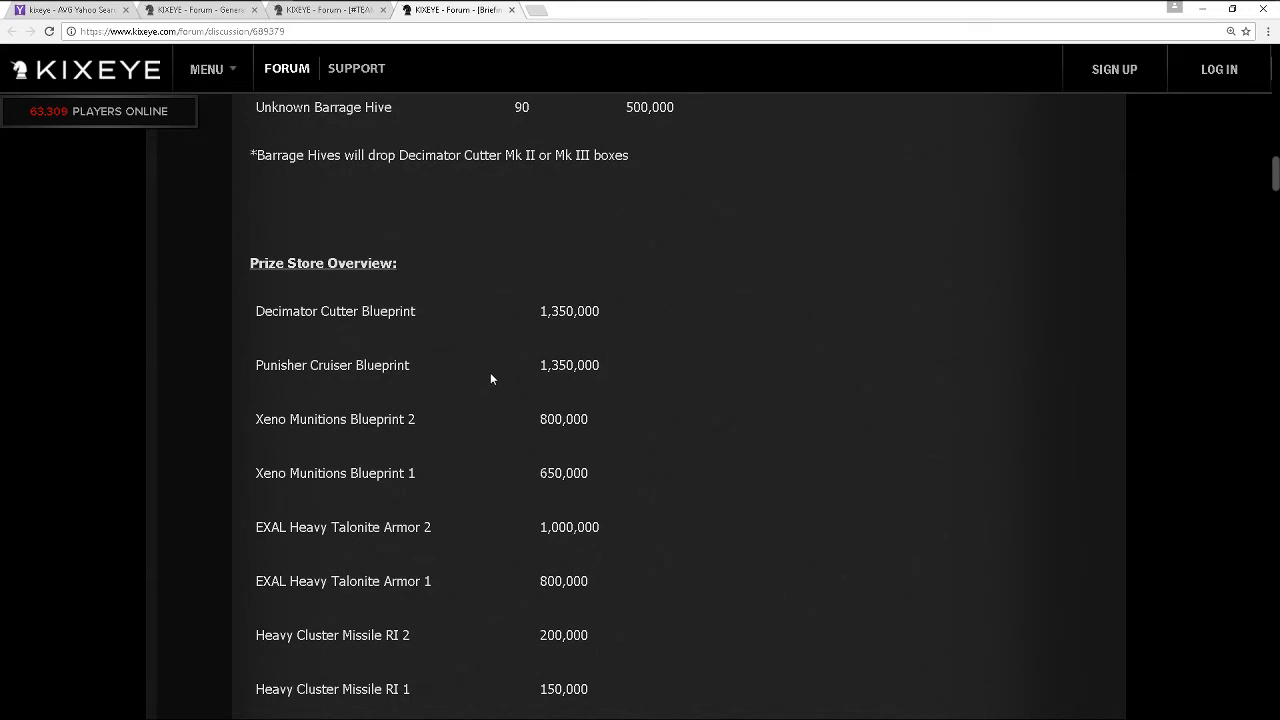
pyautogui.moveTo(682, 338)
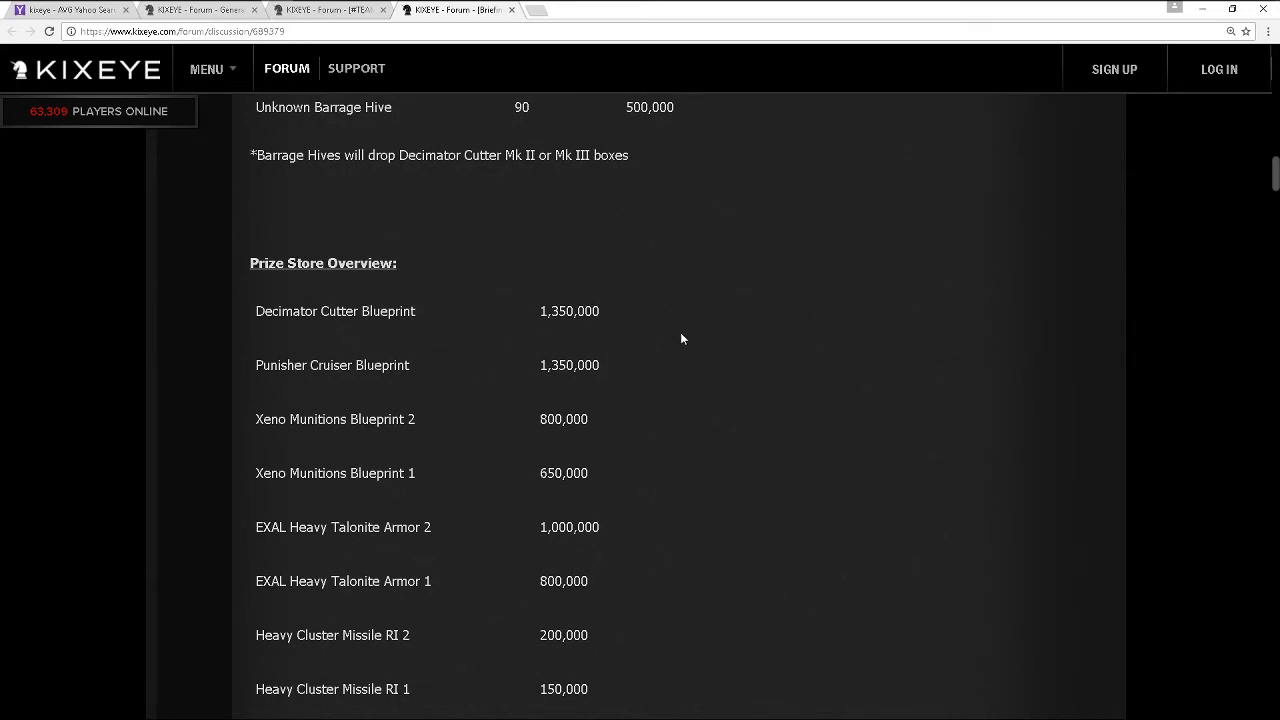
pyautogui.moveTo(664, 344)
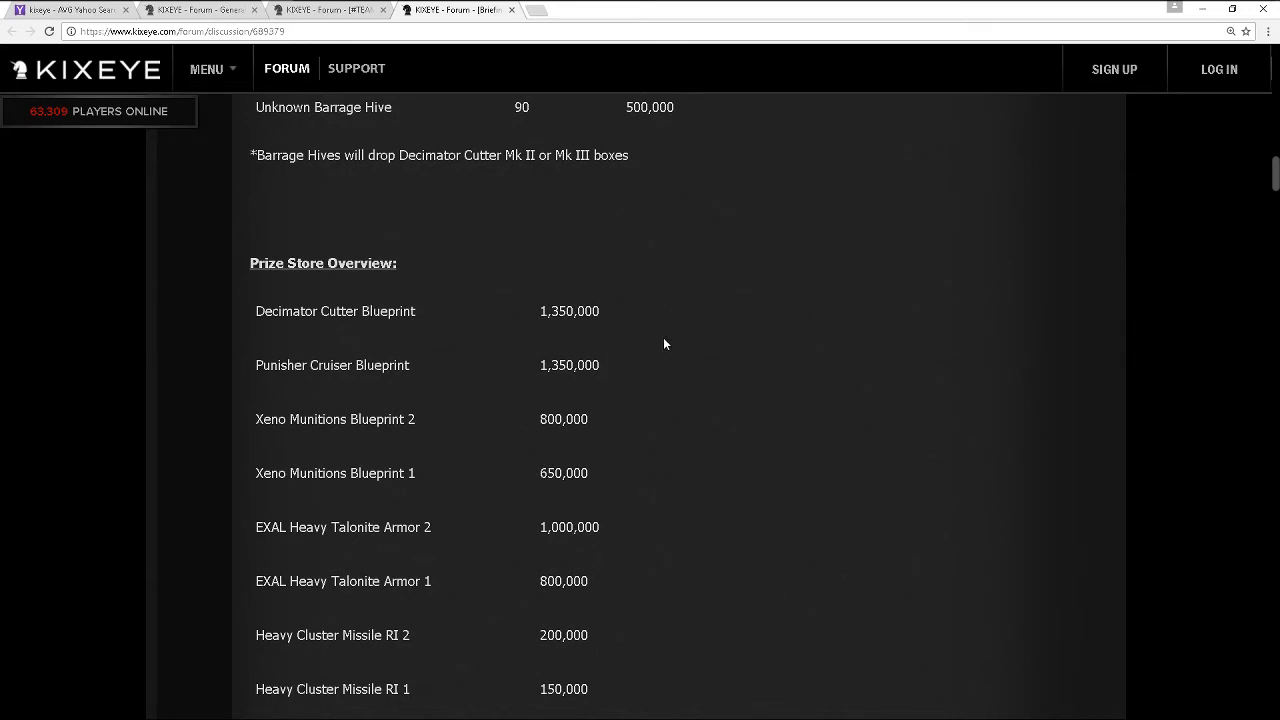
pyautogui.moveTo(626, 332)
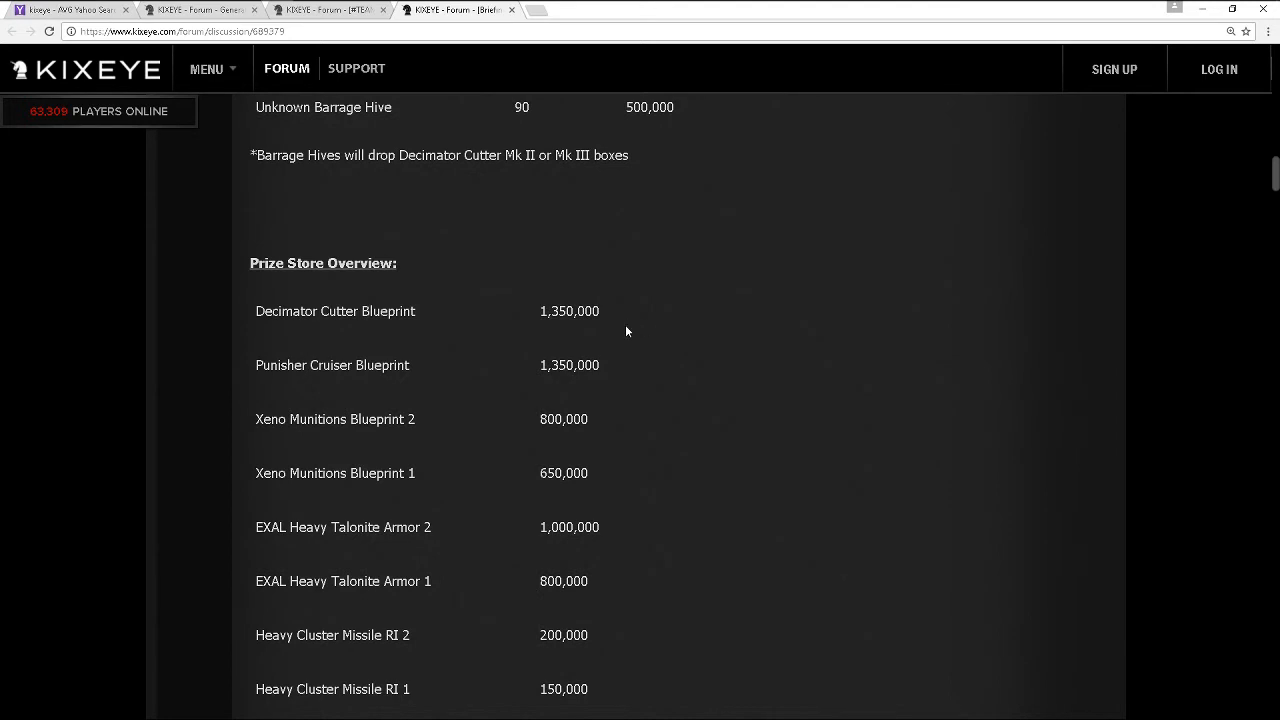
pyautogui.scroll(-3)
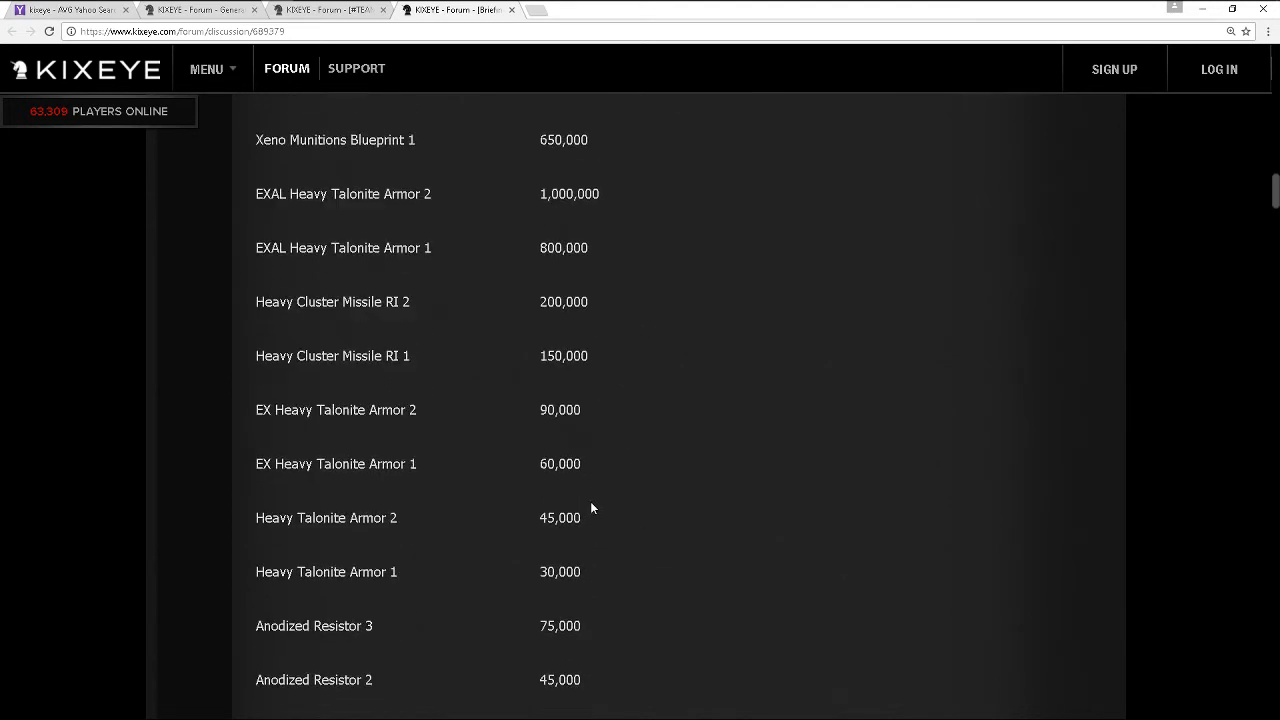
pyautogui.scroll(3)
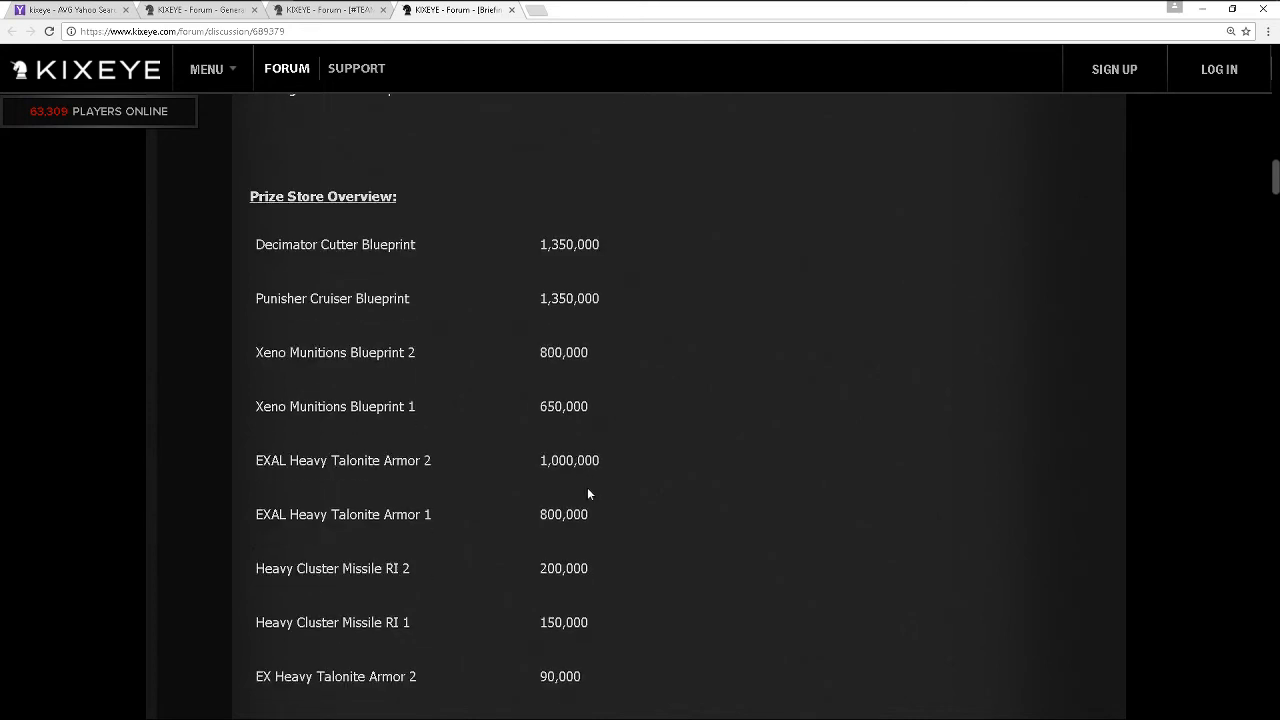
# Scroll past the Hardened Resistors to the Gold Box, Silver Box, pattern boxes and T5 Cruiser Cores prices
pyautogui.scroll(-3)
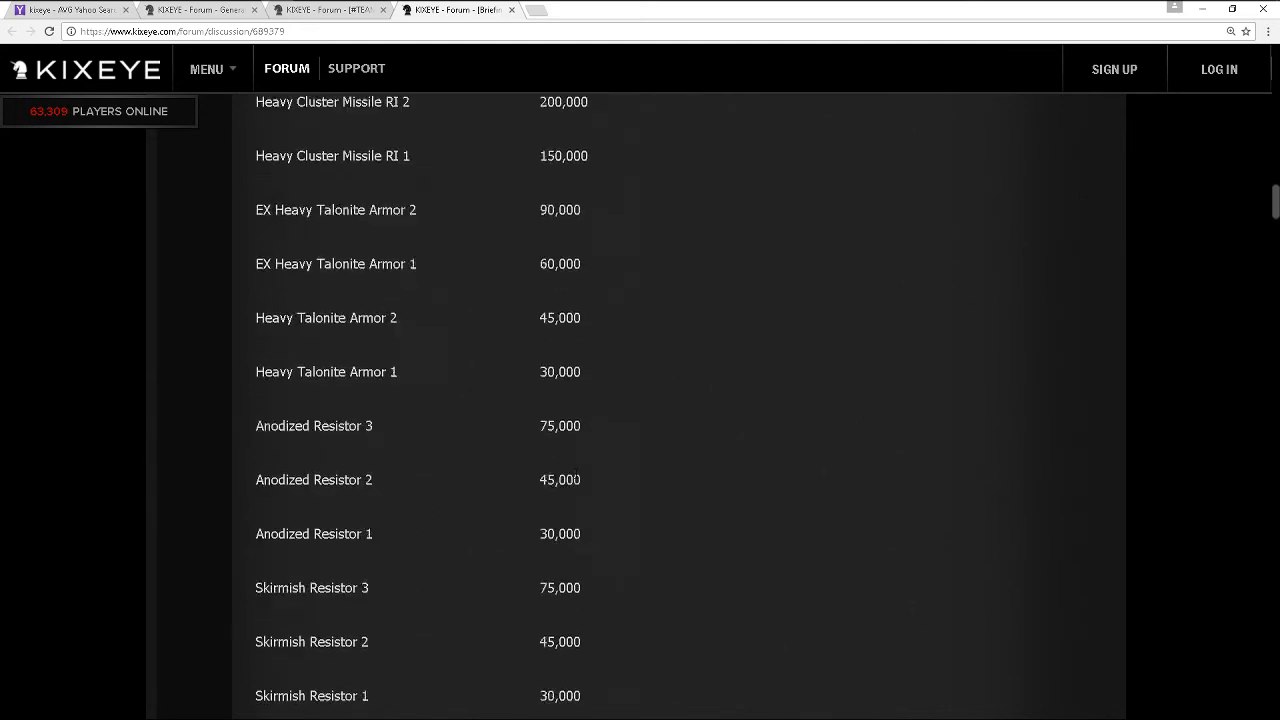
pyautogui.scroll(-3)
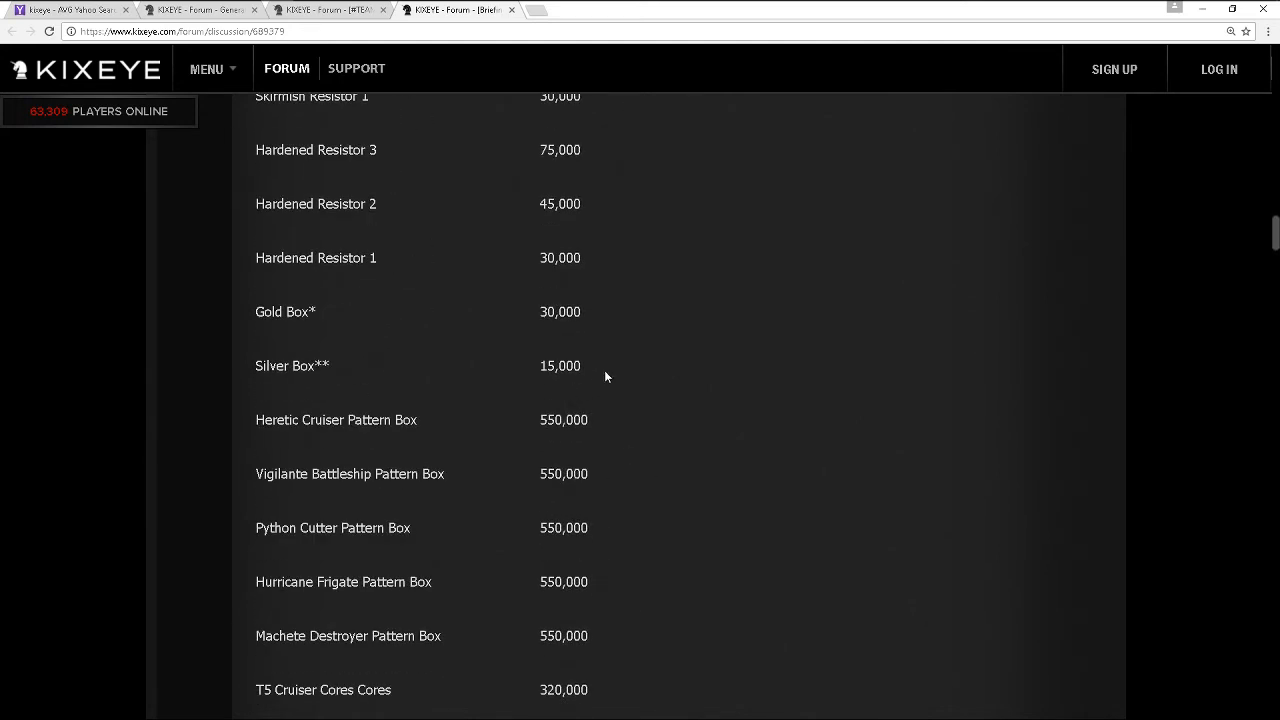
pyautogui.moveTo(604, 398)
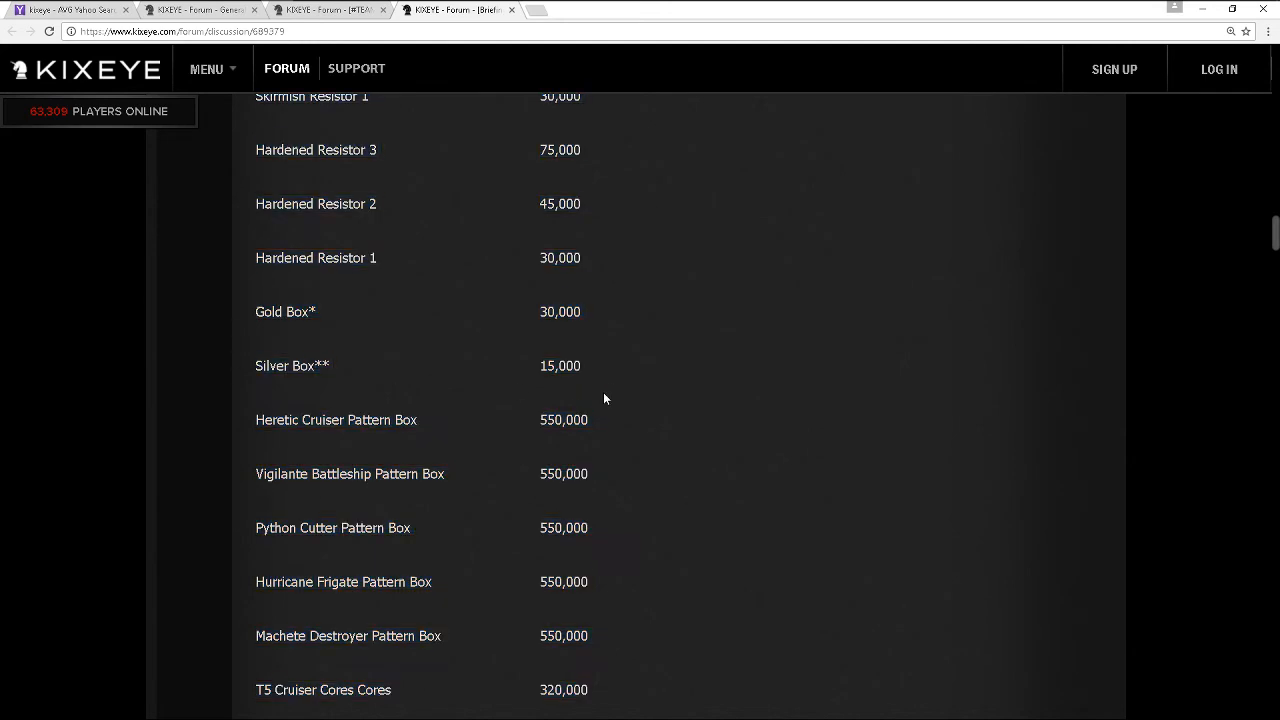
pyautogui.moveTo(604, 352)
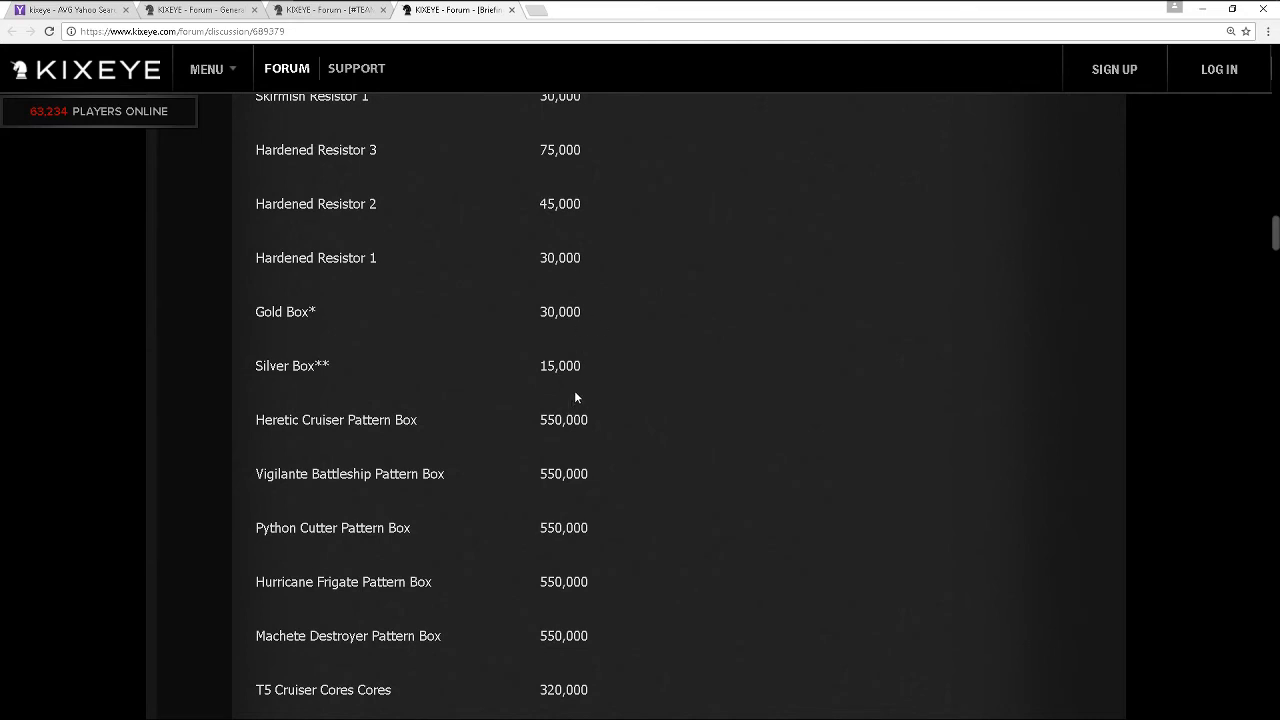
pyautogui.moveTo(528, 398)
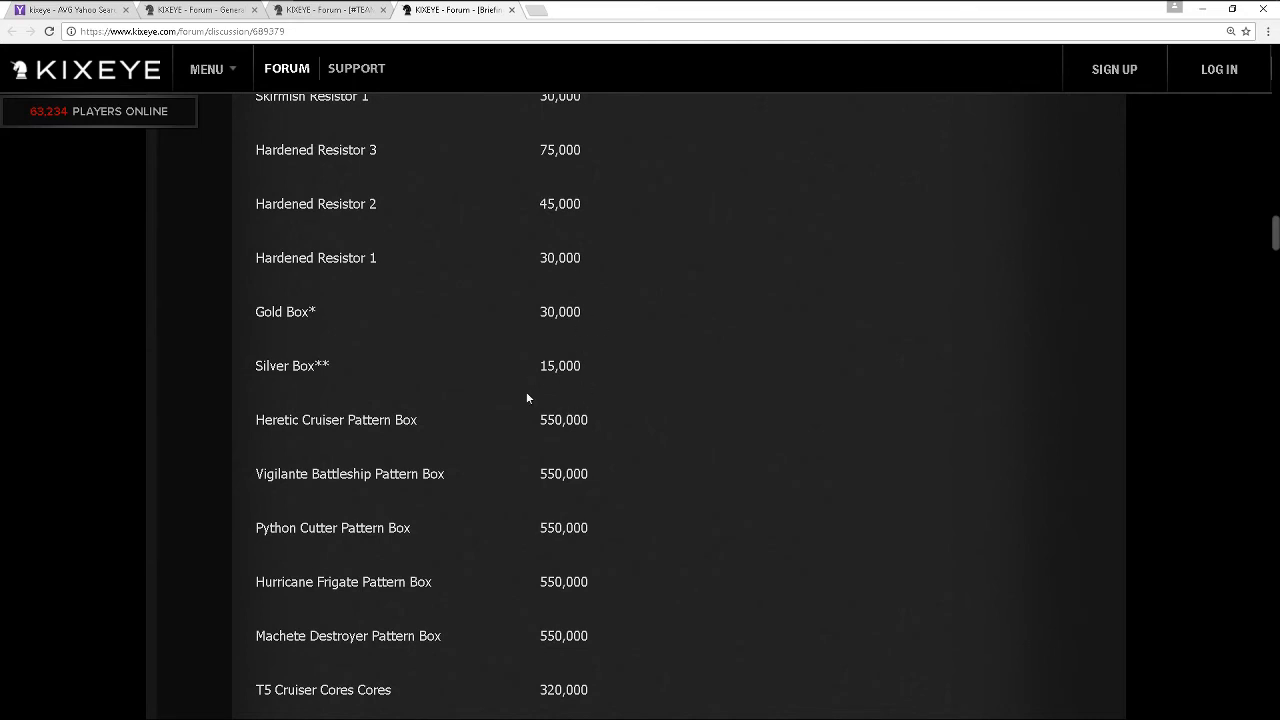